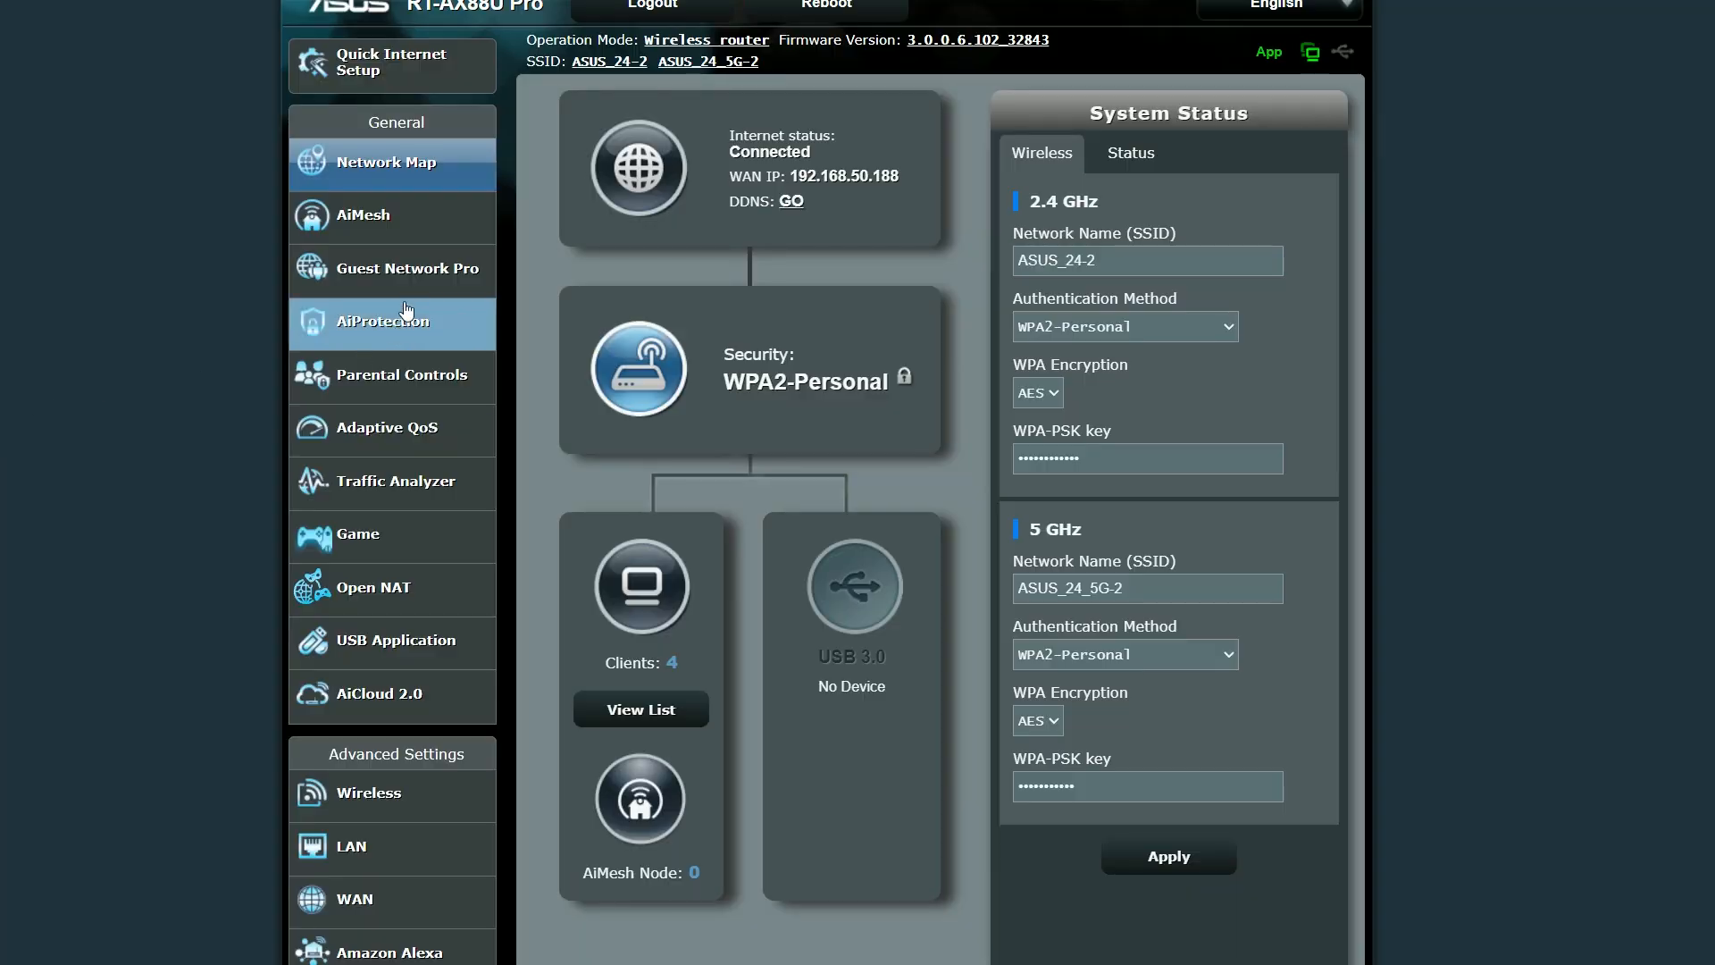
# Step: View the MyIOTs profile in Guest Network Pro, then the LAN VLAN settings
pyautogui.click(405, 268)
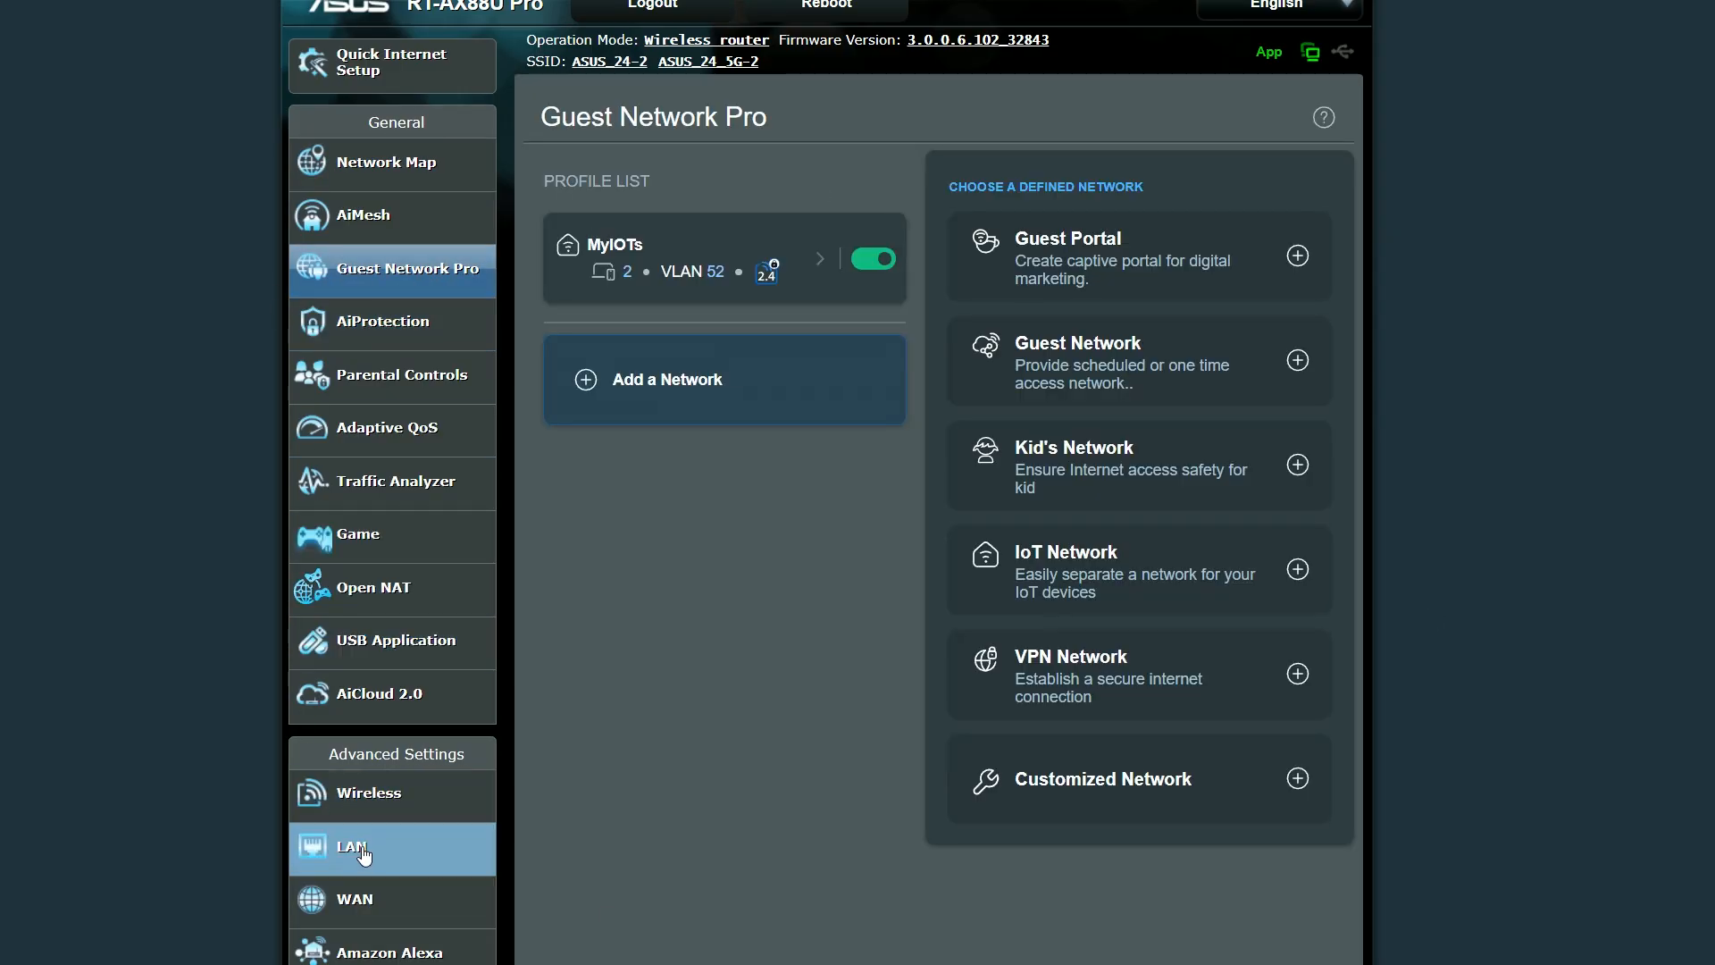
pyautogui.click(352, 845)
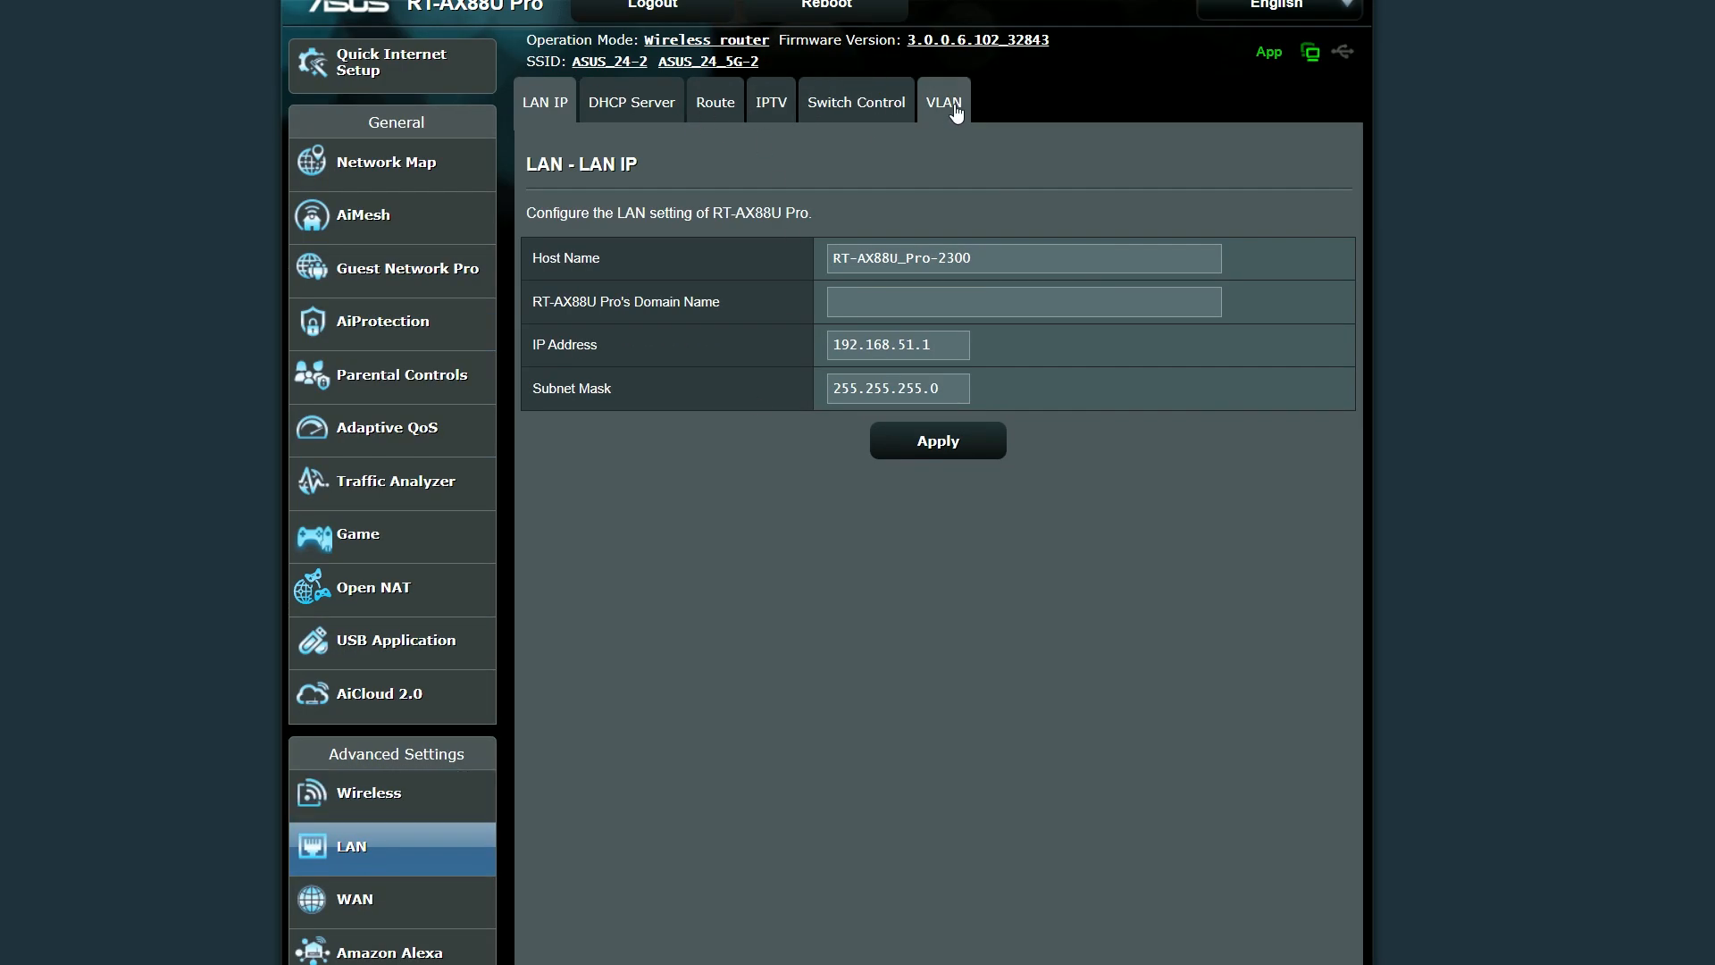
pyautogui.click(943, 102)
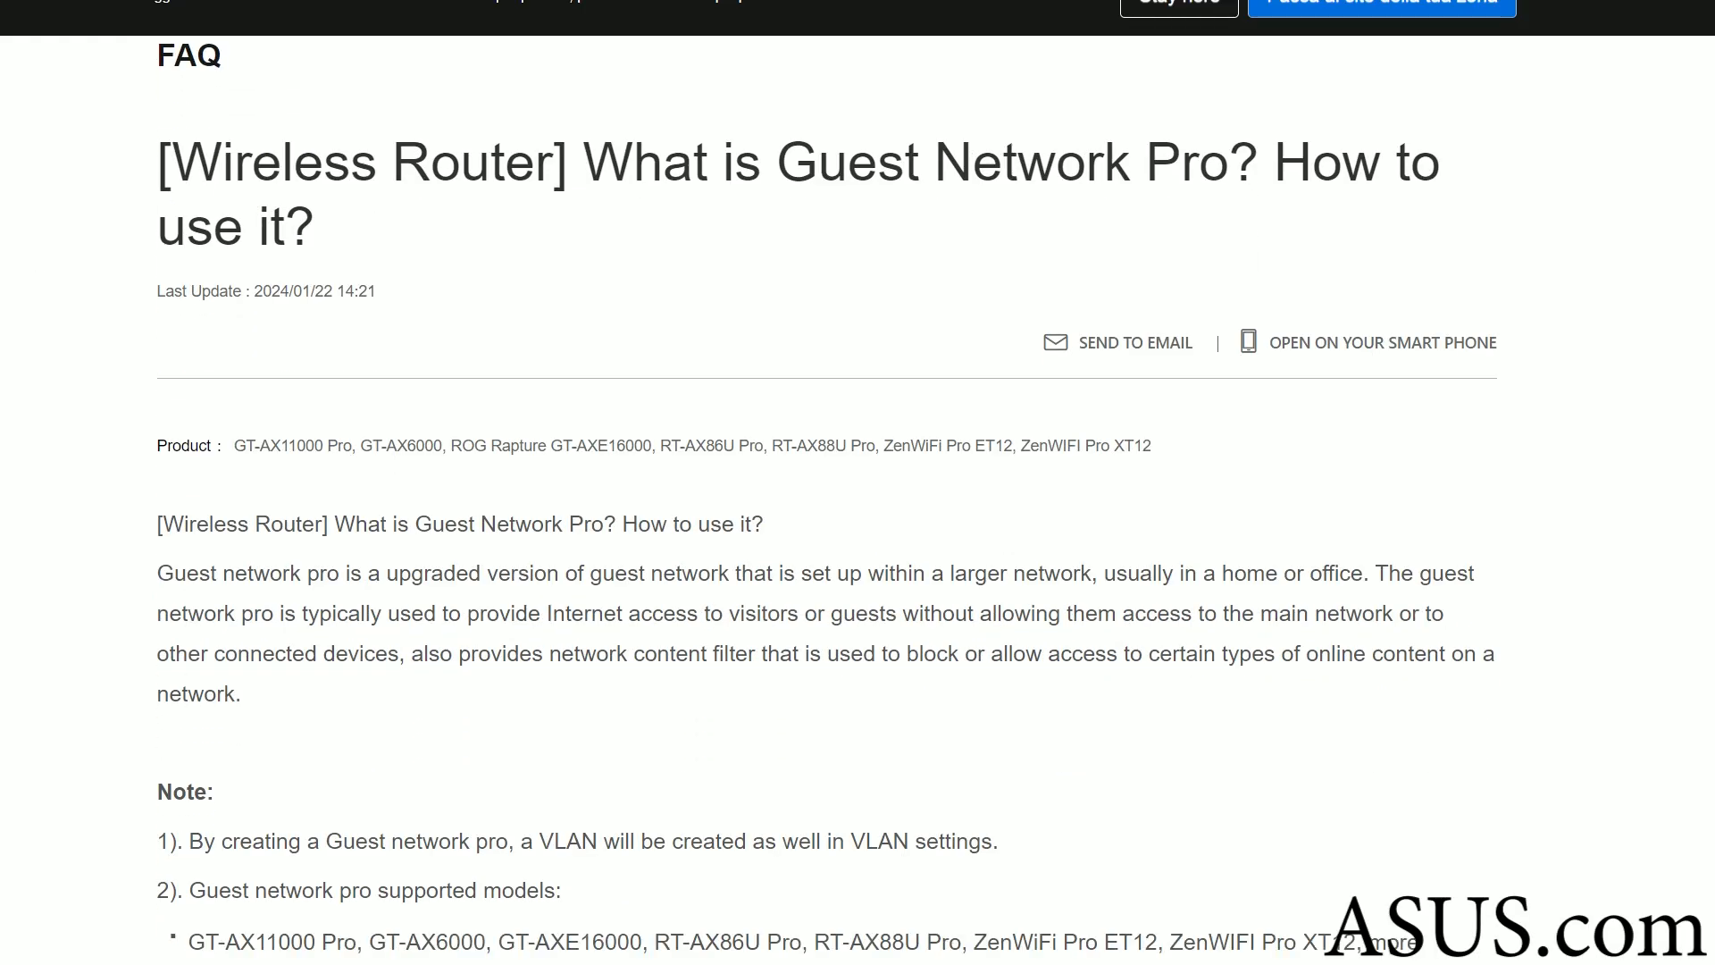
# Step: Highlight the FAQ's supported router models and firmware requirement lines
pyautogui.scroll(-3)
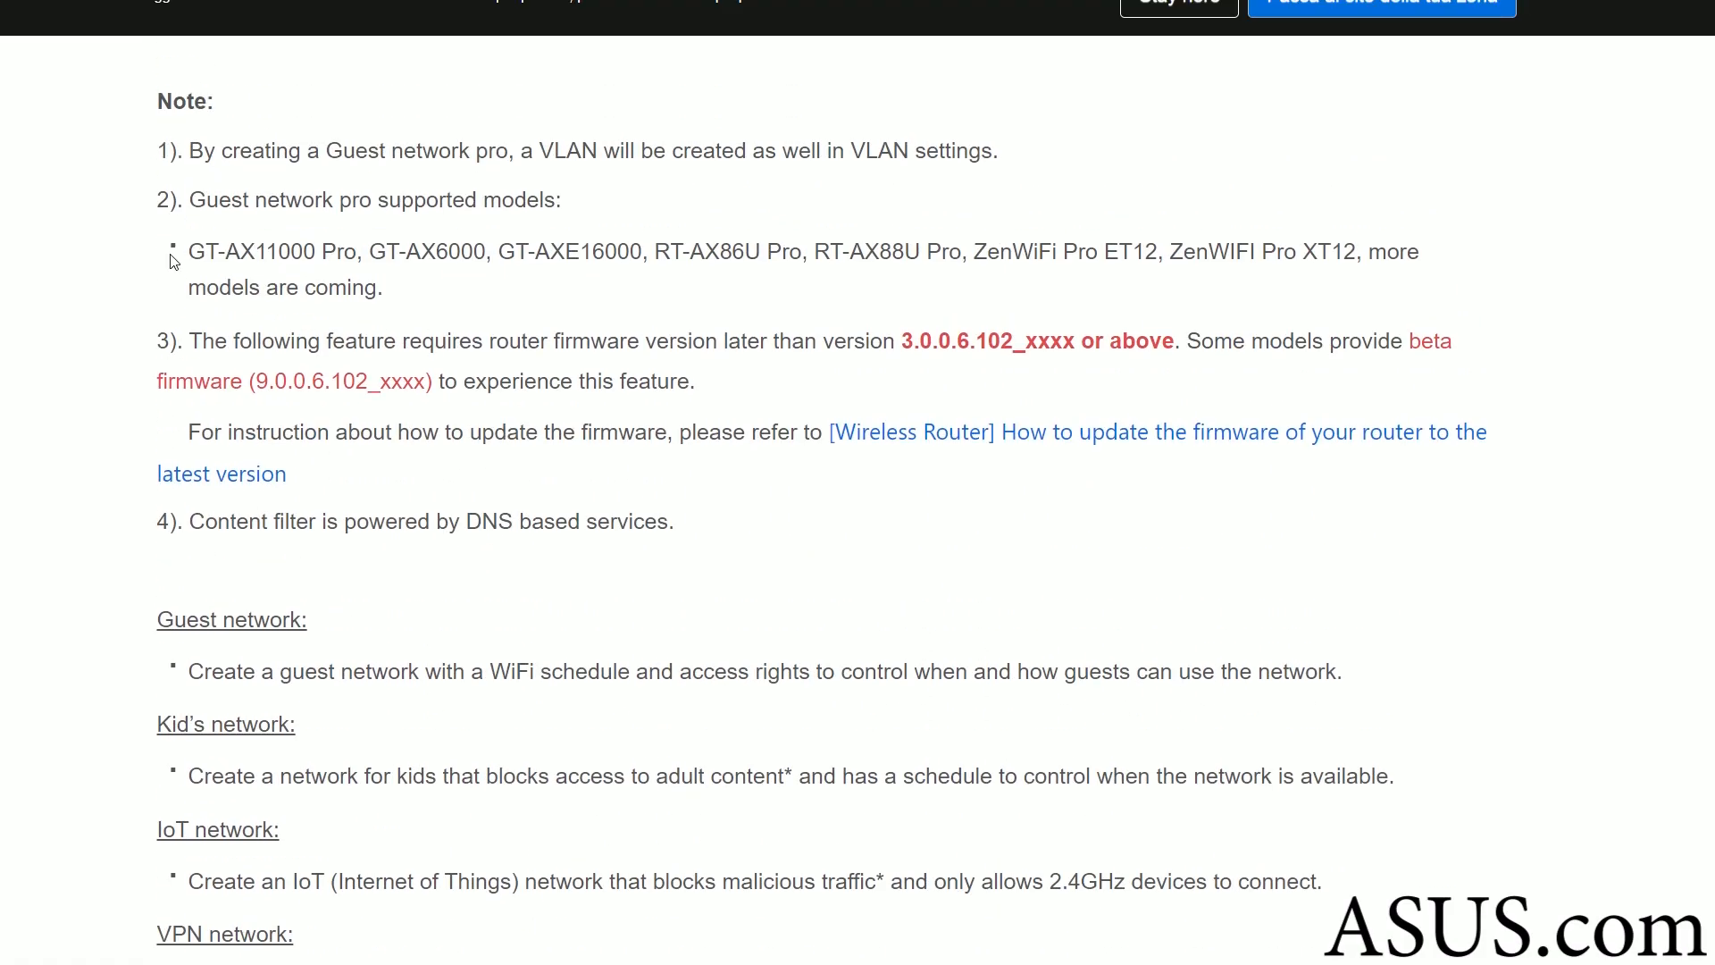
pyautogui.moveTo(187, 252); pyautogui.dragTo(607, 251)
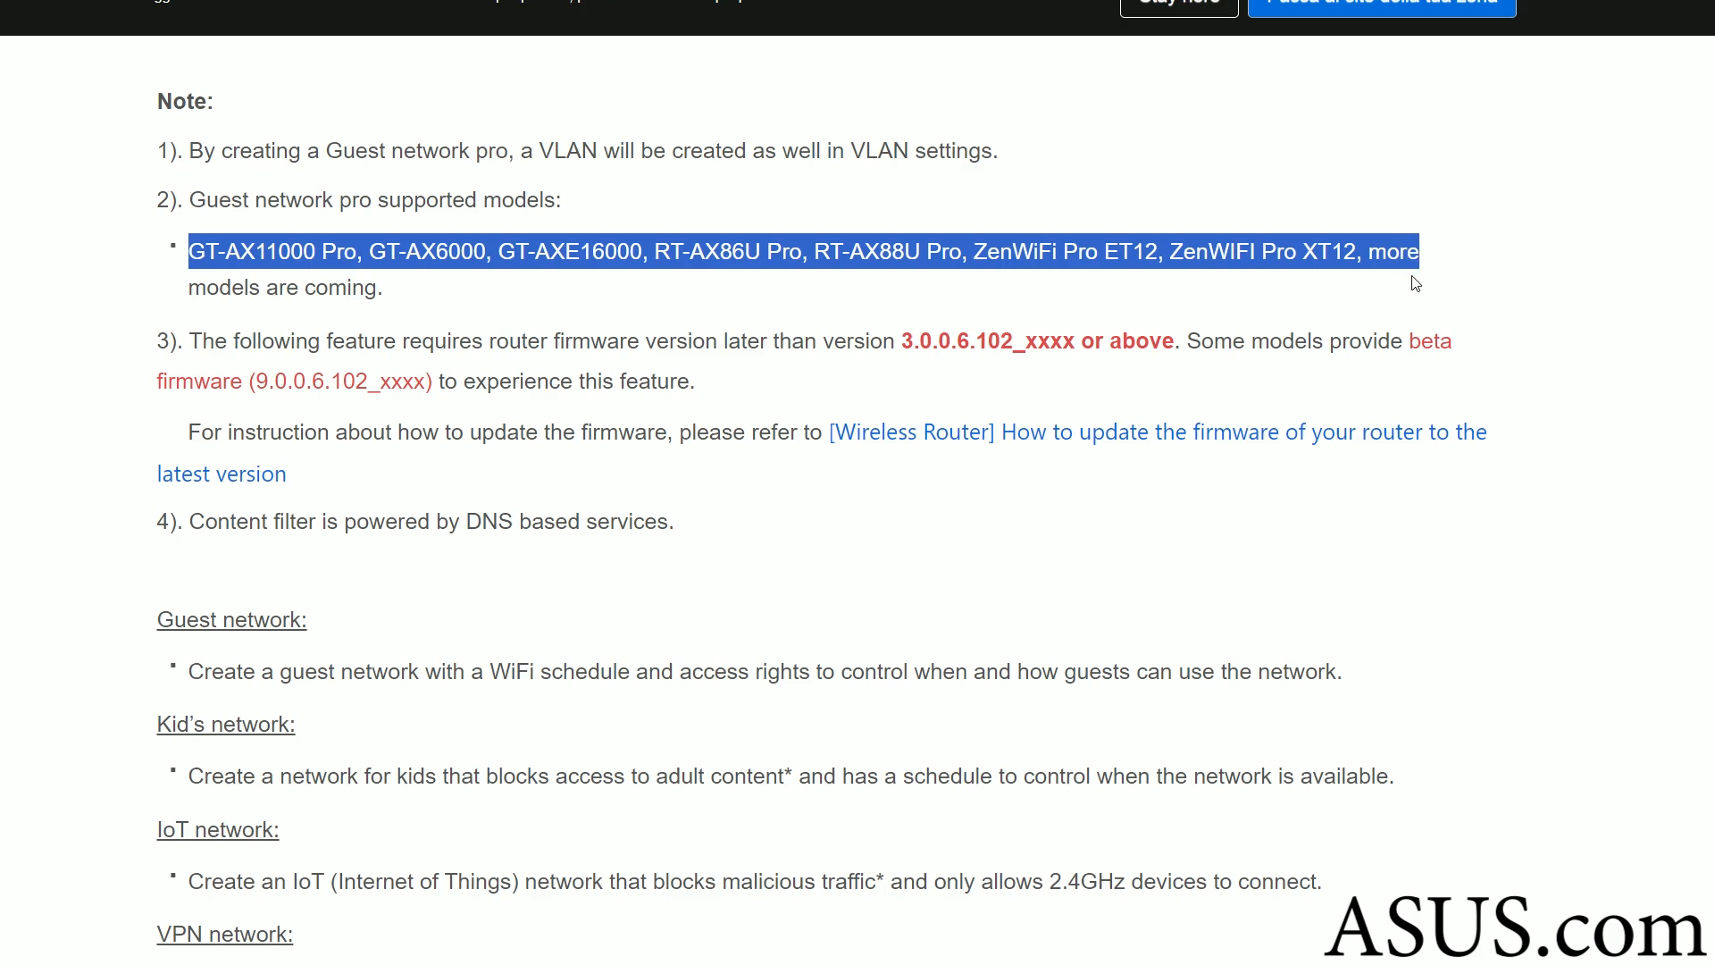
pyautogui.moveTo(188, 339); pyautogui.dragTo(569, 339)
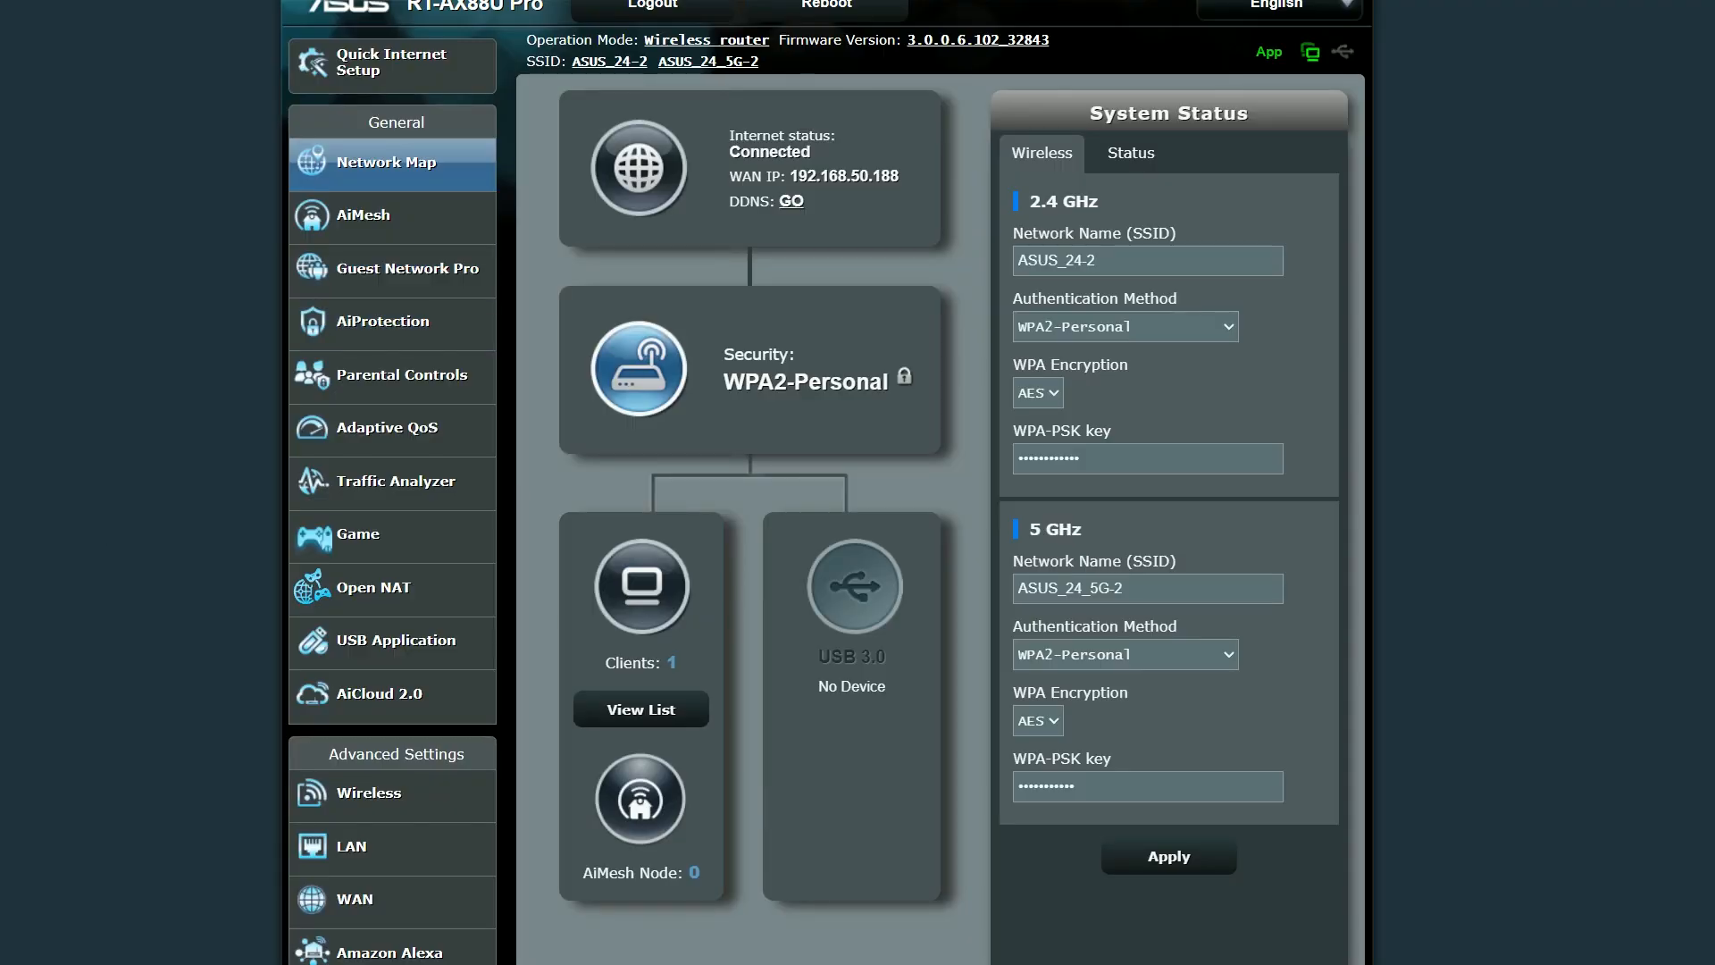
pyautogui.moveTo(868, 299)
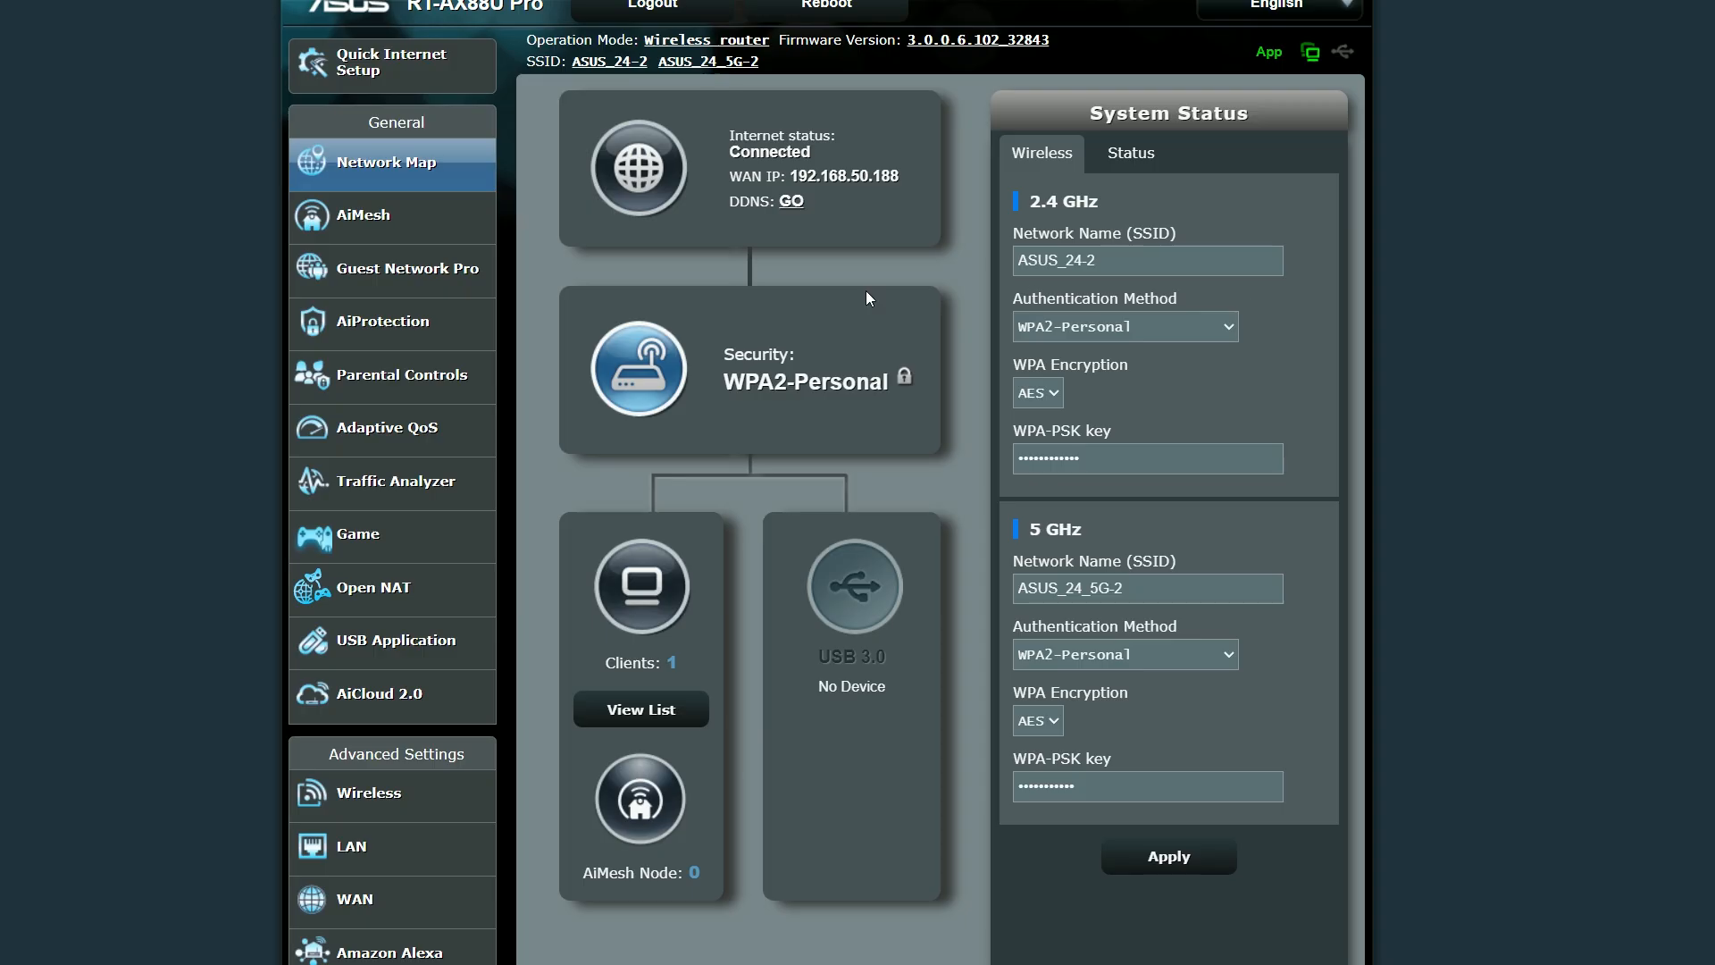
pyautogui.moveTo(607, 320)
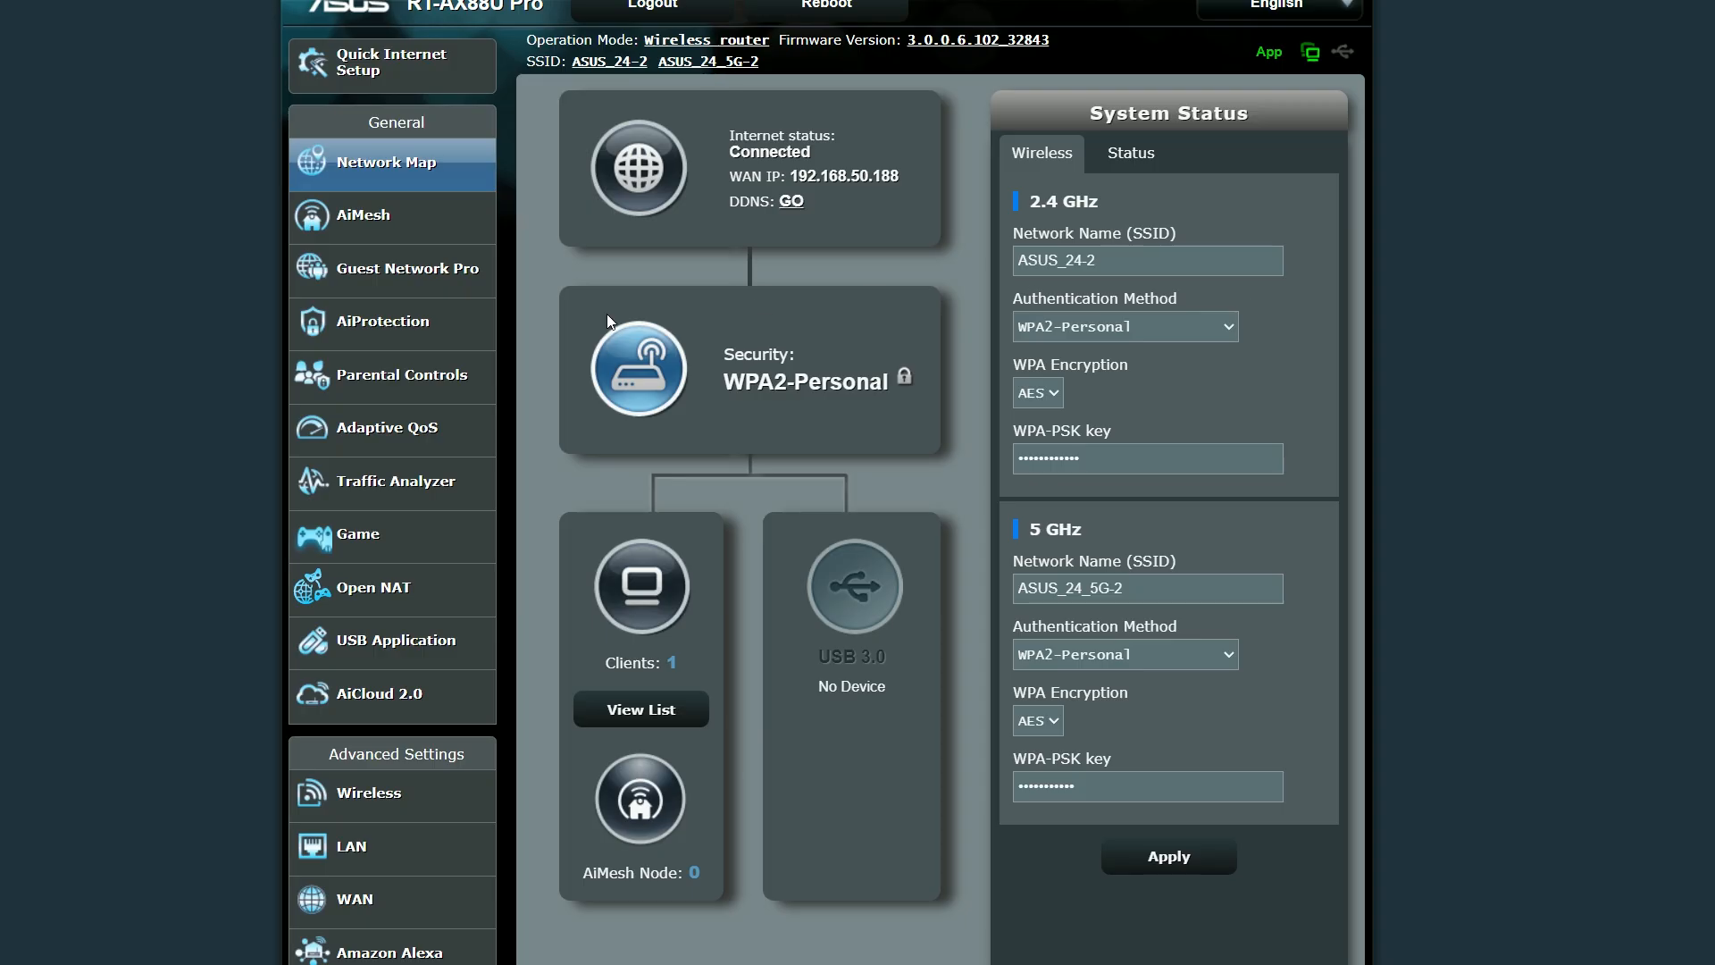
# Step: Start a new IoT network named MyIOTs with a password
pyautogui.click(405, 268)
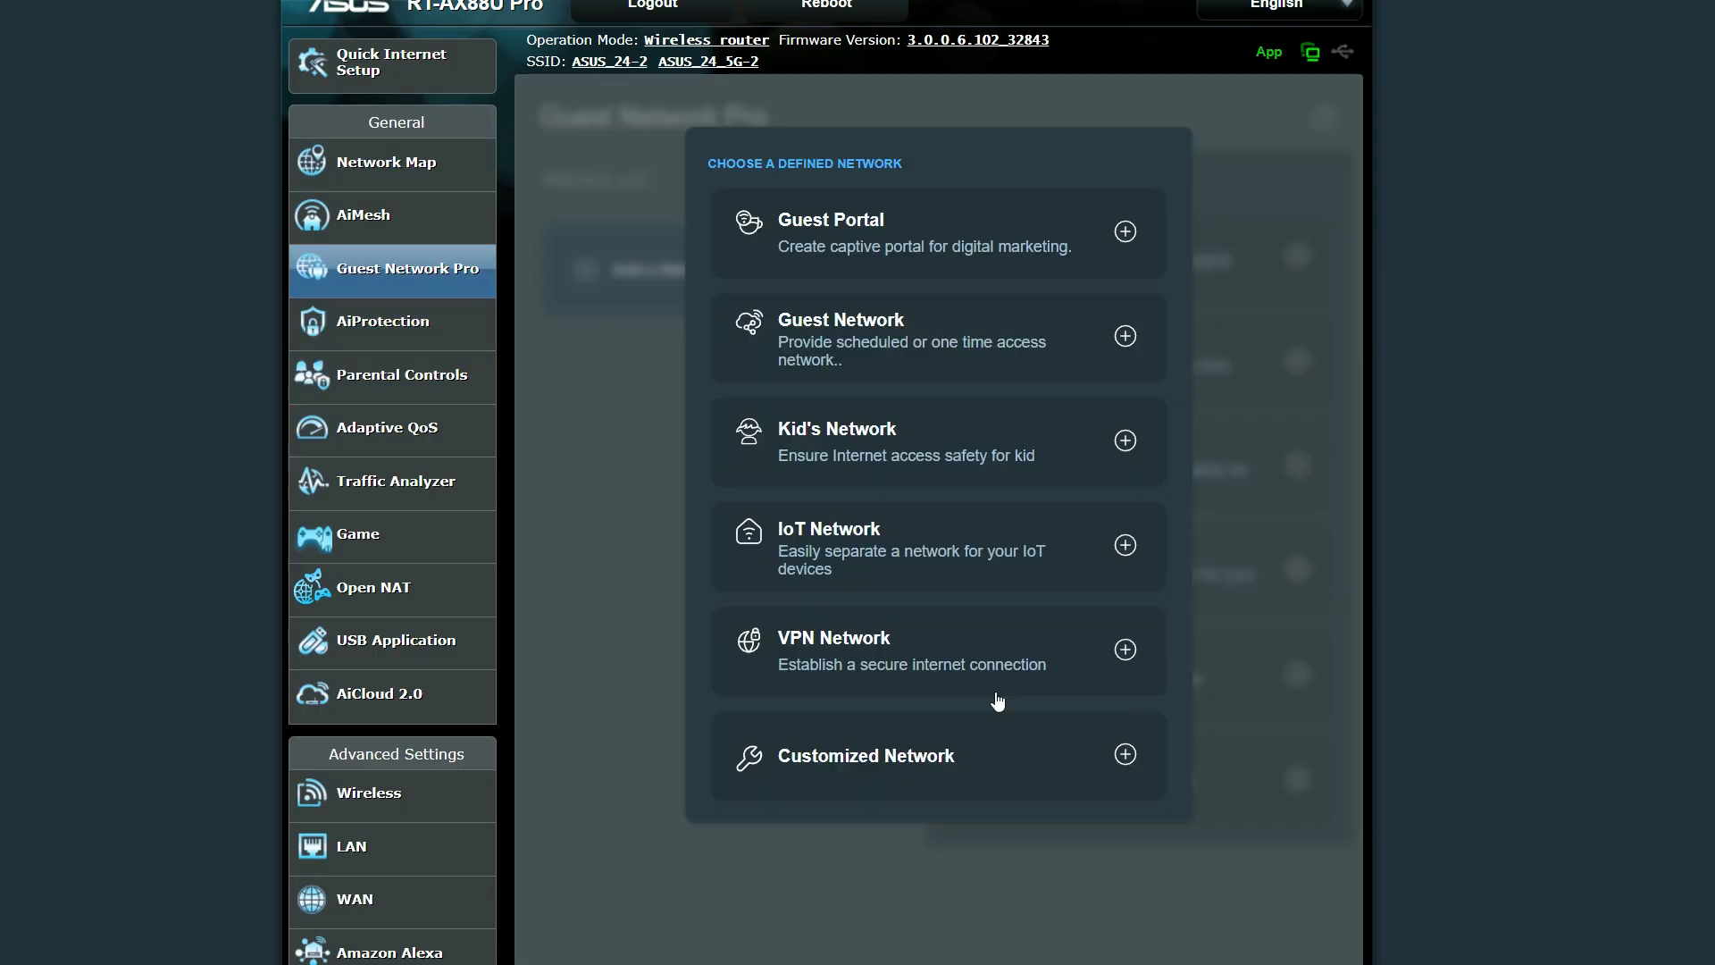
pyautogui.moveTo(836, 541)
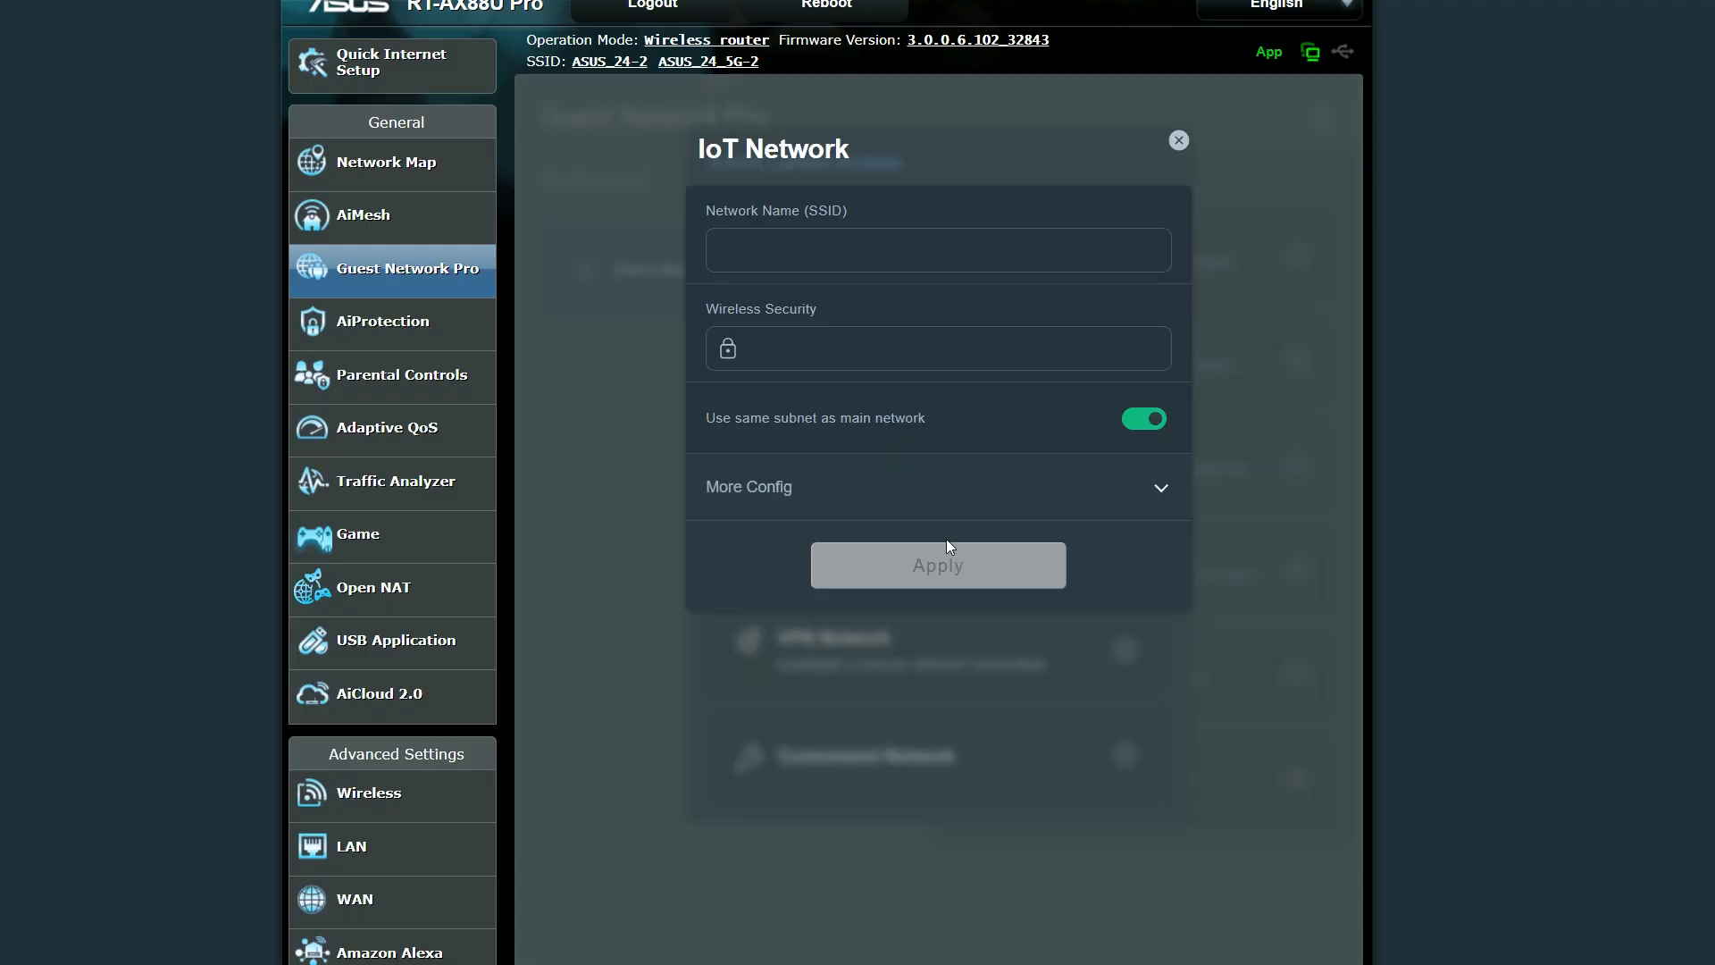
pyautogui.click(937, 250)
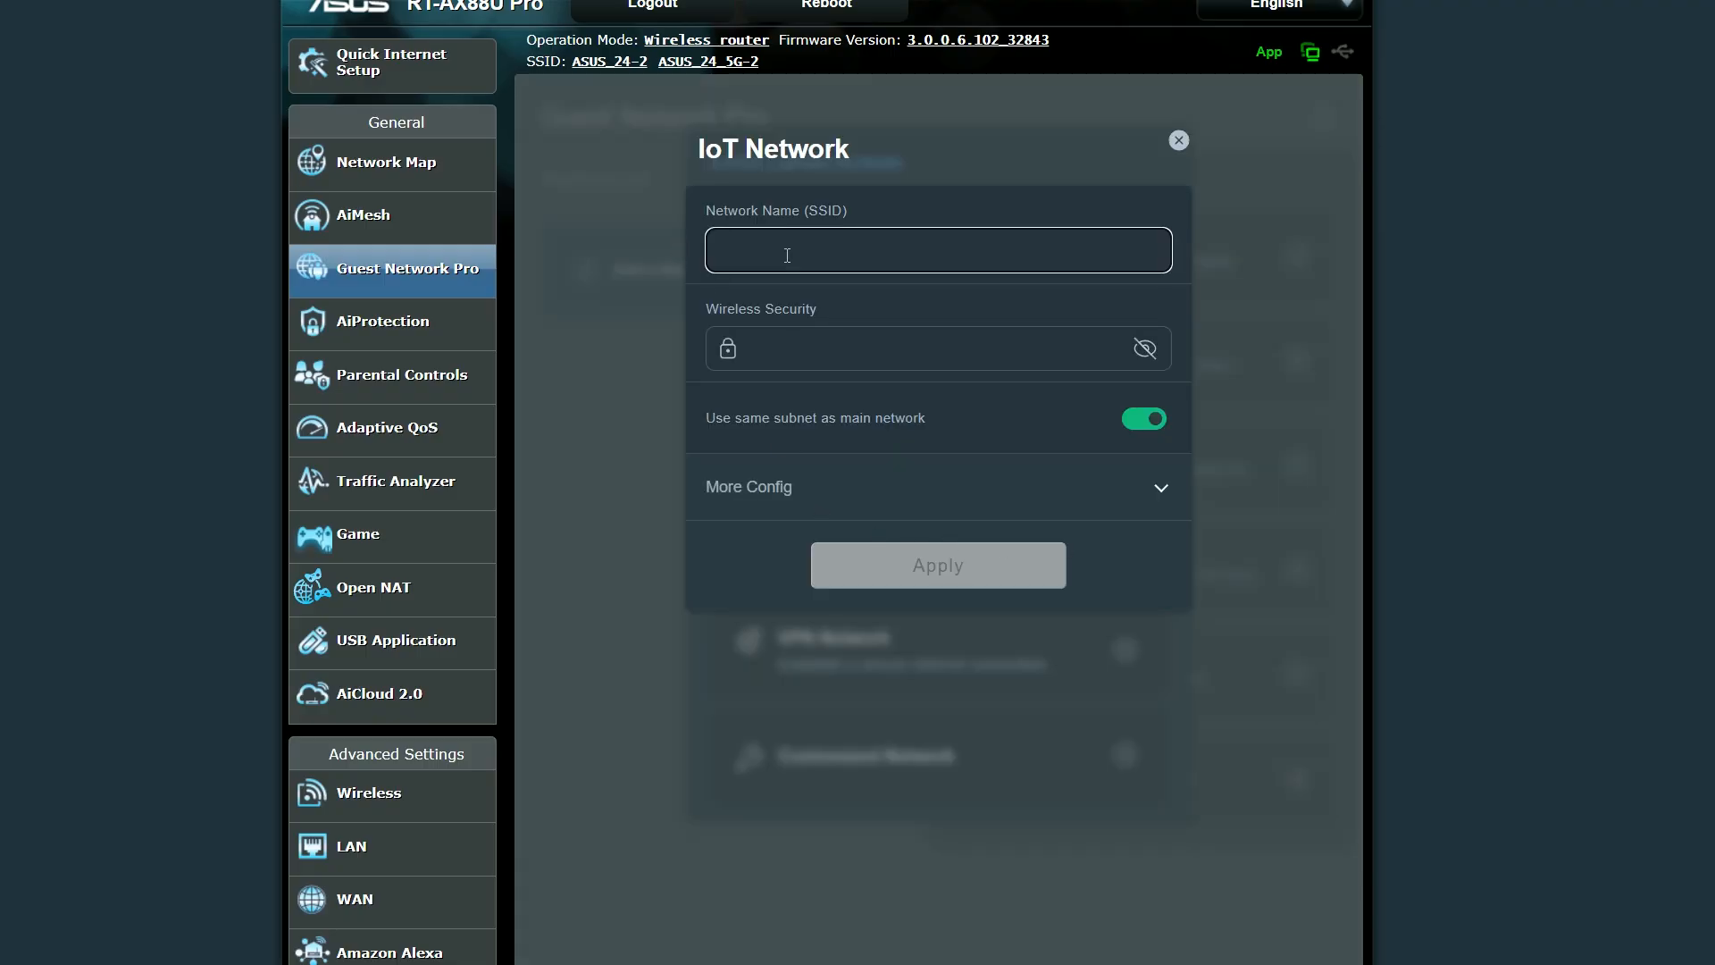
pyautogui.write('MyIOTs')
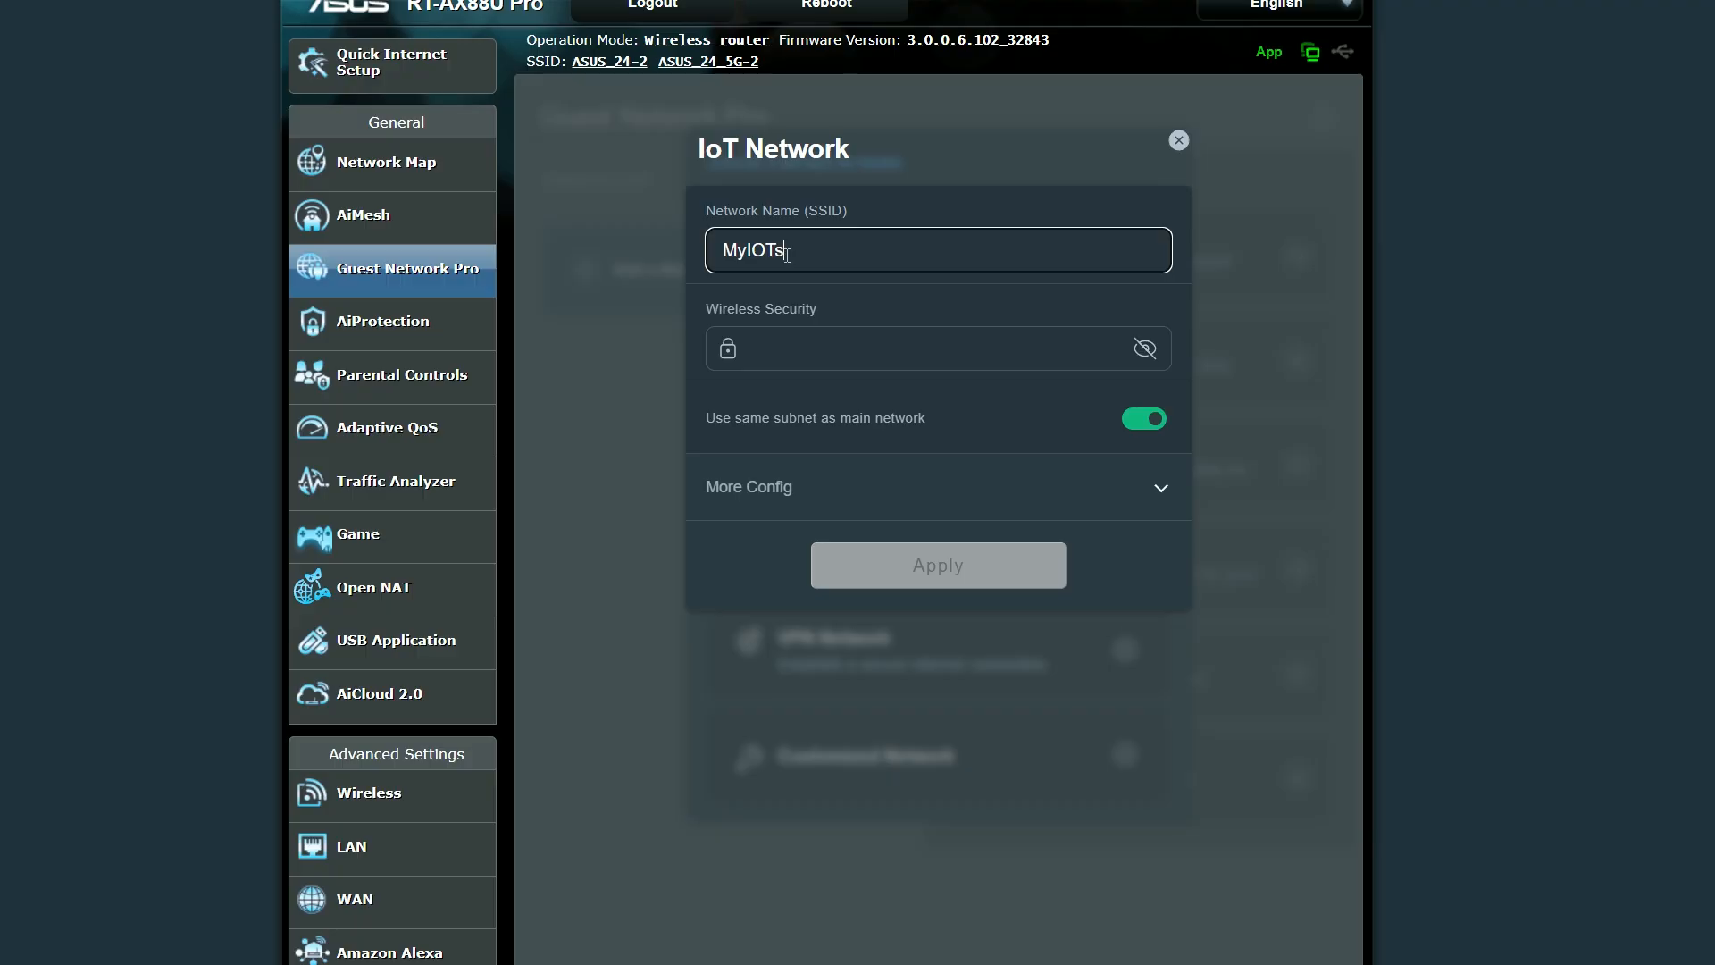
pyautogui.write('••••')
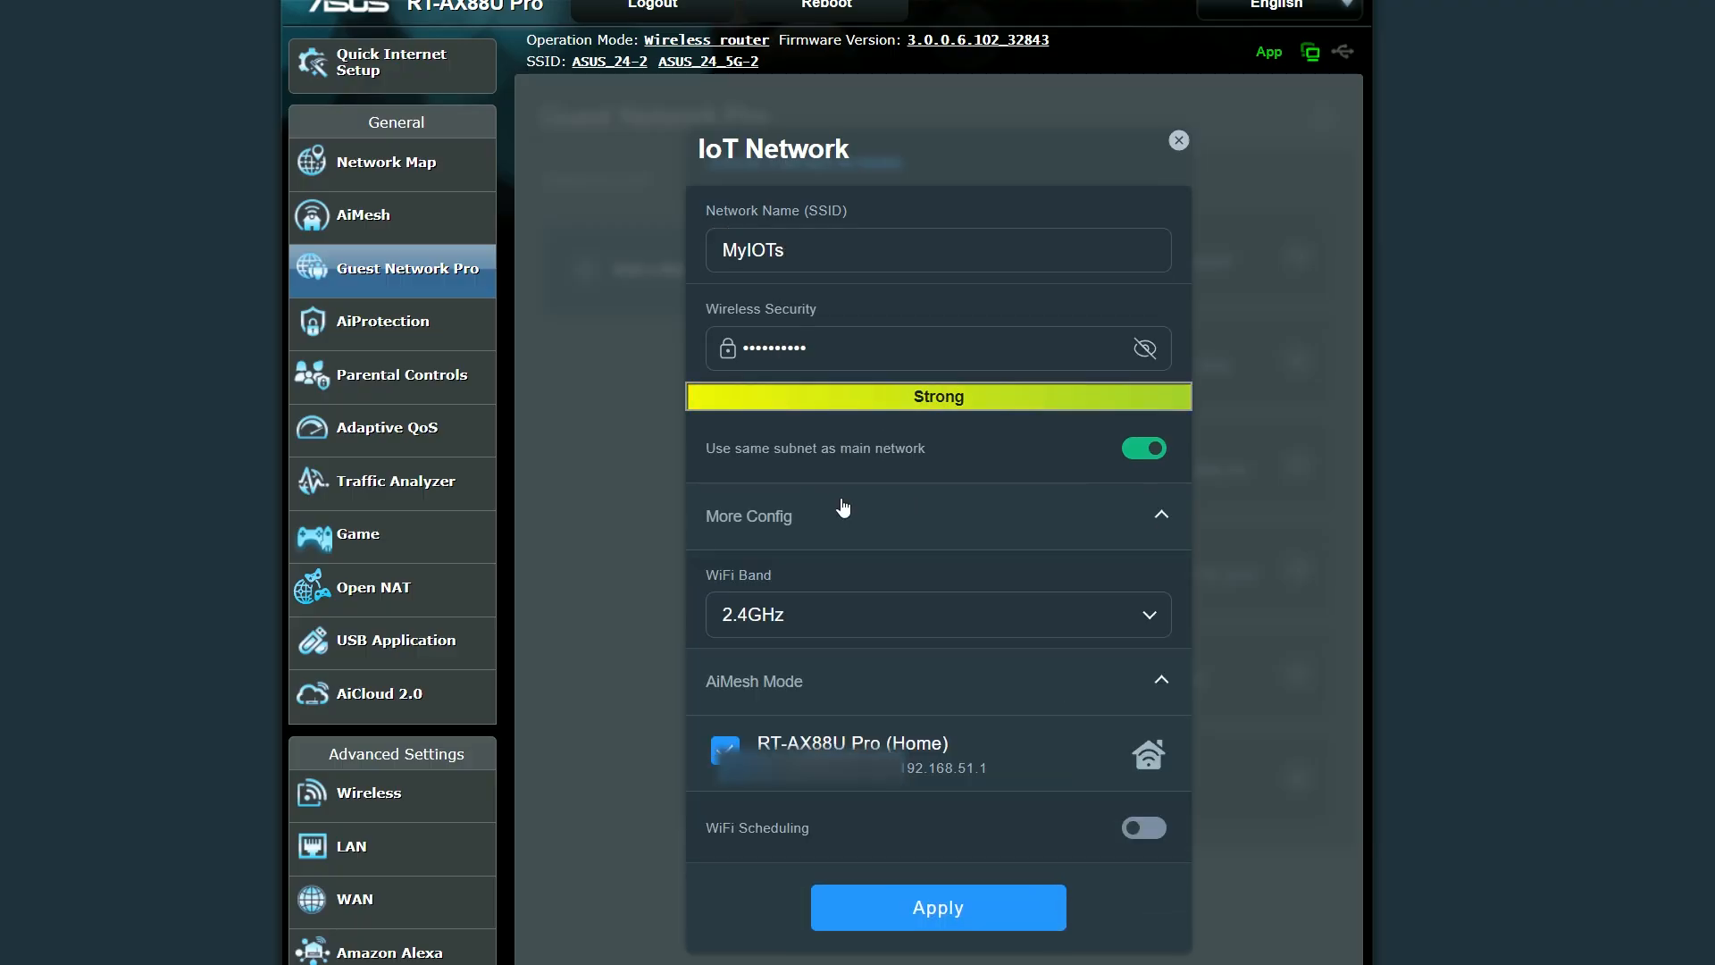
# Step: Give MyIOTs its own subnet and enable WiFi scheduling
pyautogui.click(1142, 447)
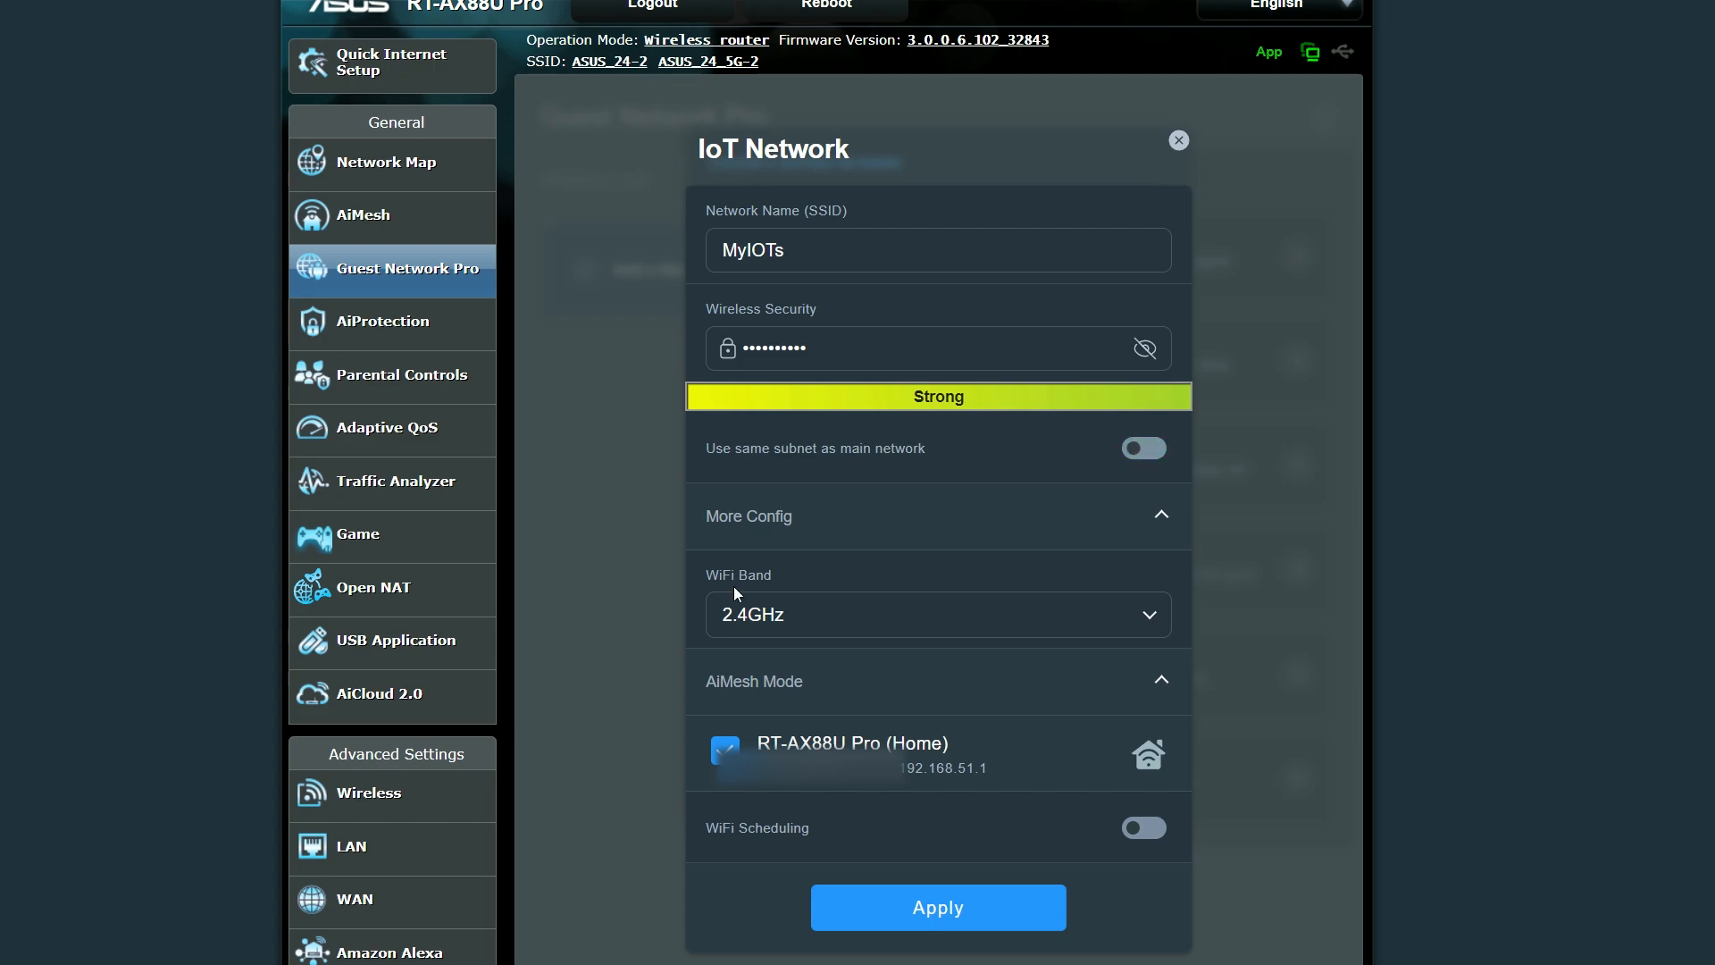
pyautogui.moveTo(1072, 699)
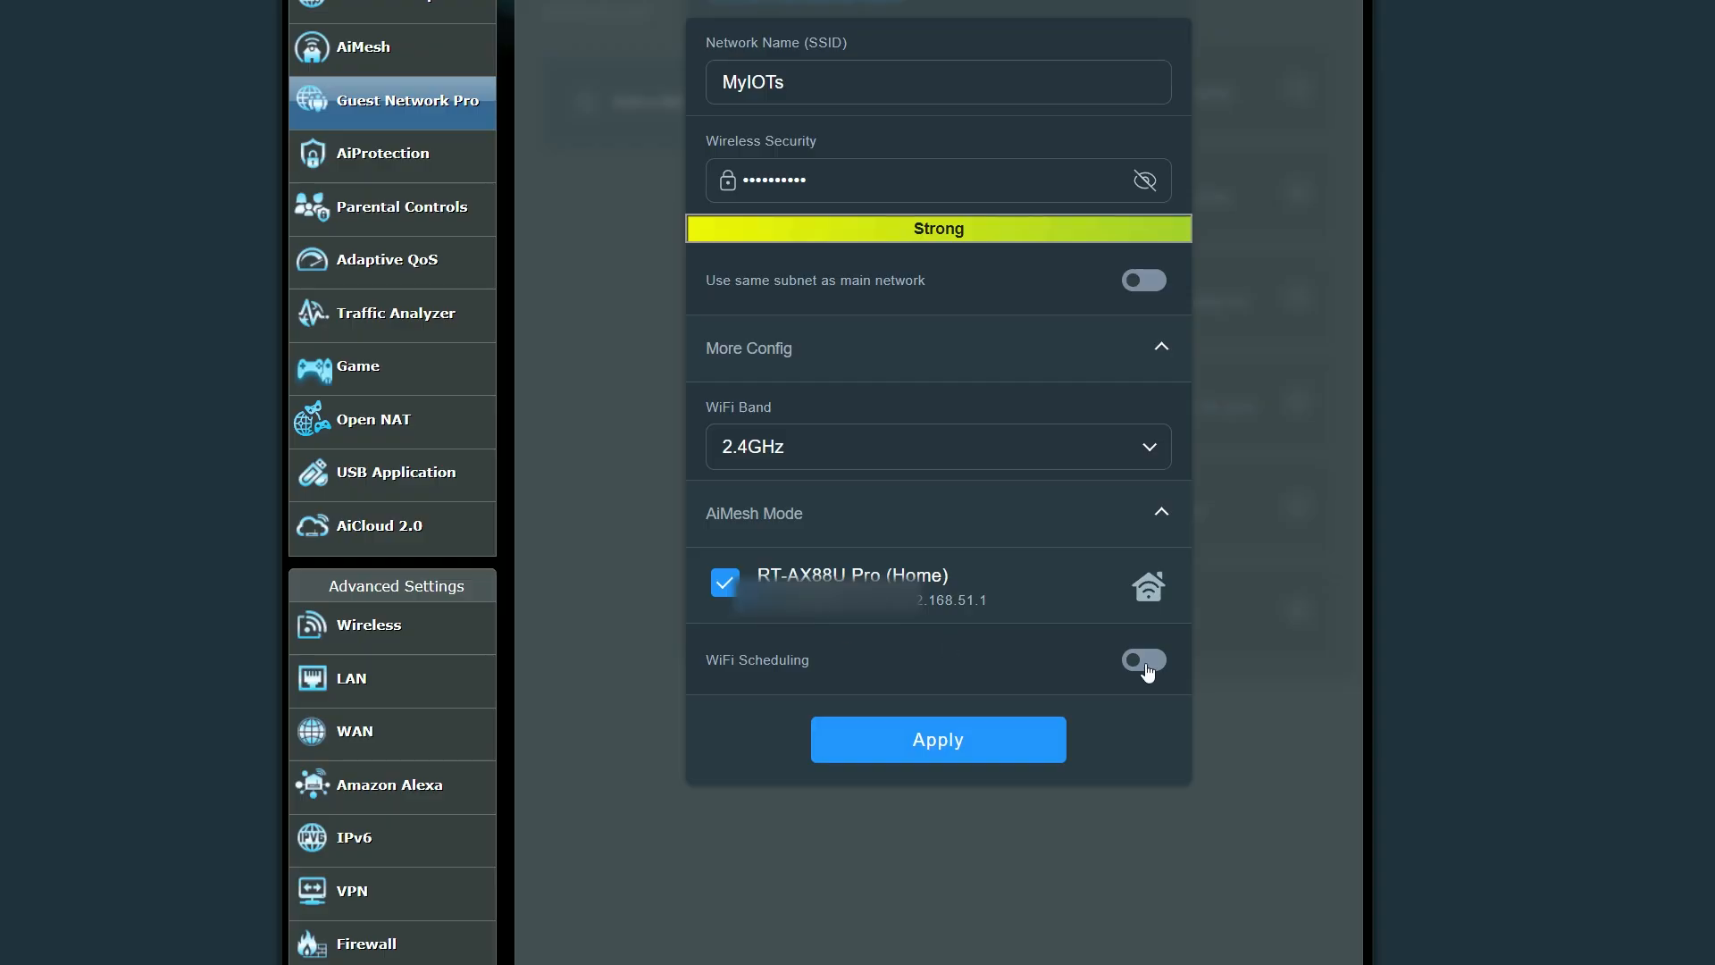
pyautogui.click(1144, 659)
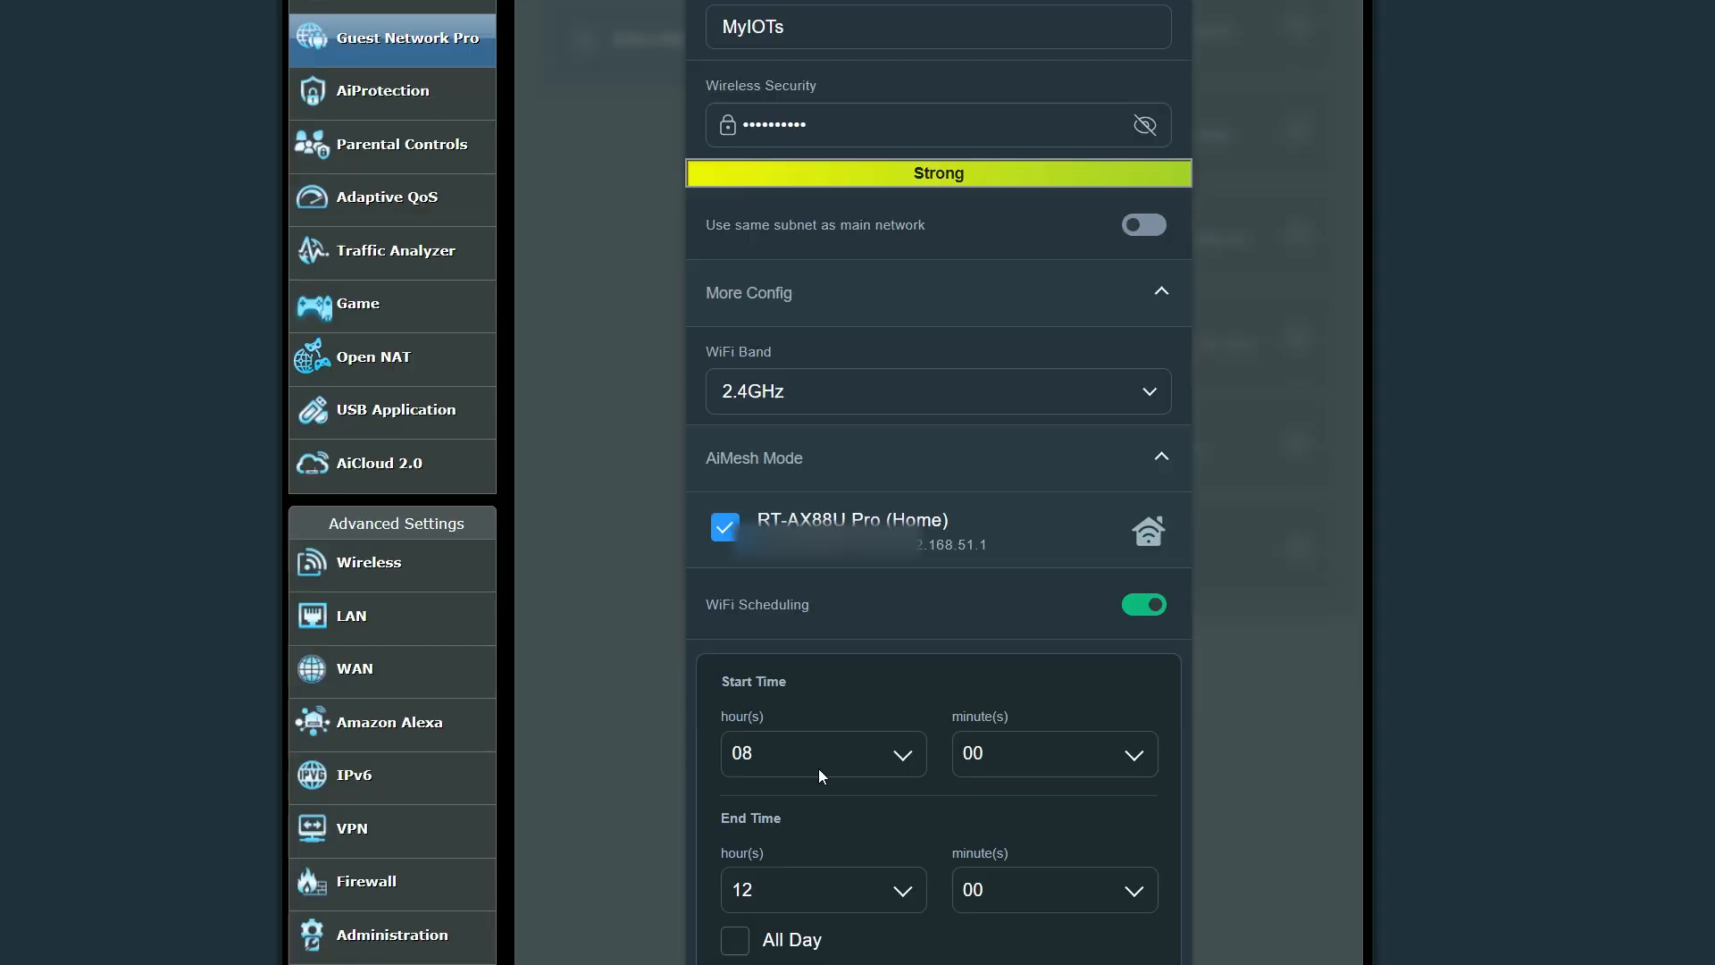
pyautogui.scroll(-3)
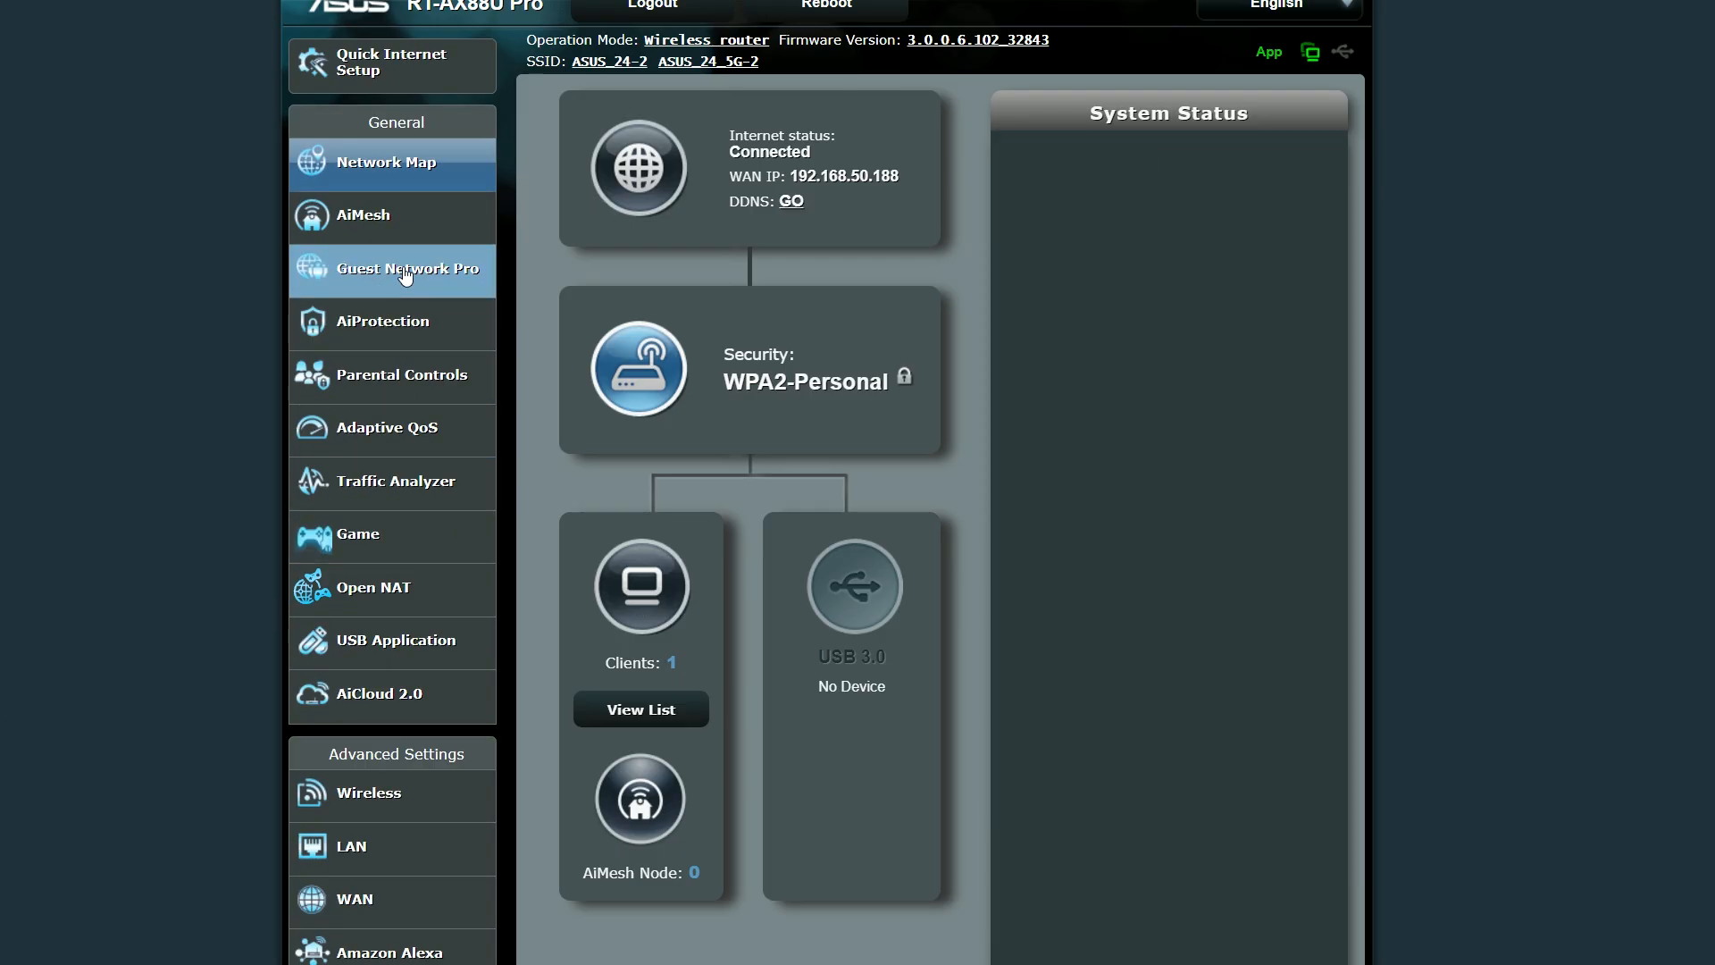
# Step: Check MyIOTs' authentication options and keep WPA2-Personal
pyautogui.click(411, 268)
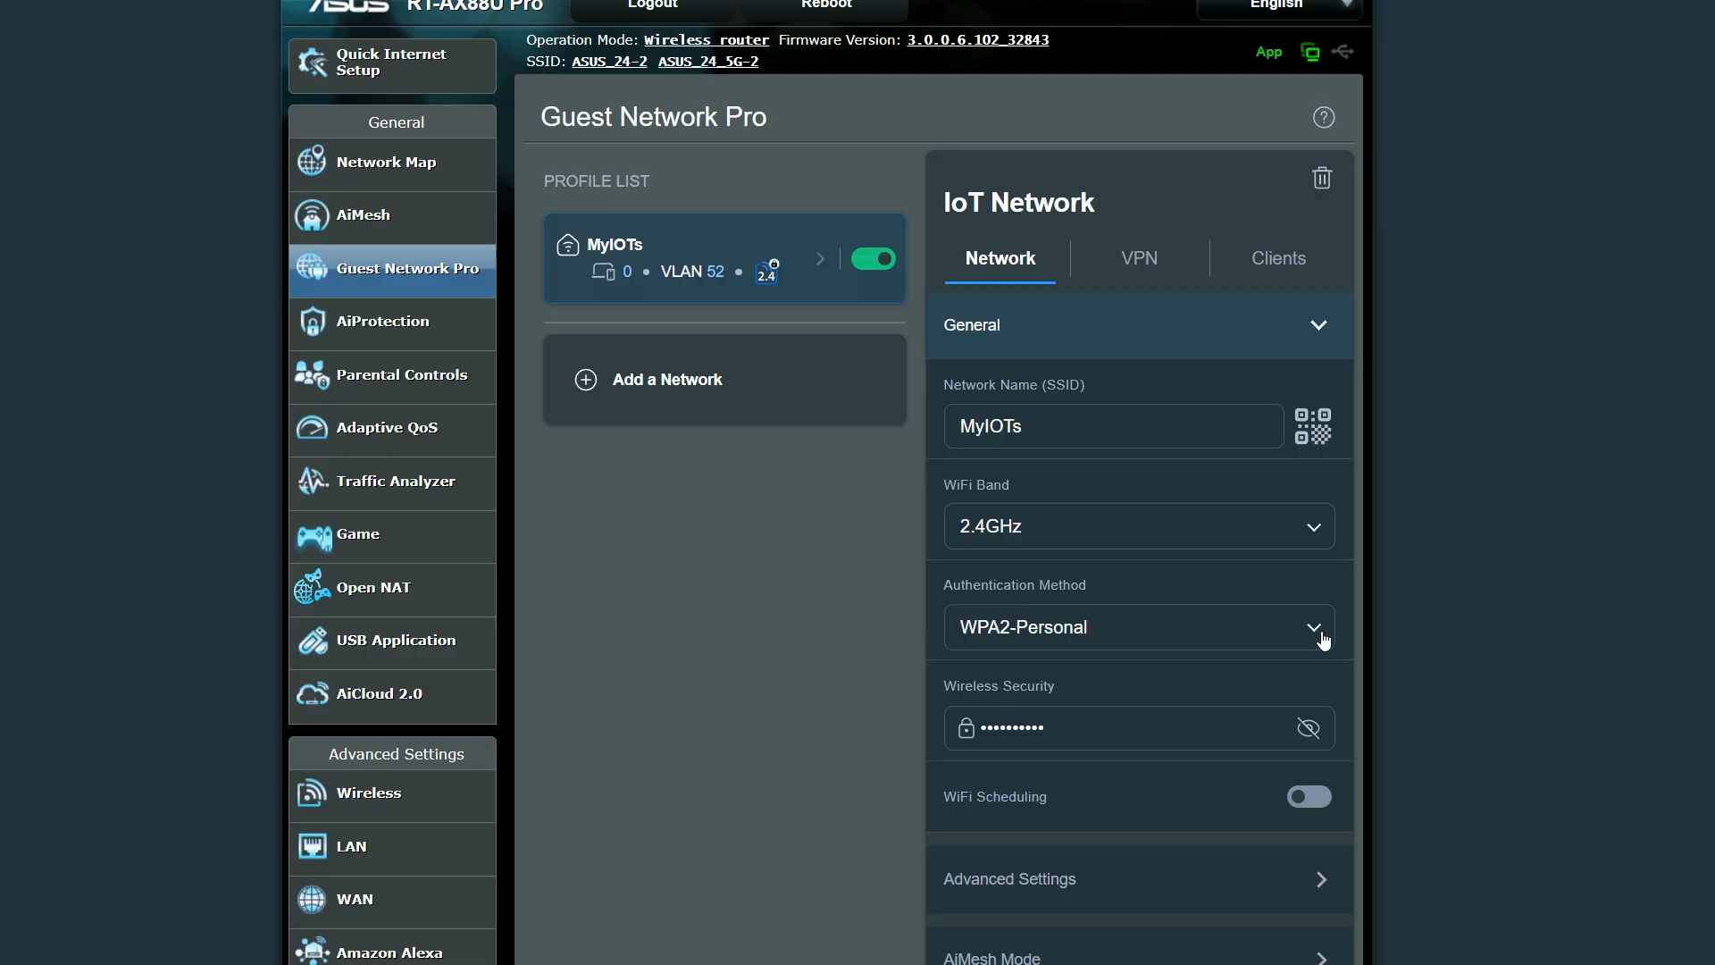
pyautogui.click(1138, 627)
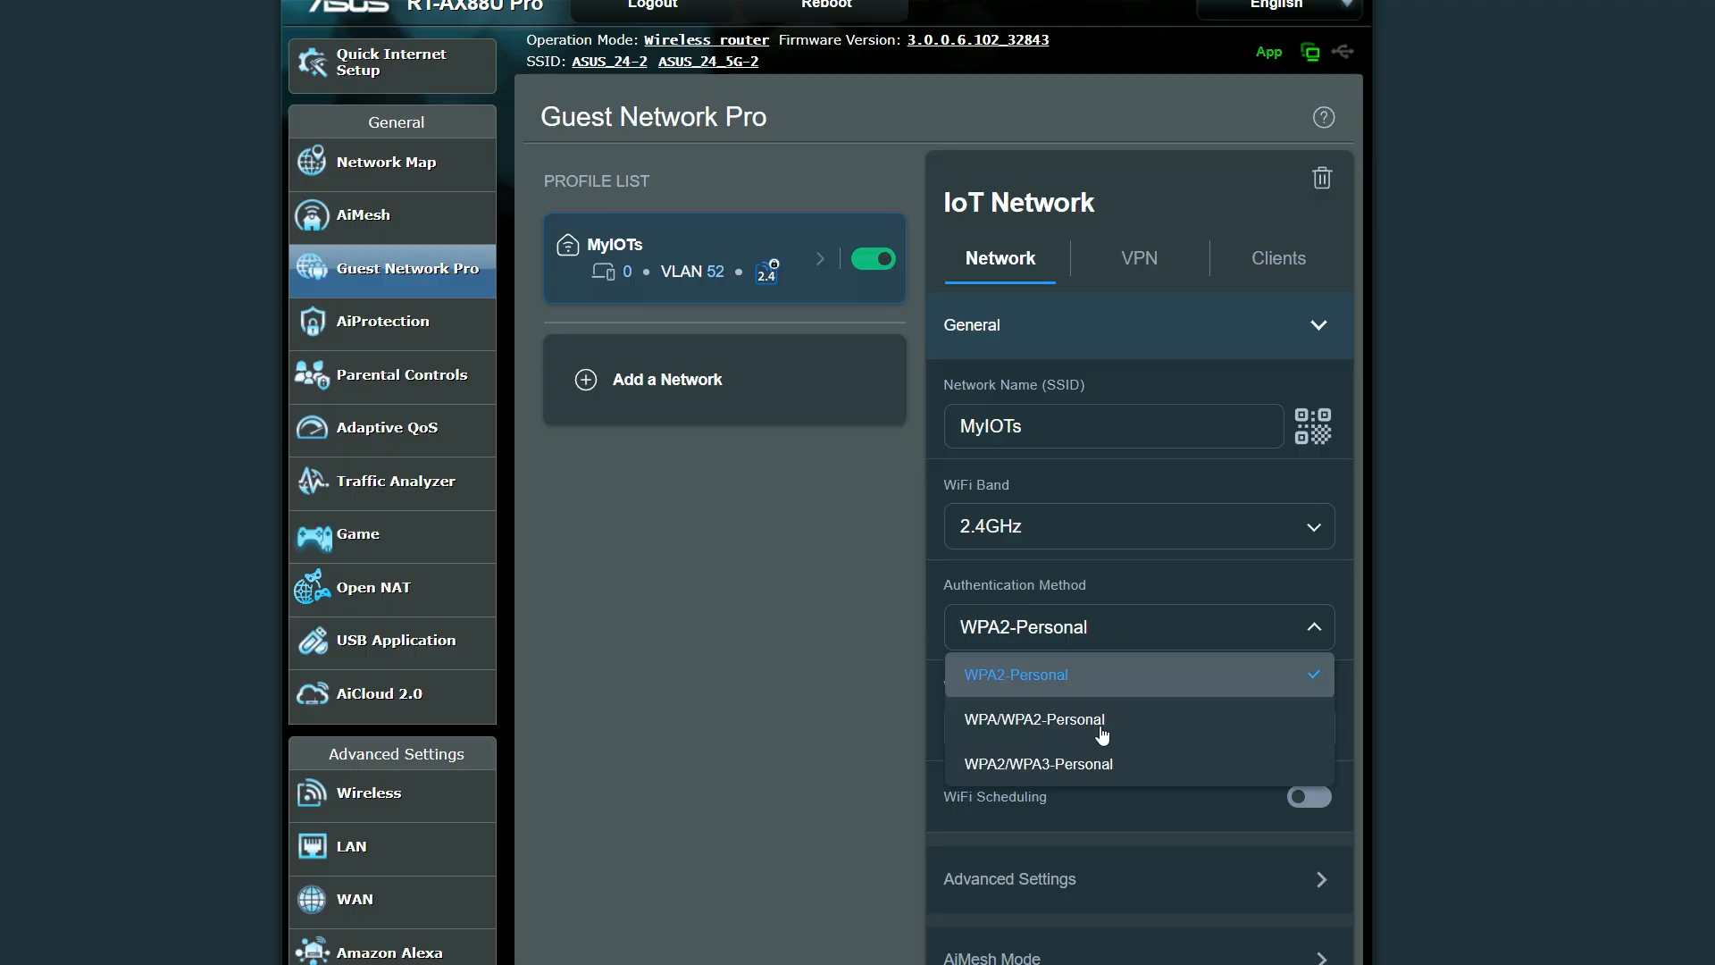
pyautogui.click(1015, 674)
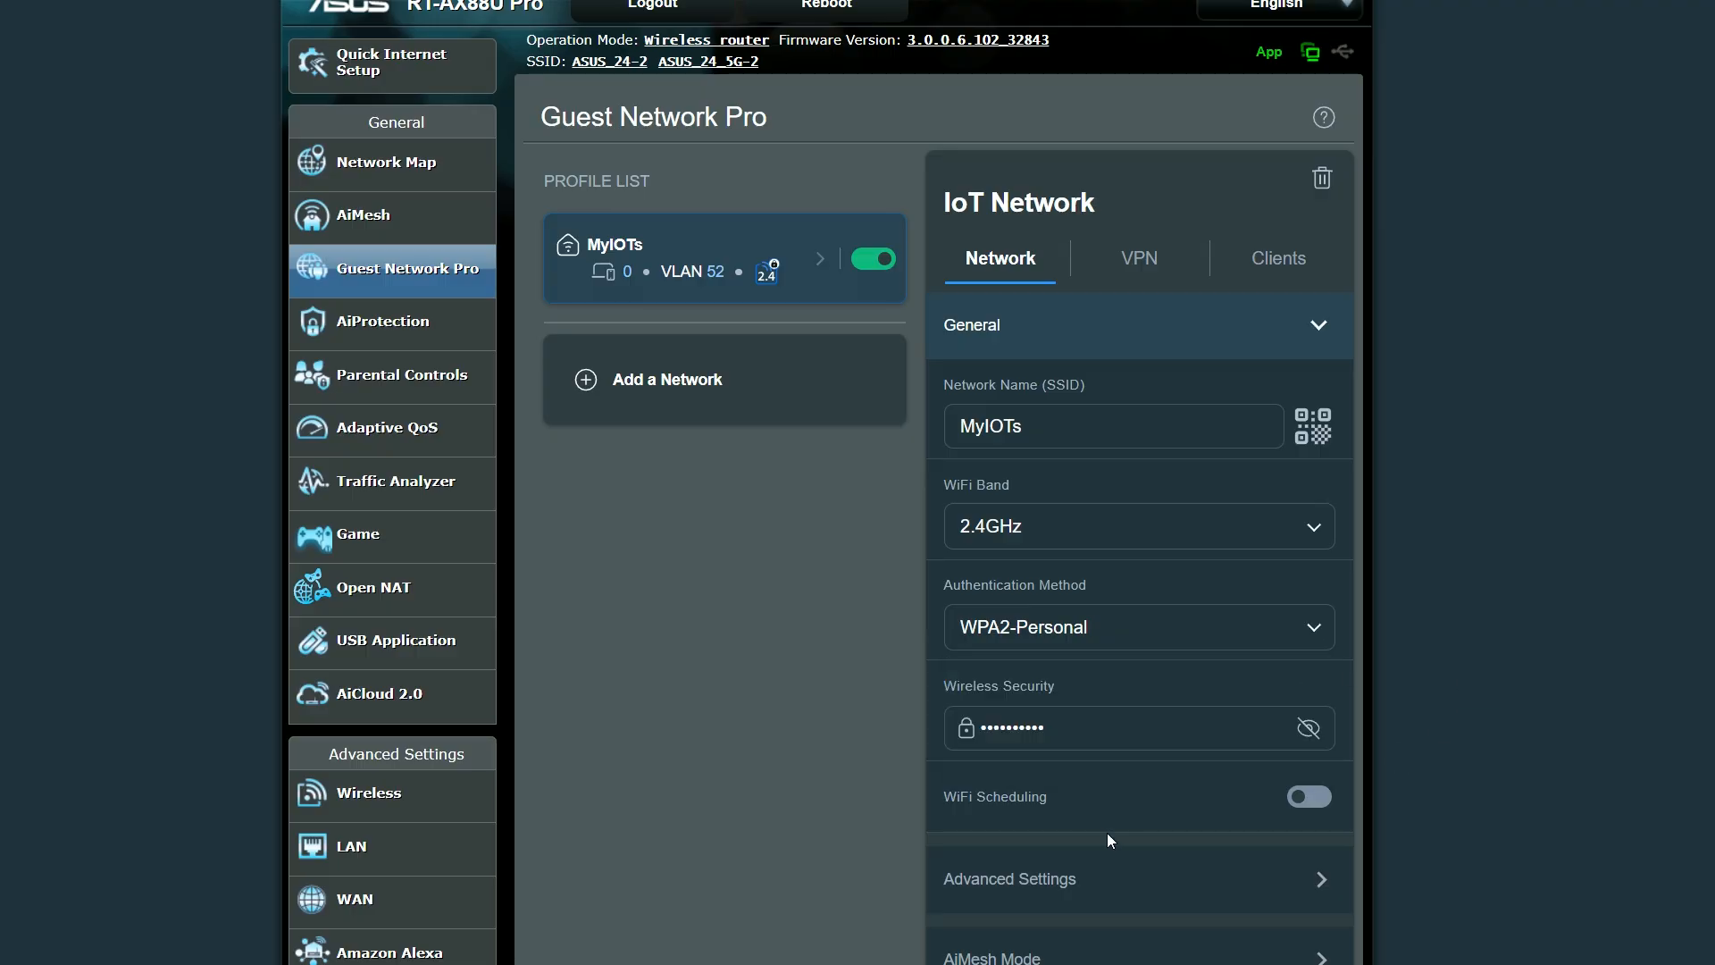
# Step: Enable Set AP Isolated for MyIOTs (LAN IP 192.168.52.1, VLAN 52) and apply
pyautogui.scroll(-3)
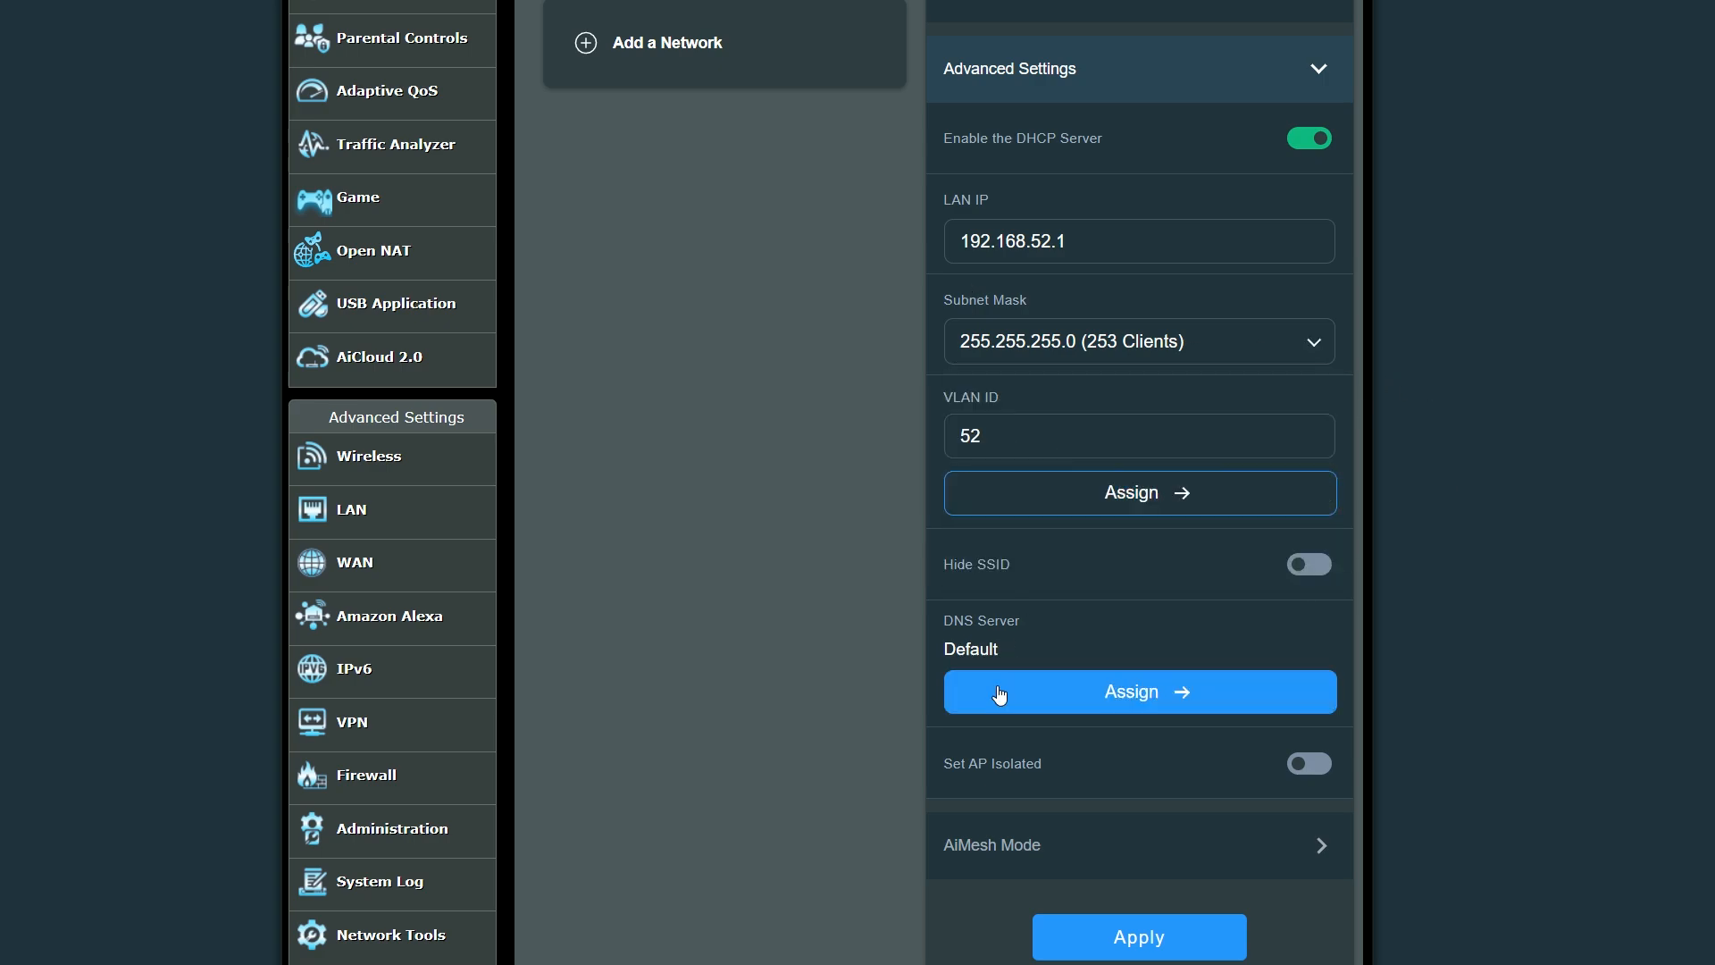
pyautogui.moveTo(1200, 786)
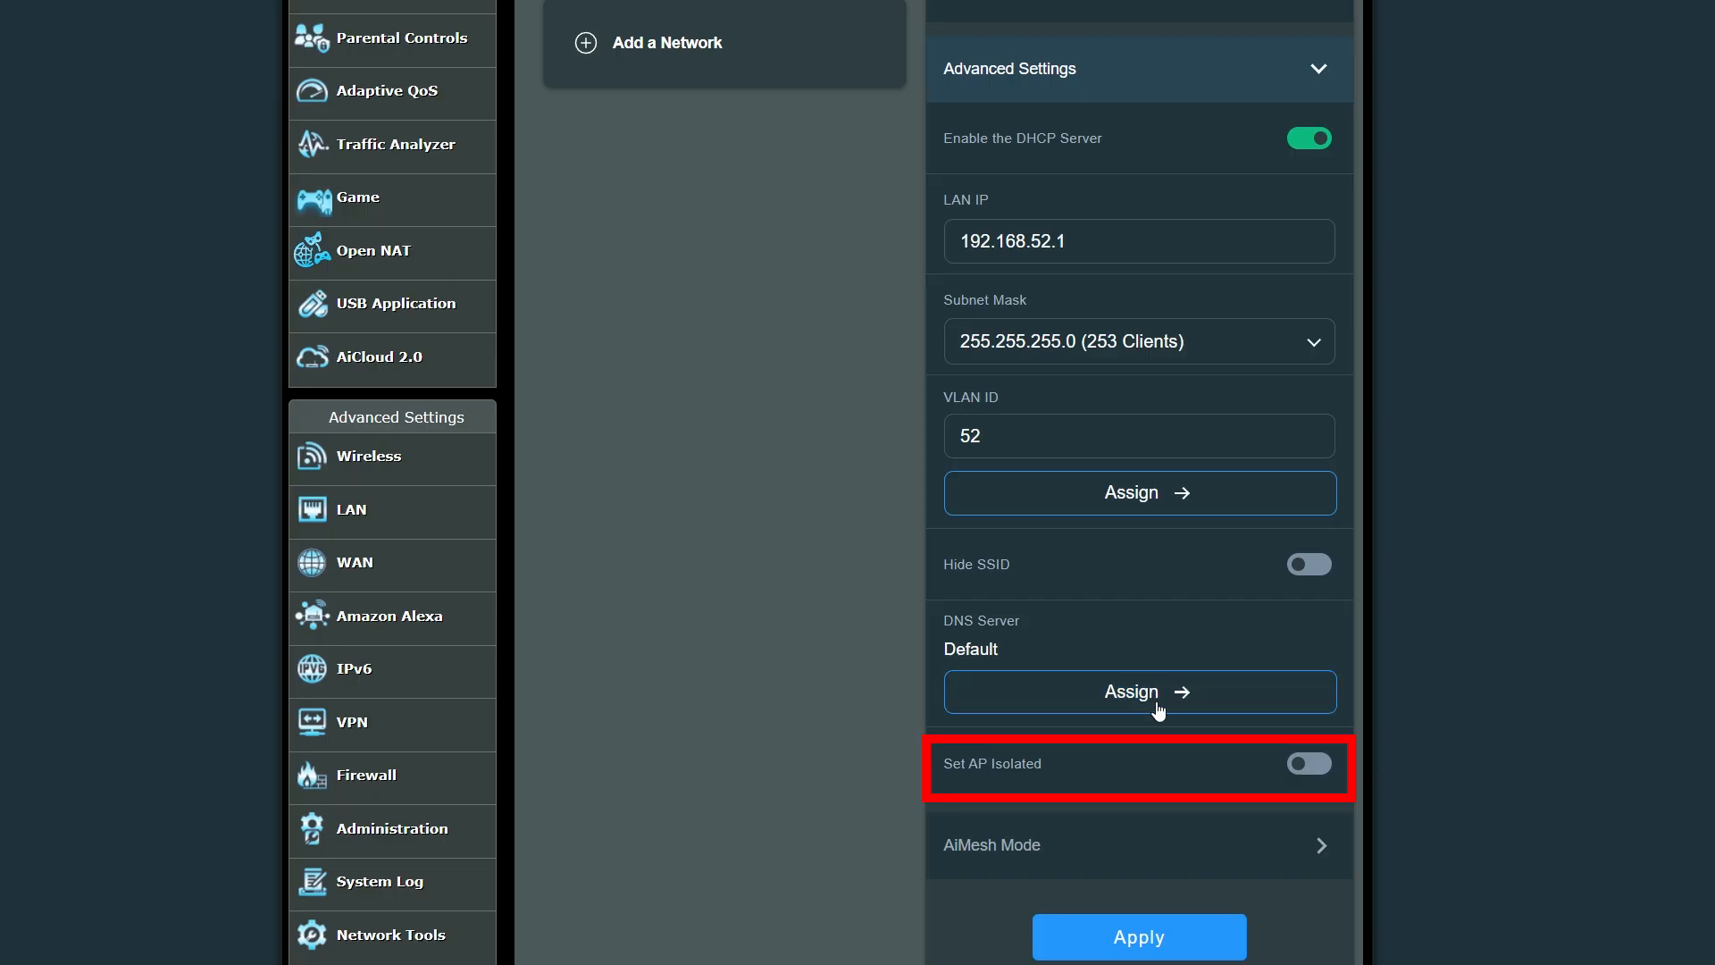
pyautogui.click(1138, 691)
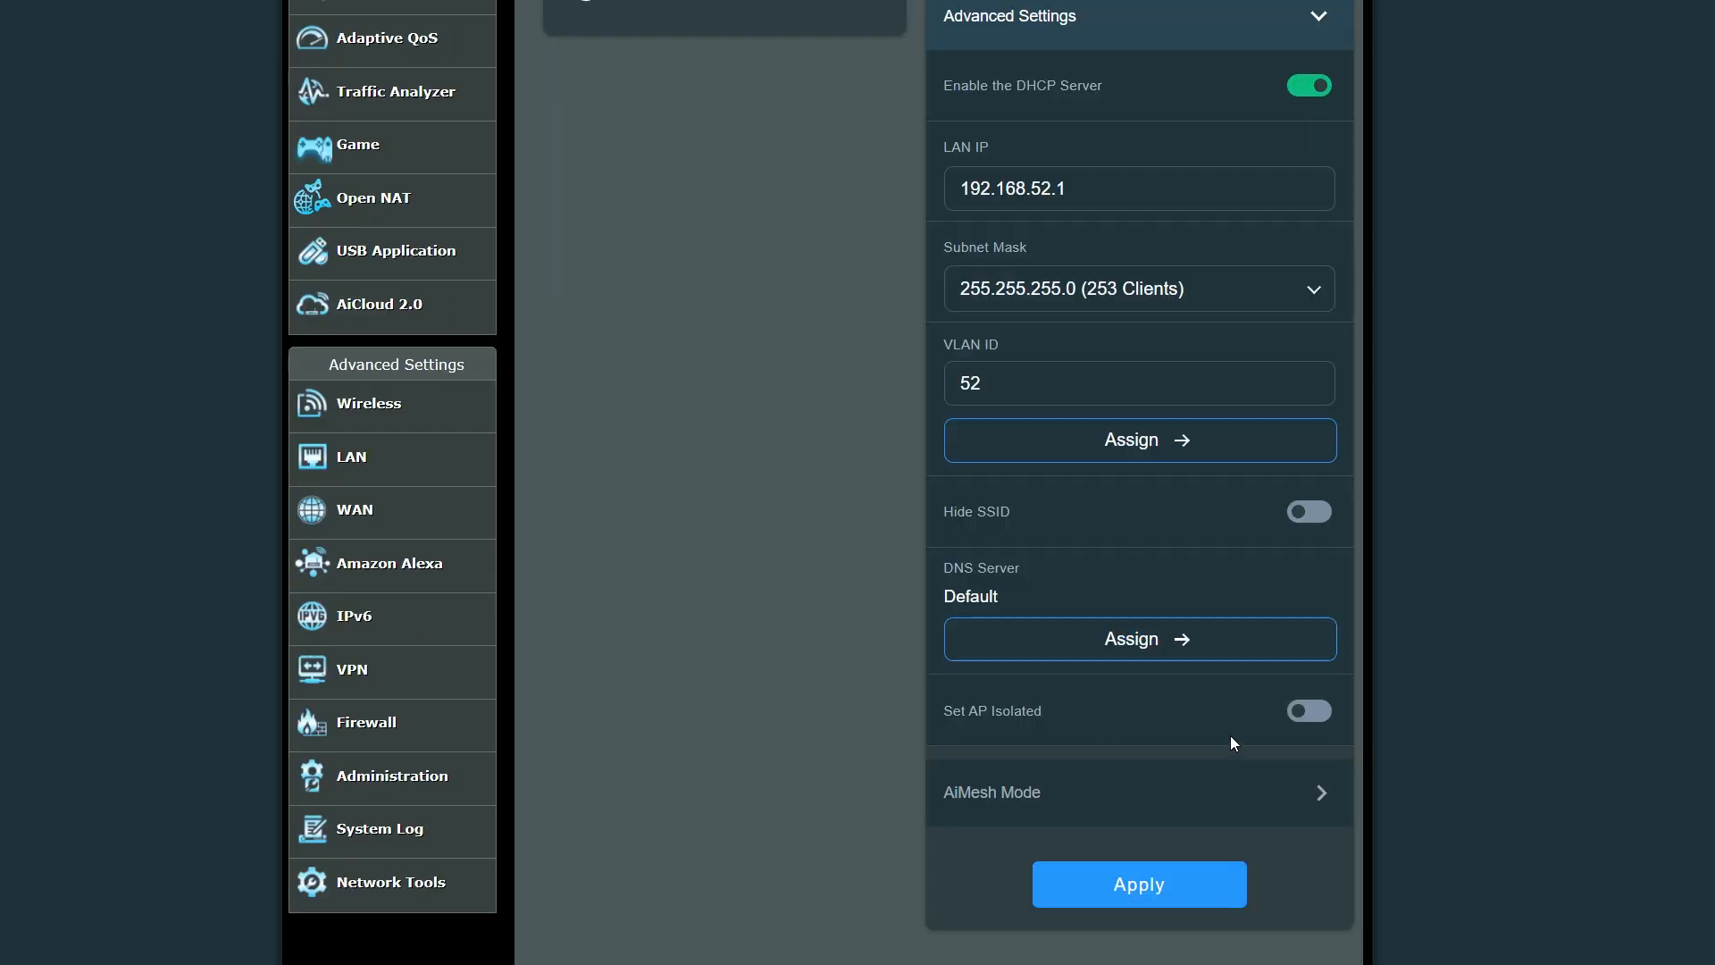
pyautogui.moveTo(987, 736)
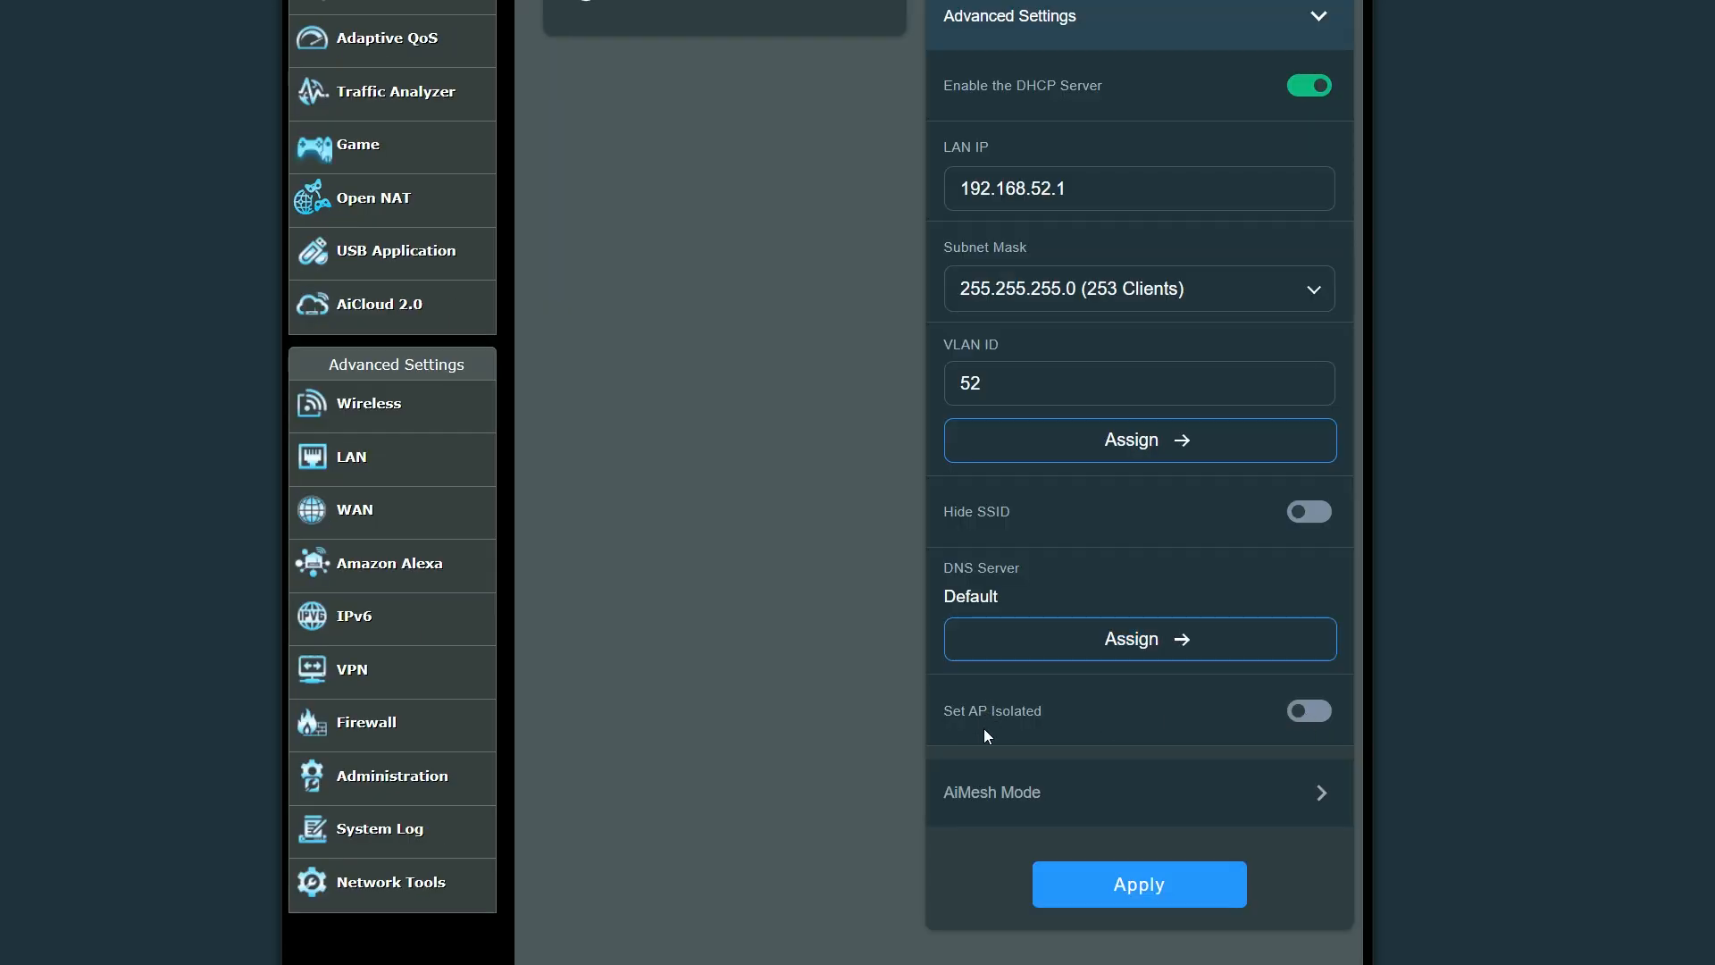
pyautogui.click(1308, 710)
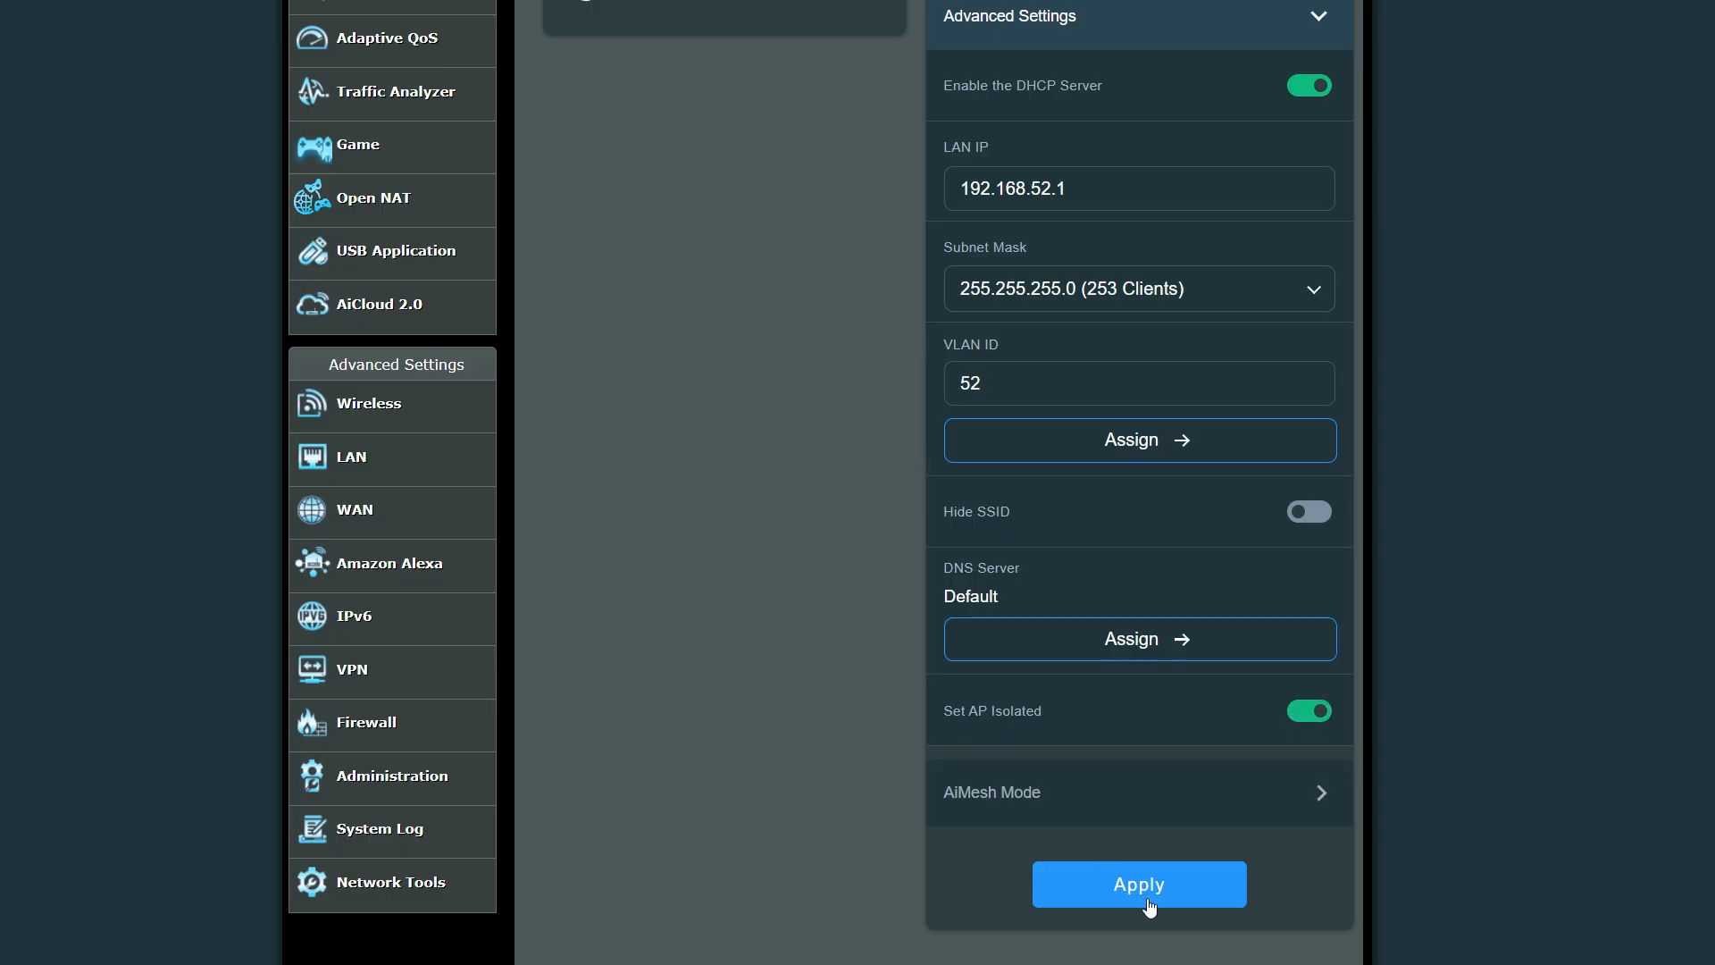
pyautogui.click(1138, 884)
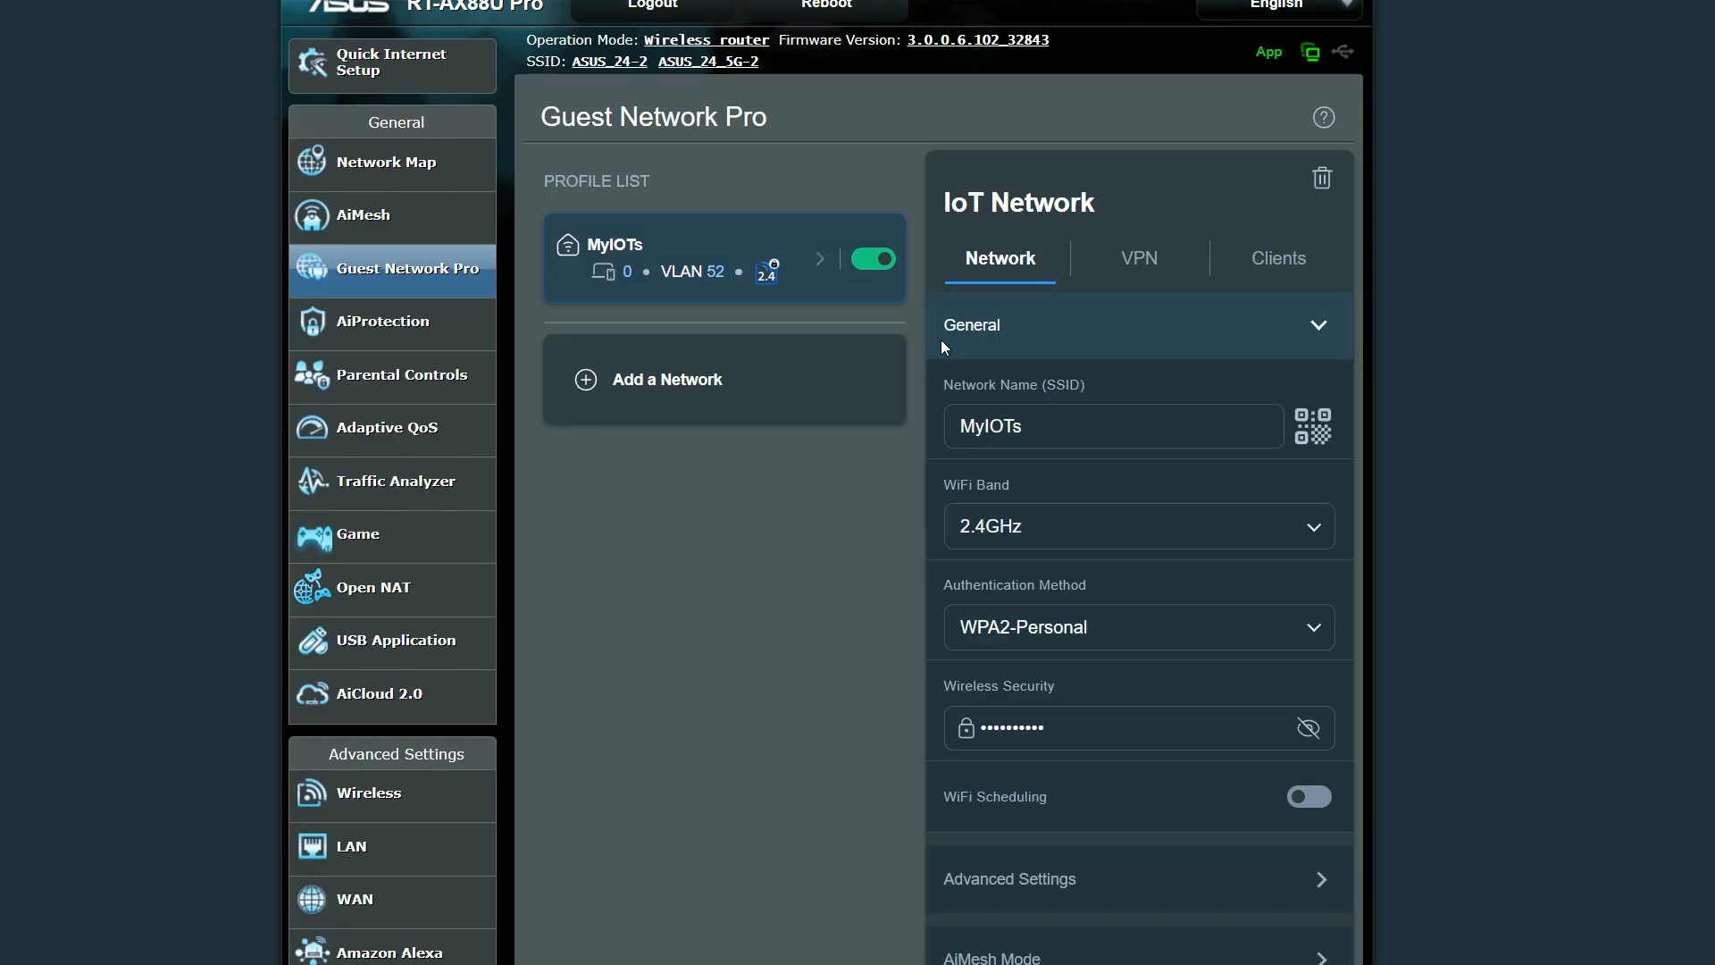
# Step: Check MyIOTs' VPN and Clients pages, then go to the LAN IP settings
pyautogui.click(1138, 257)
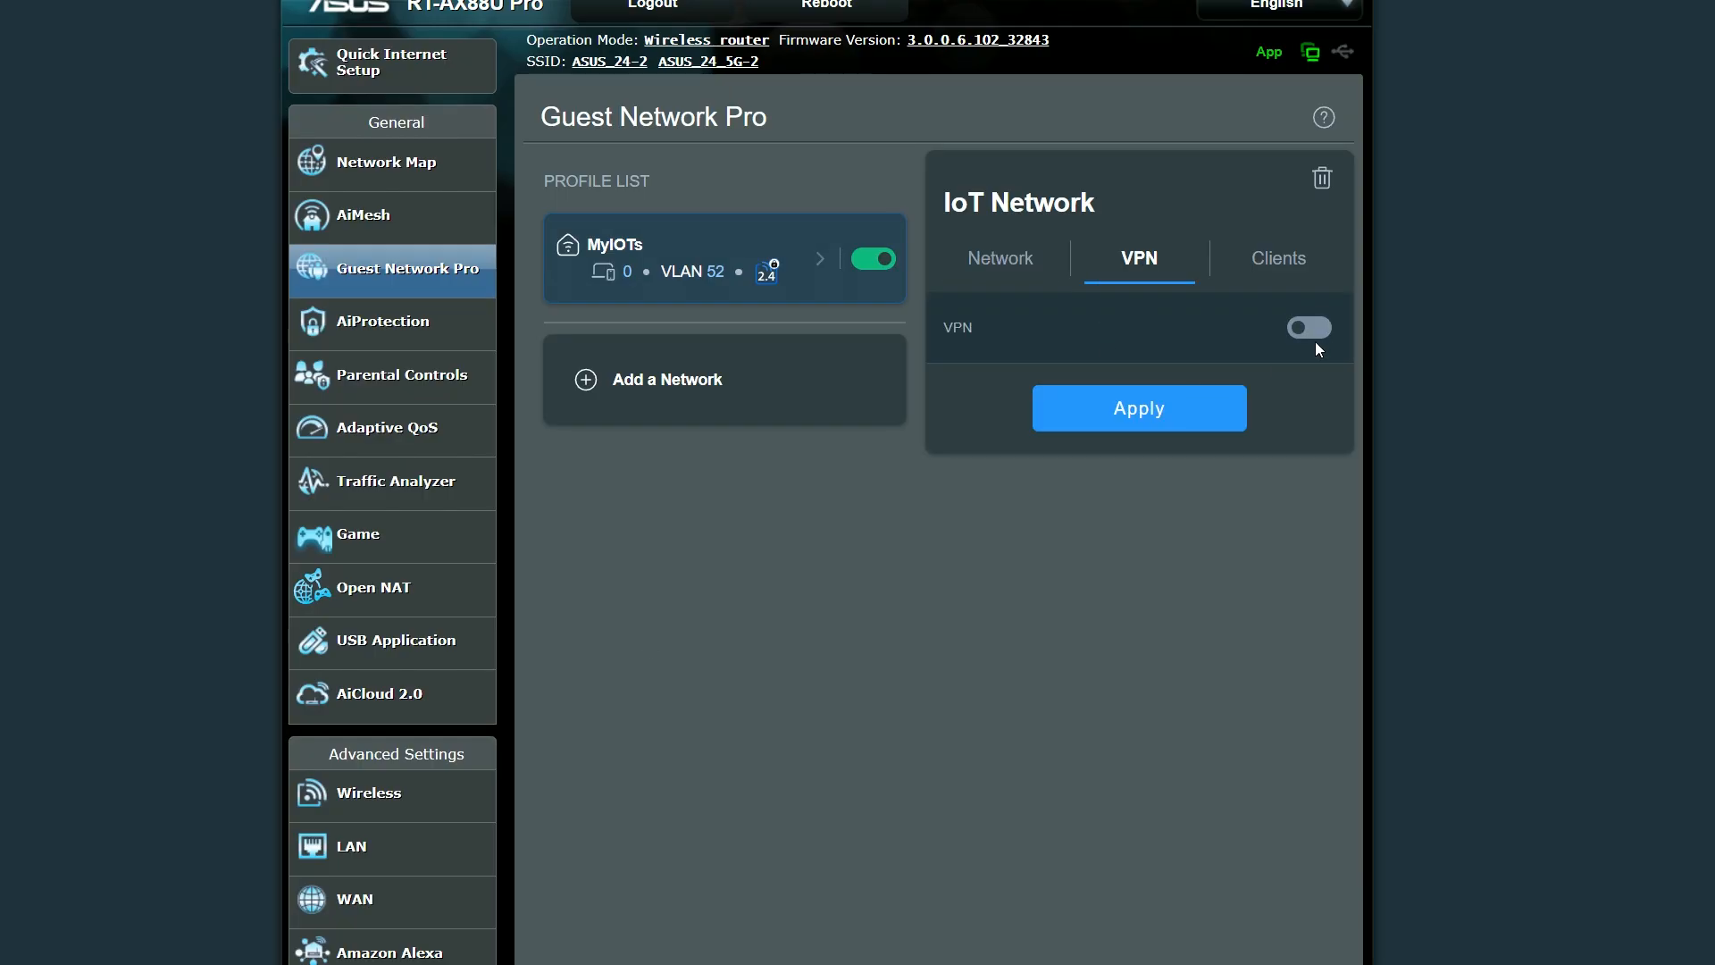
pyautogui.click(1308, 327)
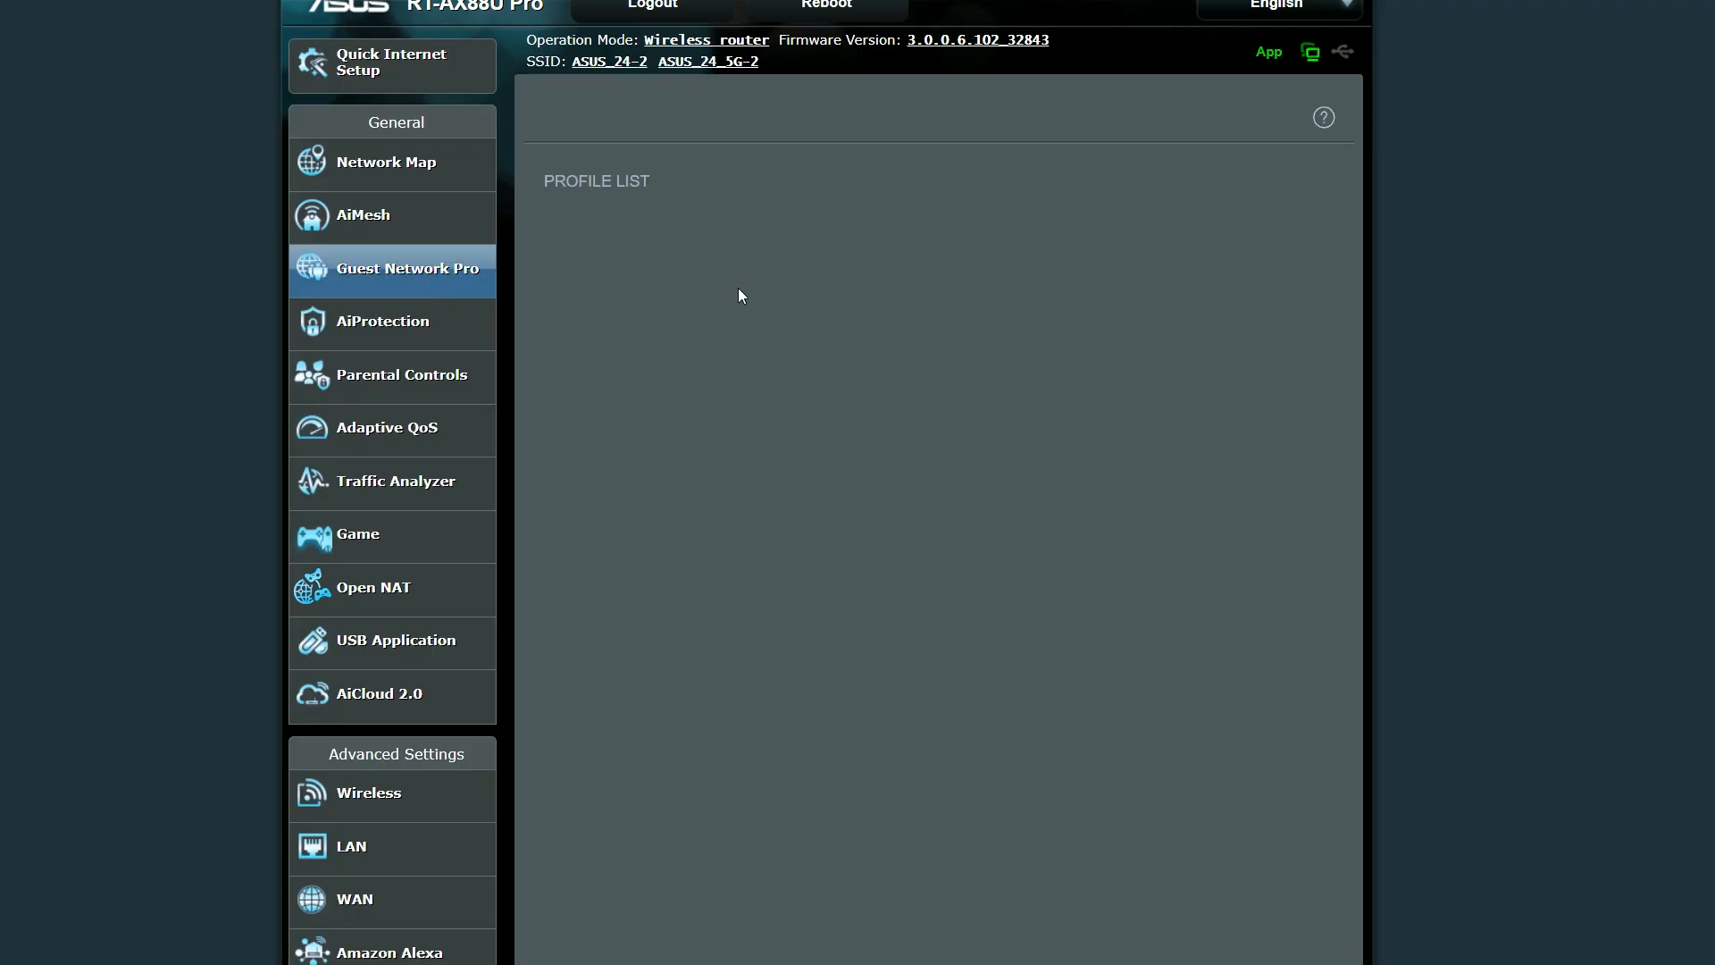
pyautogui.click(405, 268)
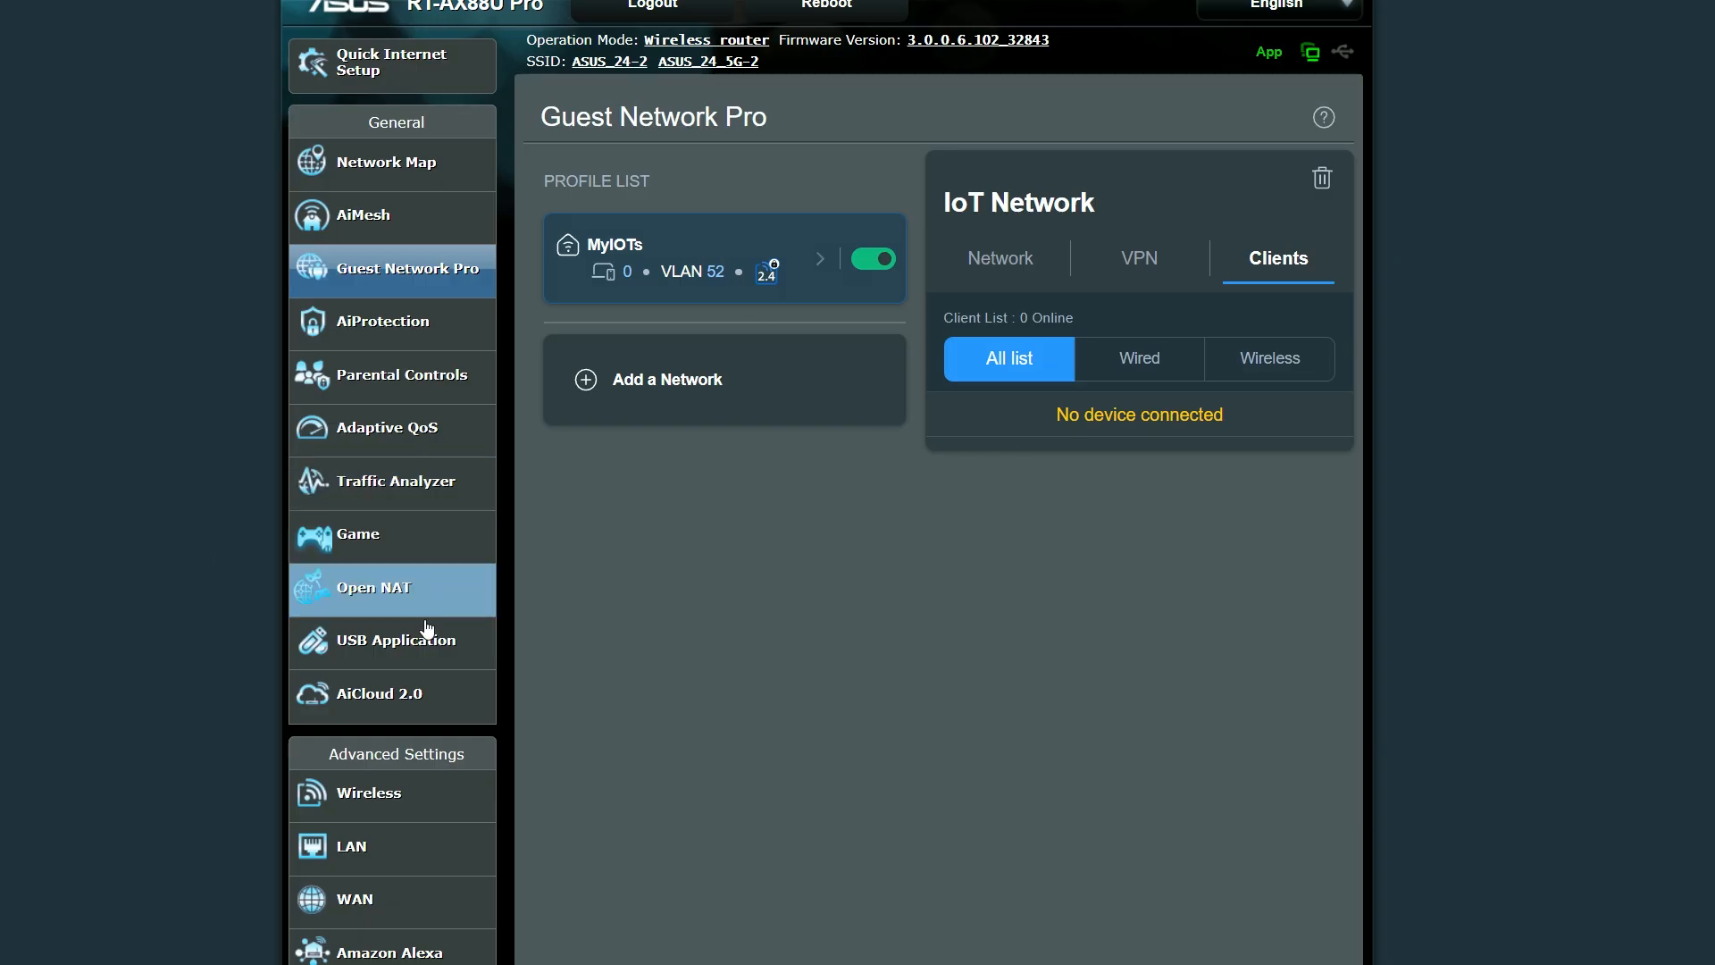
pyautogui.click(352, 845)
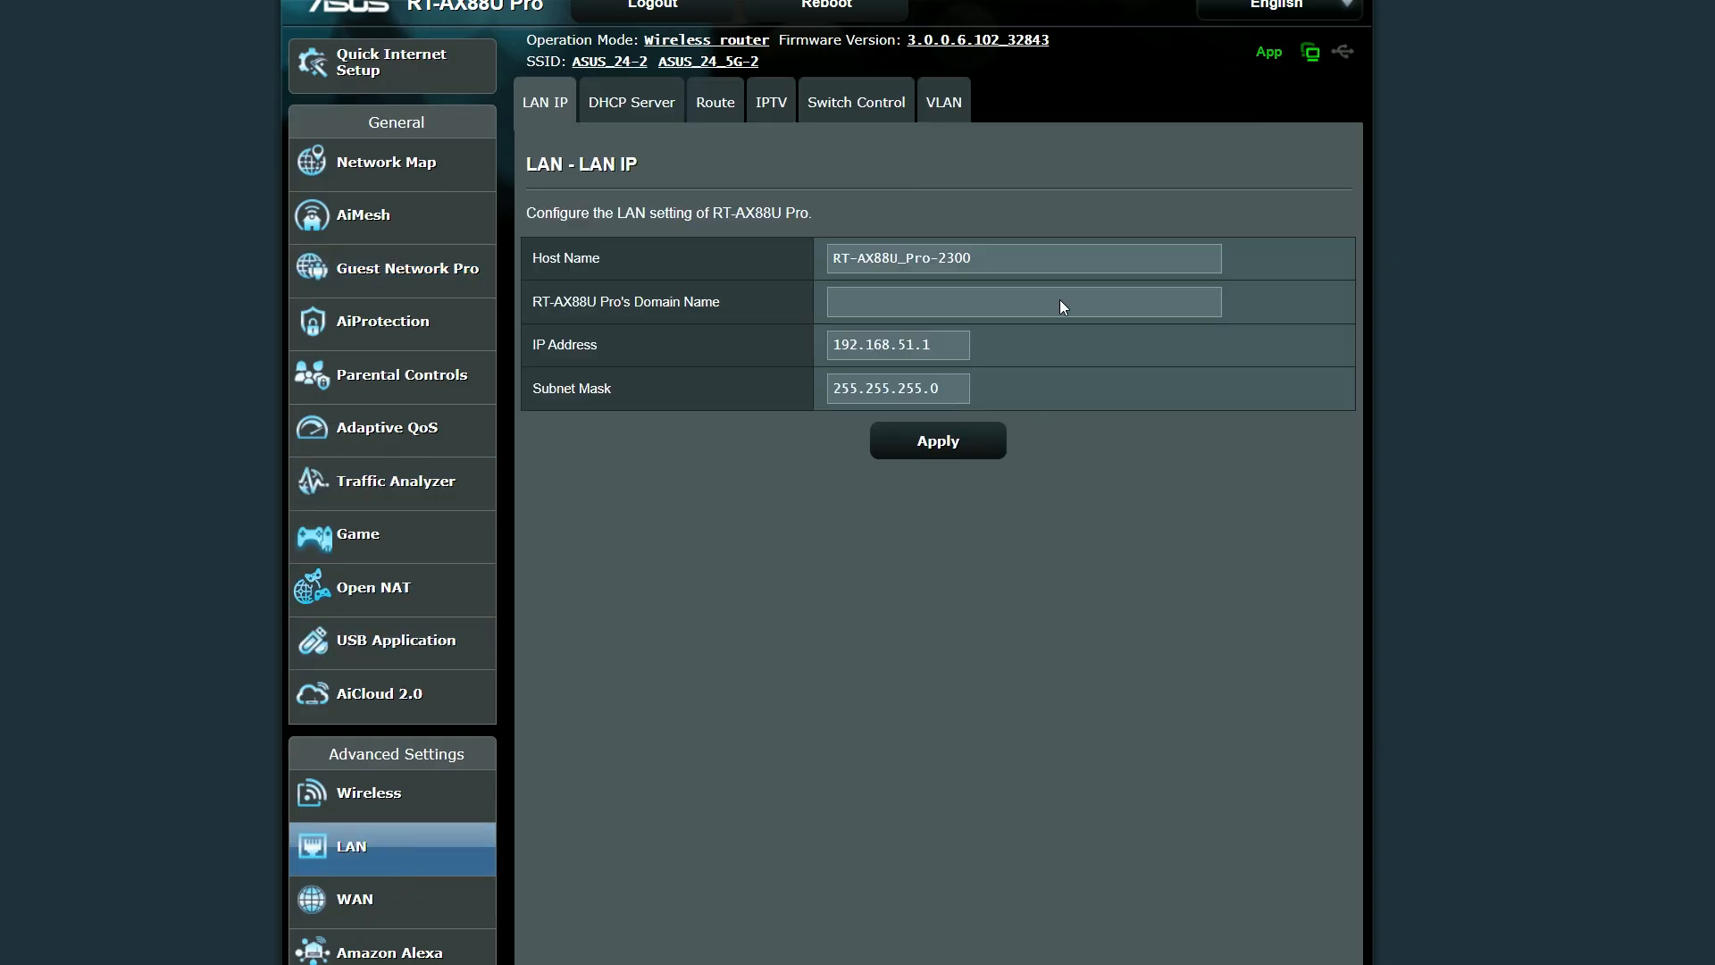
# Step: Set Port Isolation to Yes on the MyIOTs VLAN 52 profile and apply
pyautogui.click(941, 102)
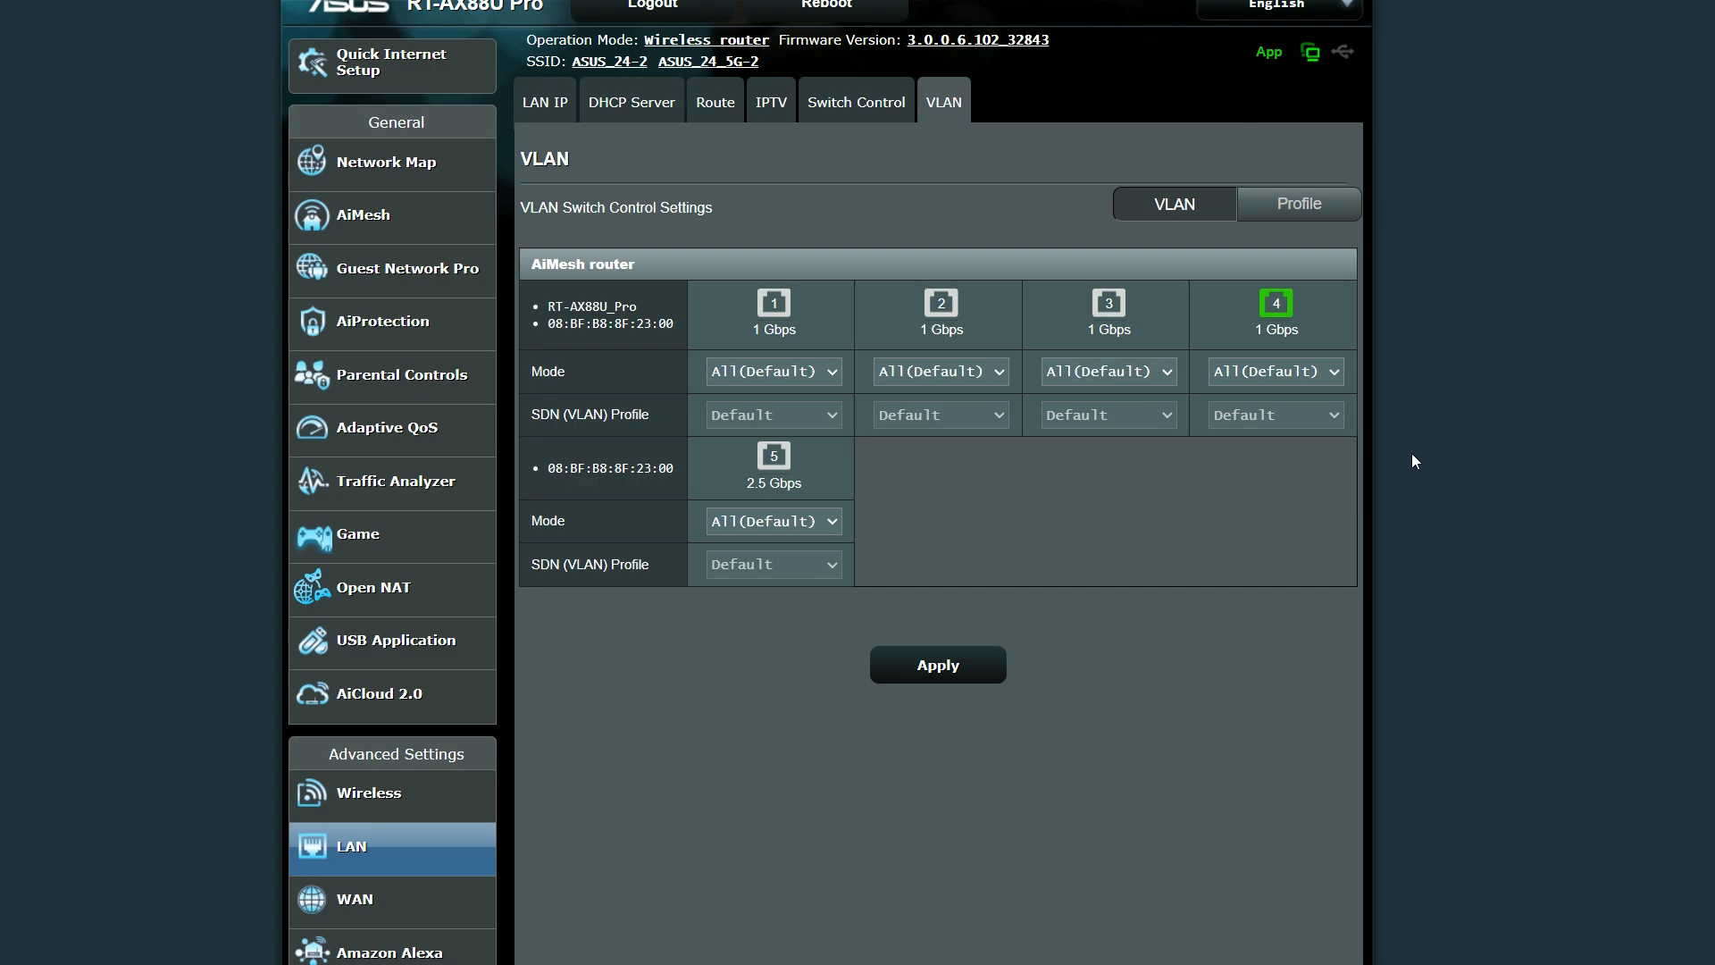
pyautogui.click(1291, 209)
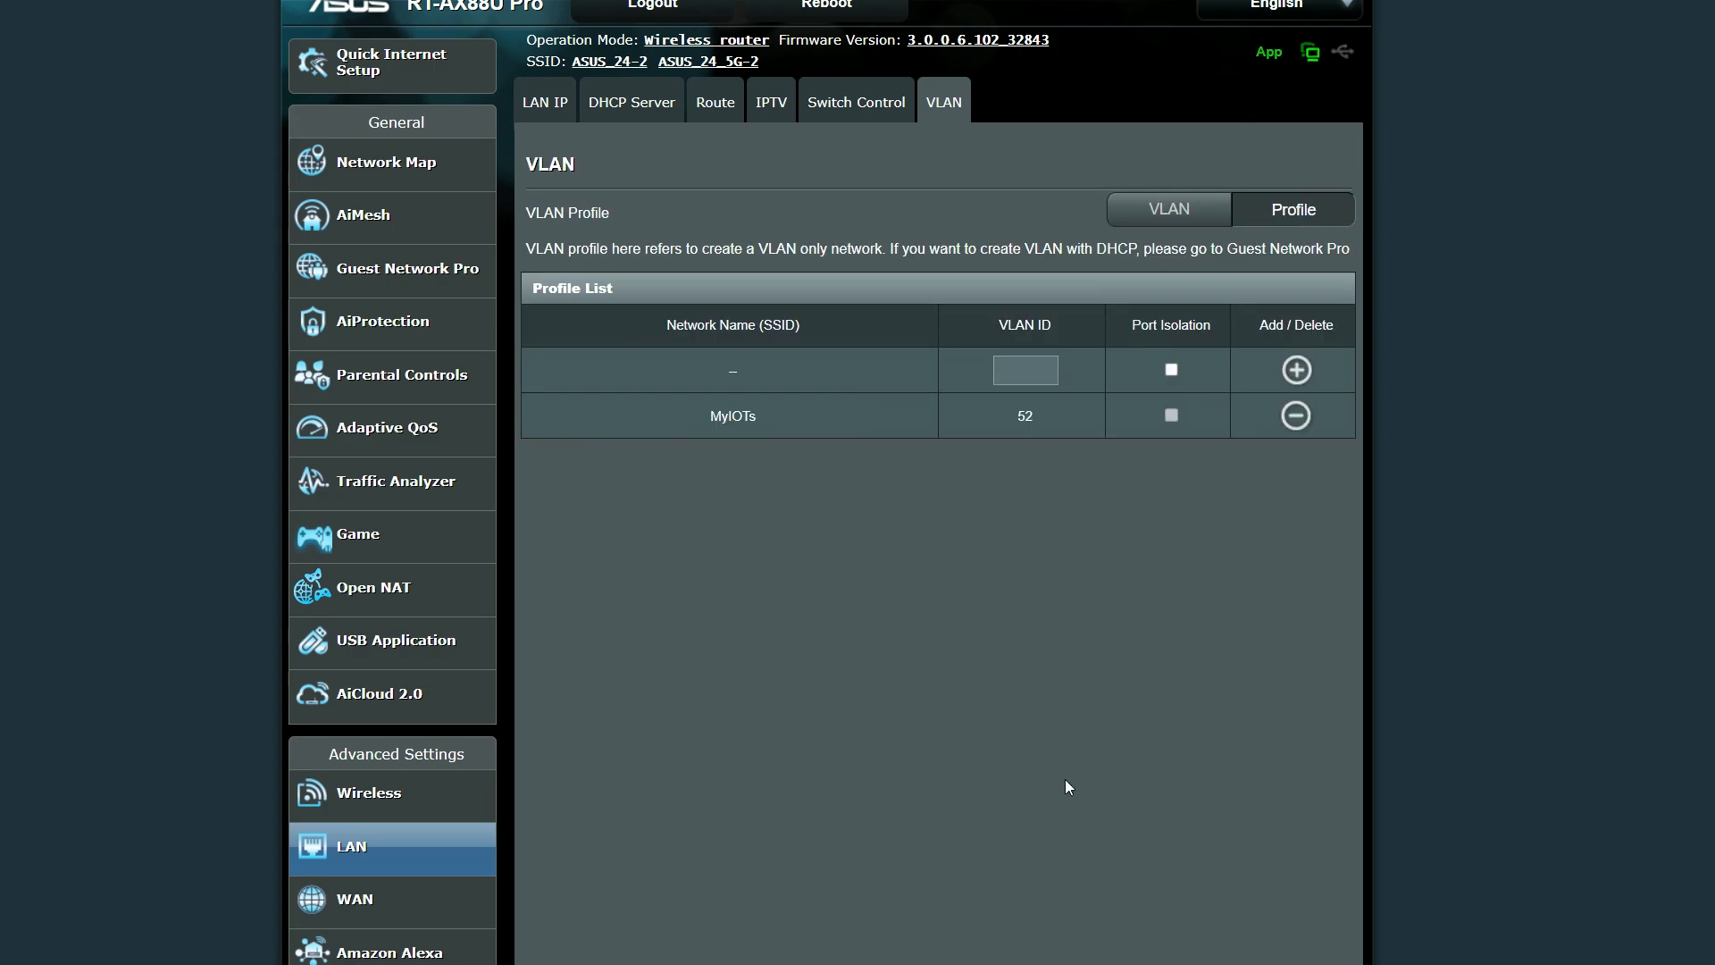
pyautogui.moveTo(1086, 506)
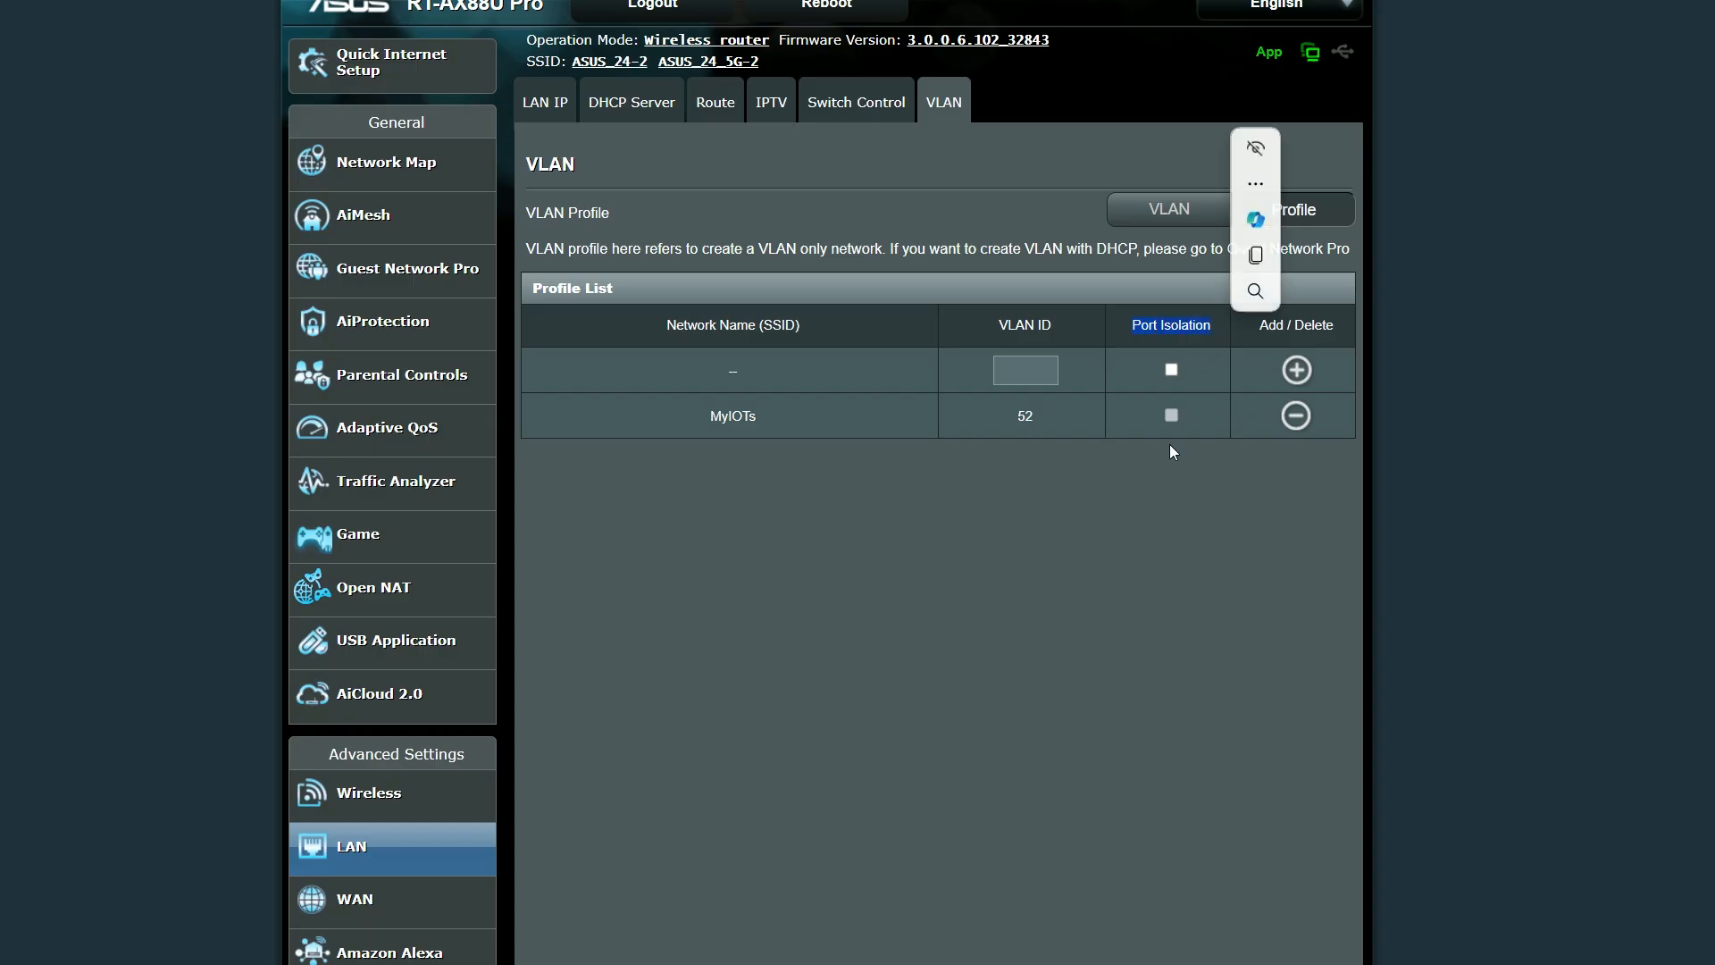
pyautogui.click(732, 416)
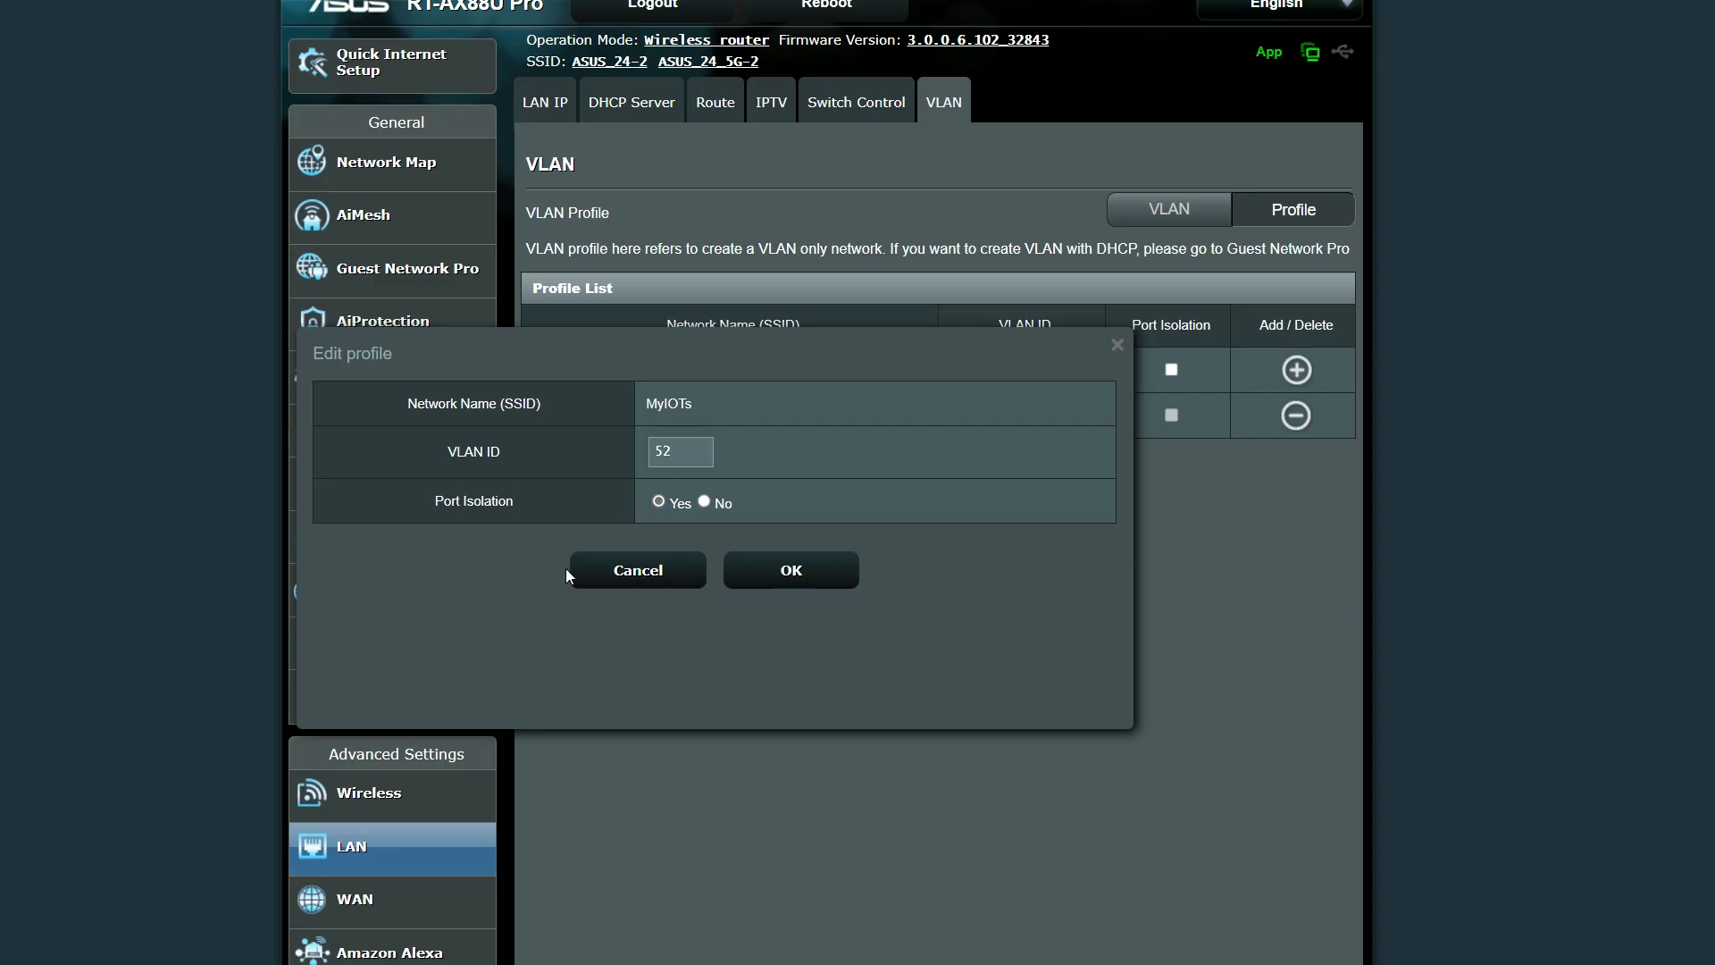
pyautogui.click(789, 570)
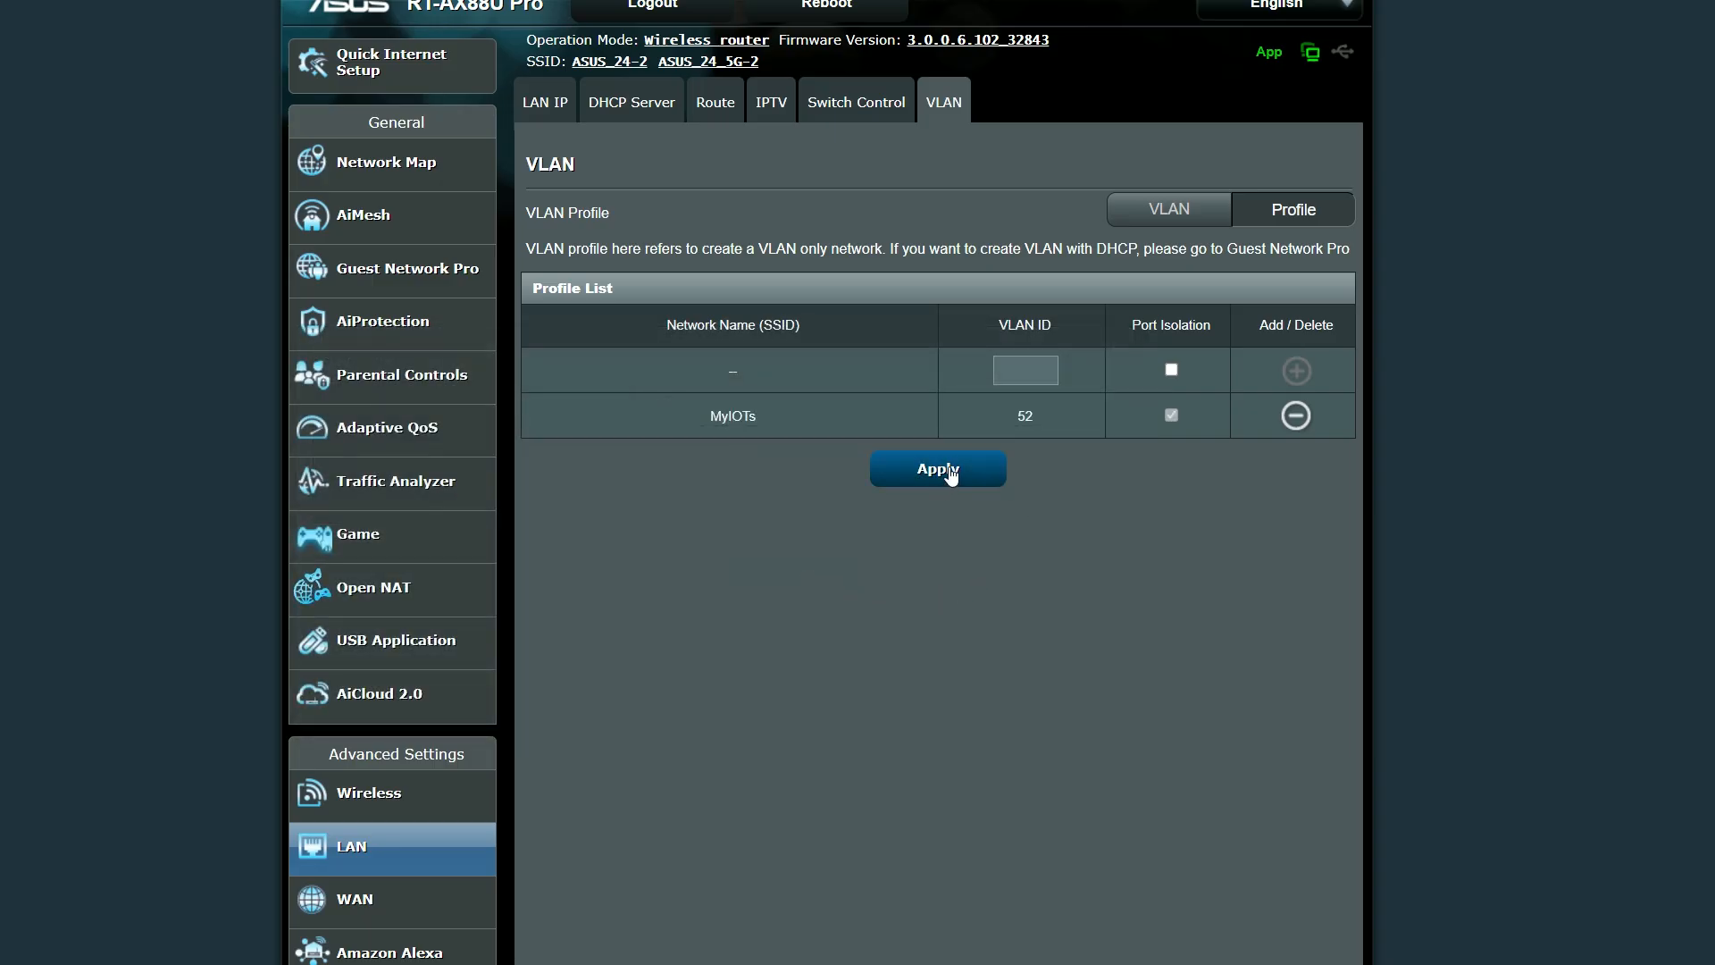
pyautogui.click(1166, 204)
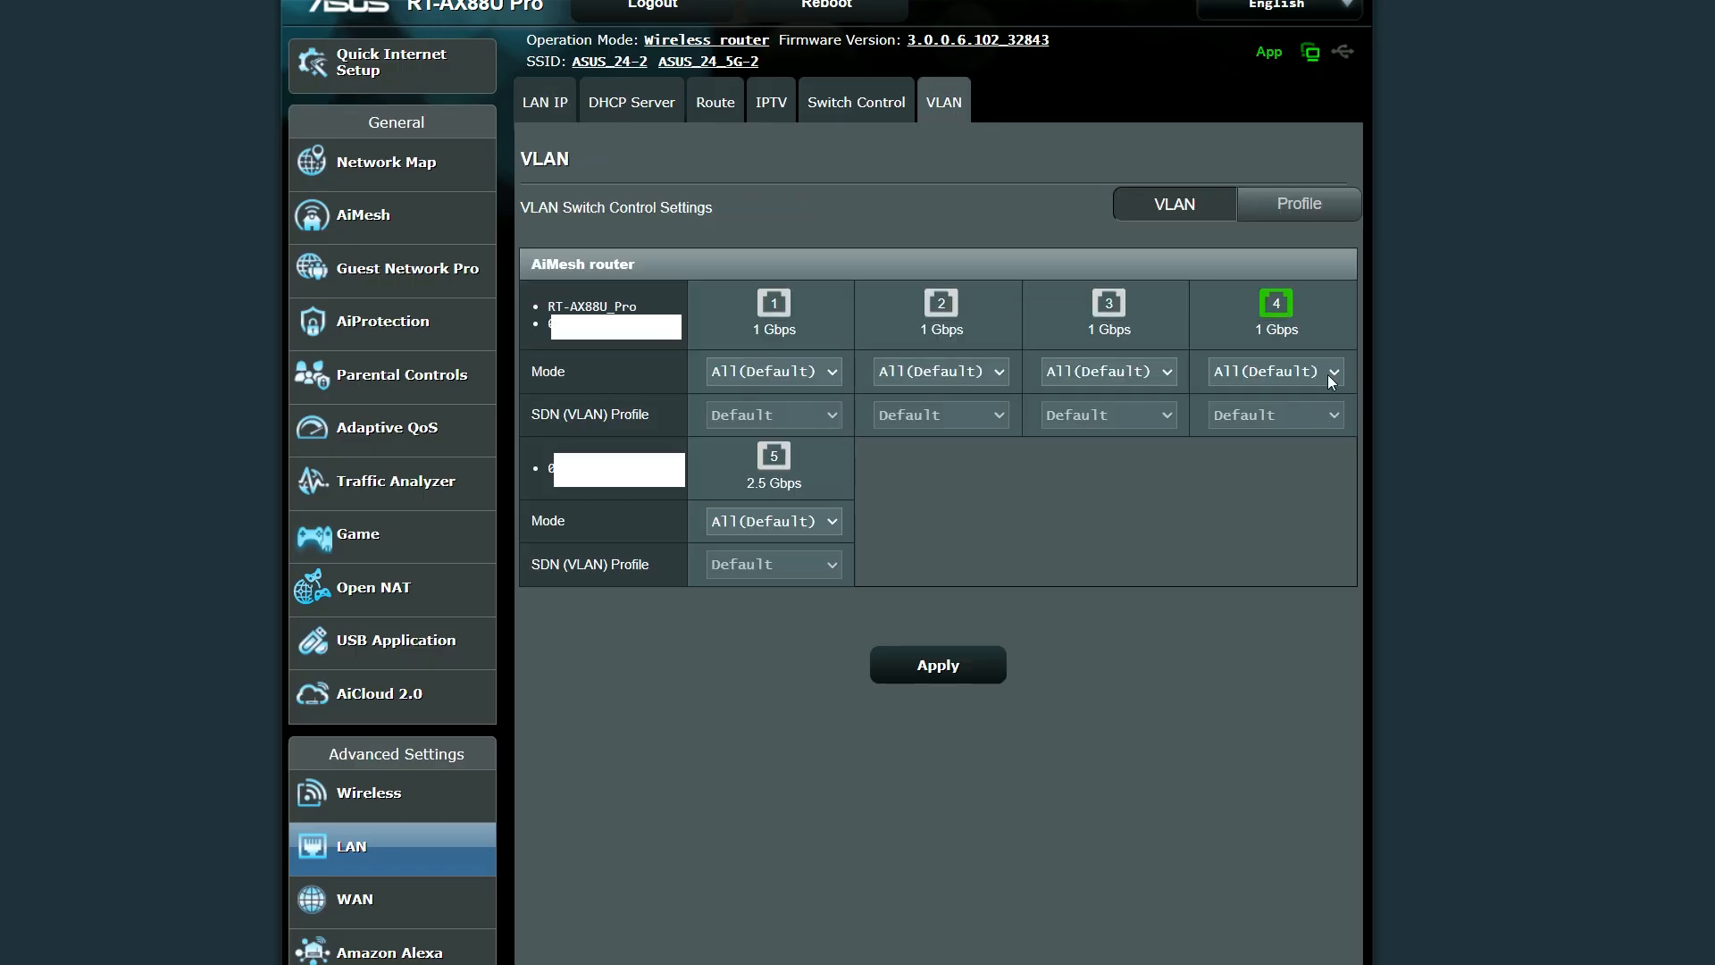
# Step: Set LAN port 4 to Access then Trunk mode with the MyIOTs profile and apply
pyautogui.click(1273, 372)
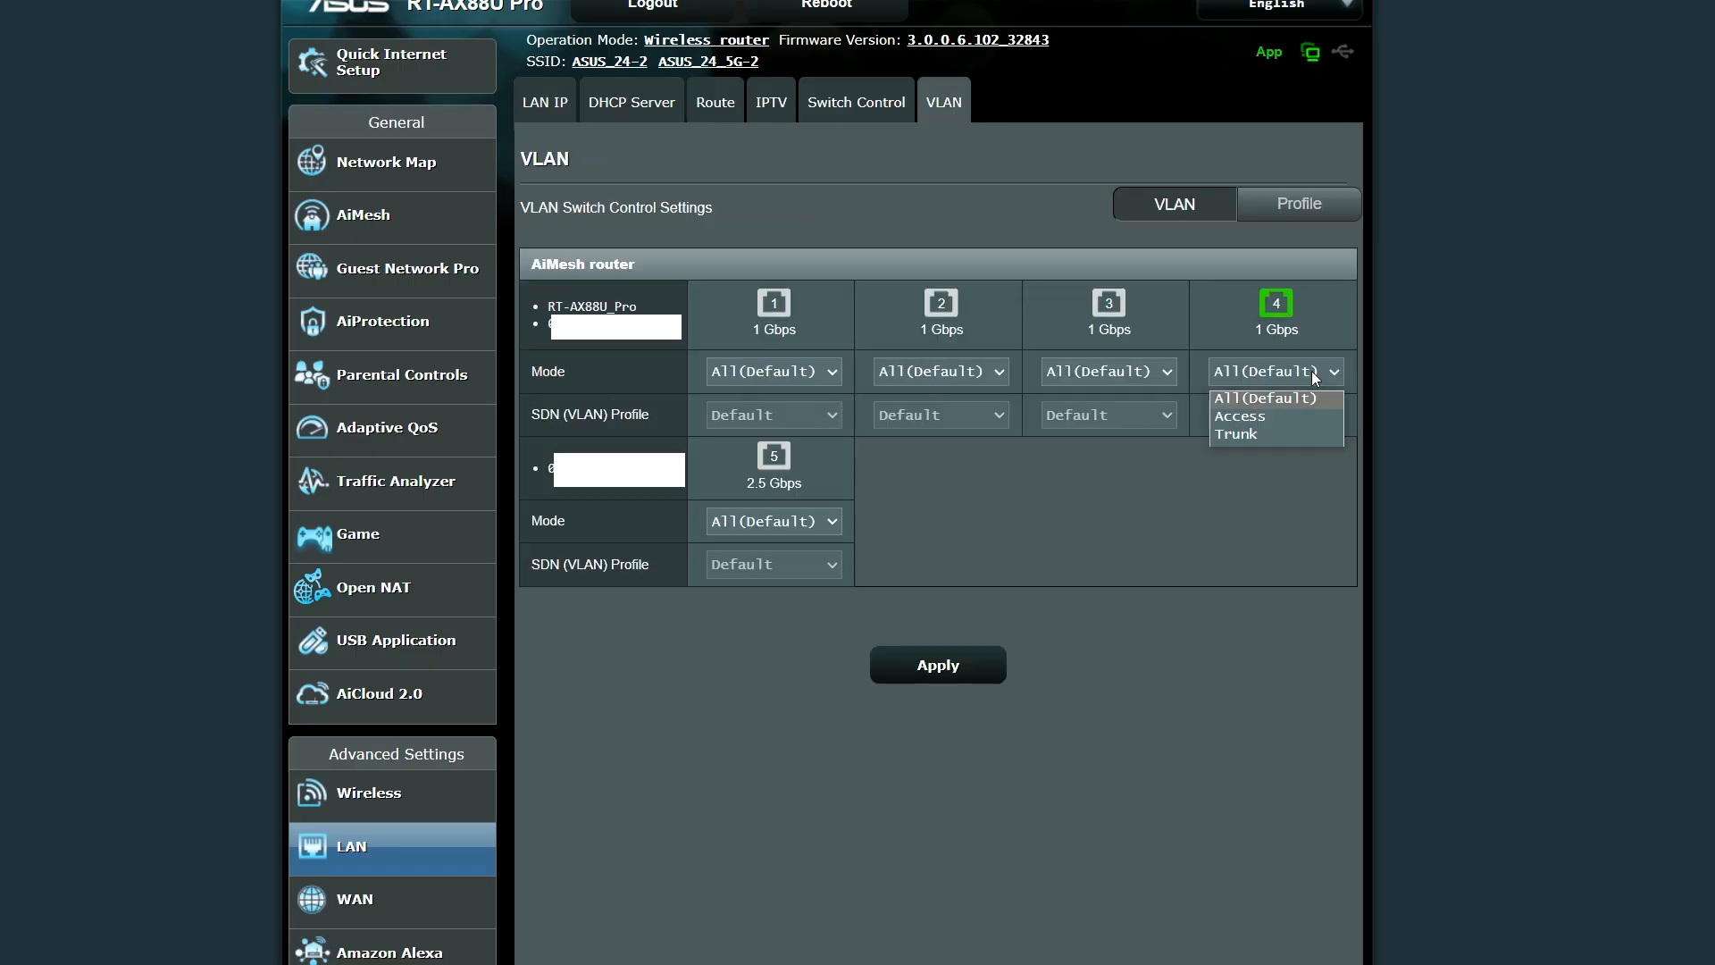
pyautogui.click(1239, 416)
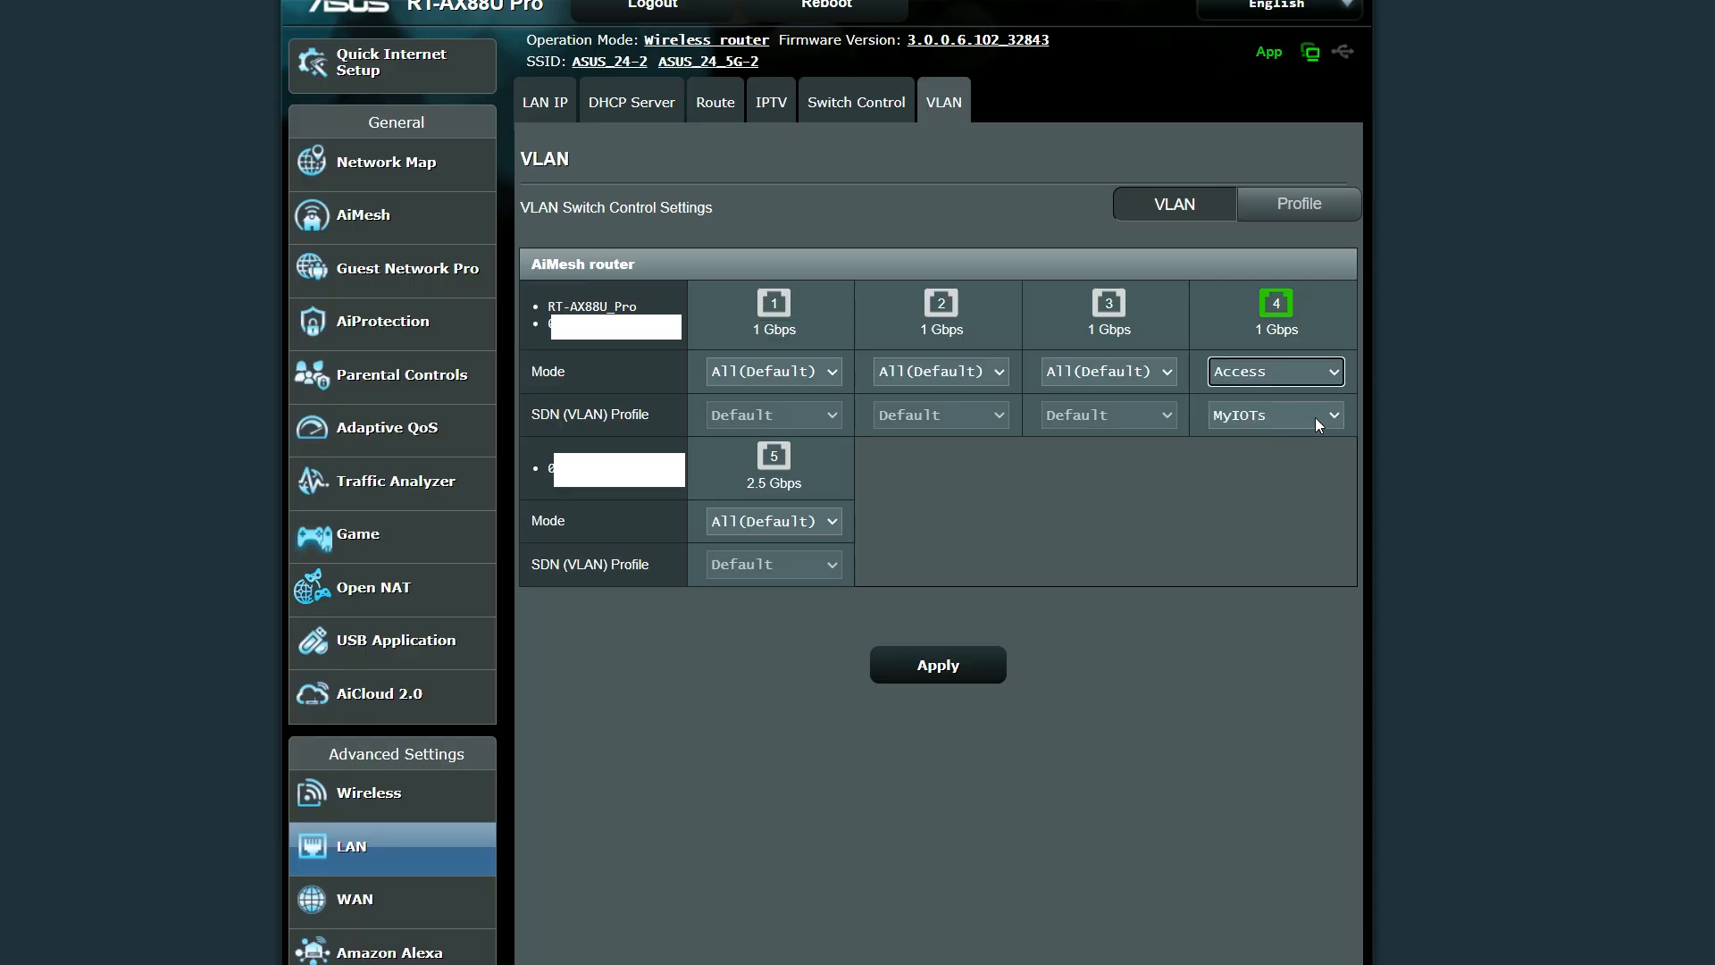
pyautogui.click(1274, 415)
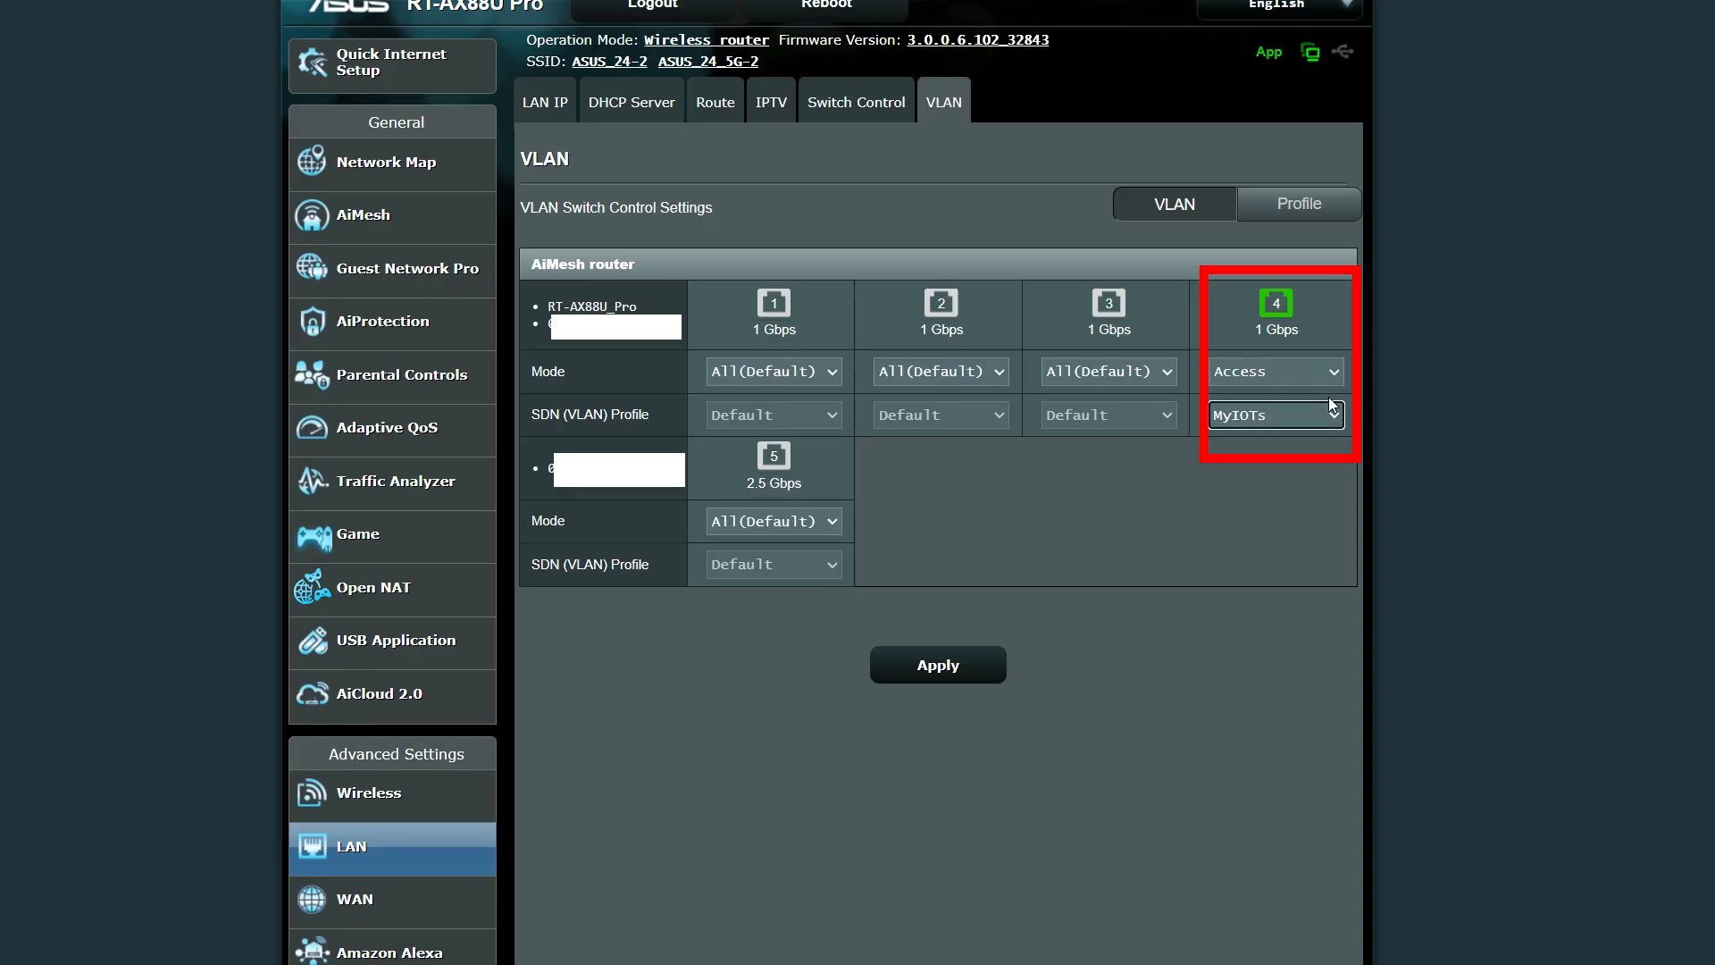
pyautogui.click(1274, 372)
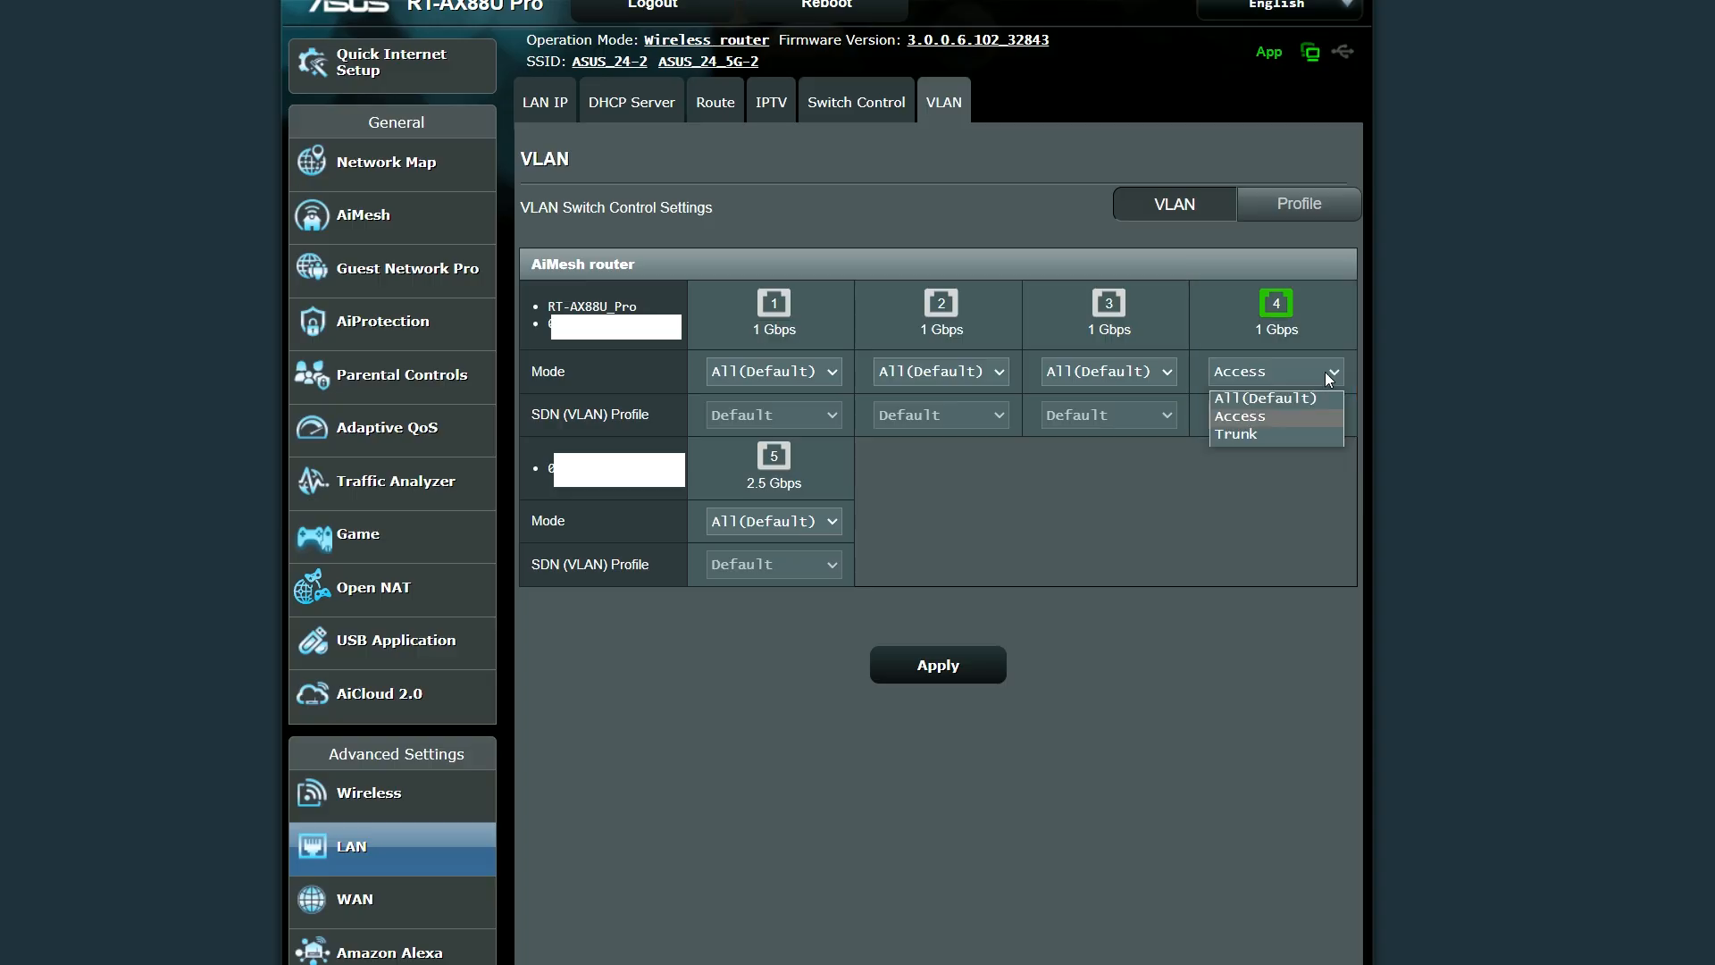
pyautogui.click(1236, 434)
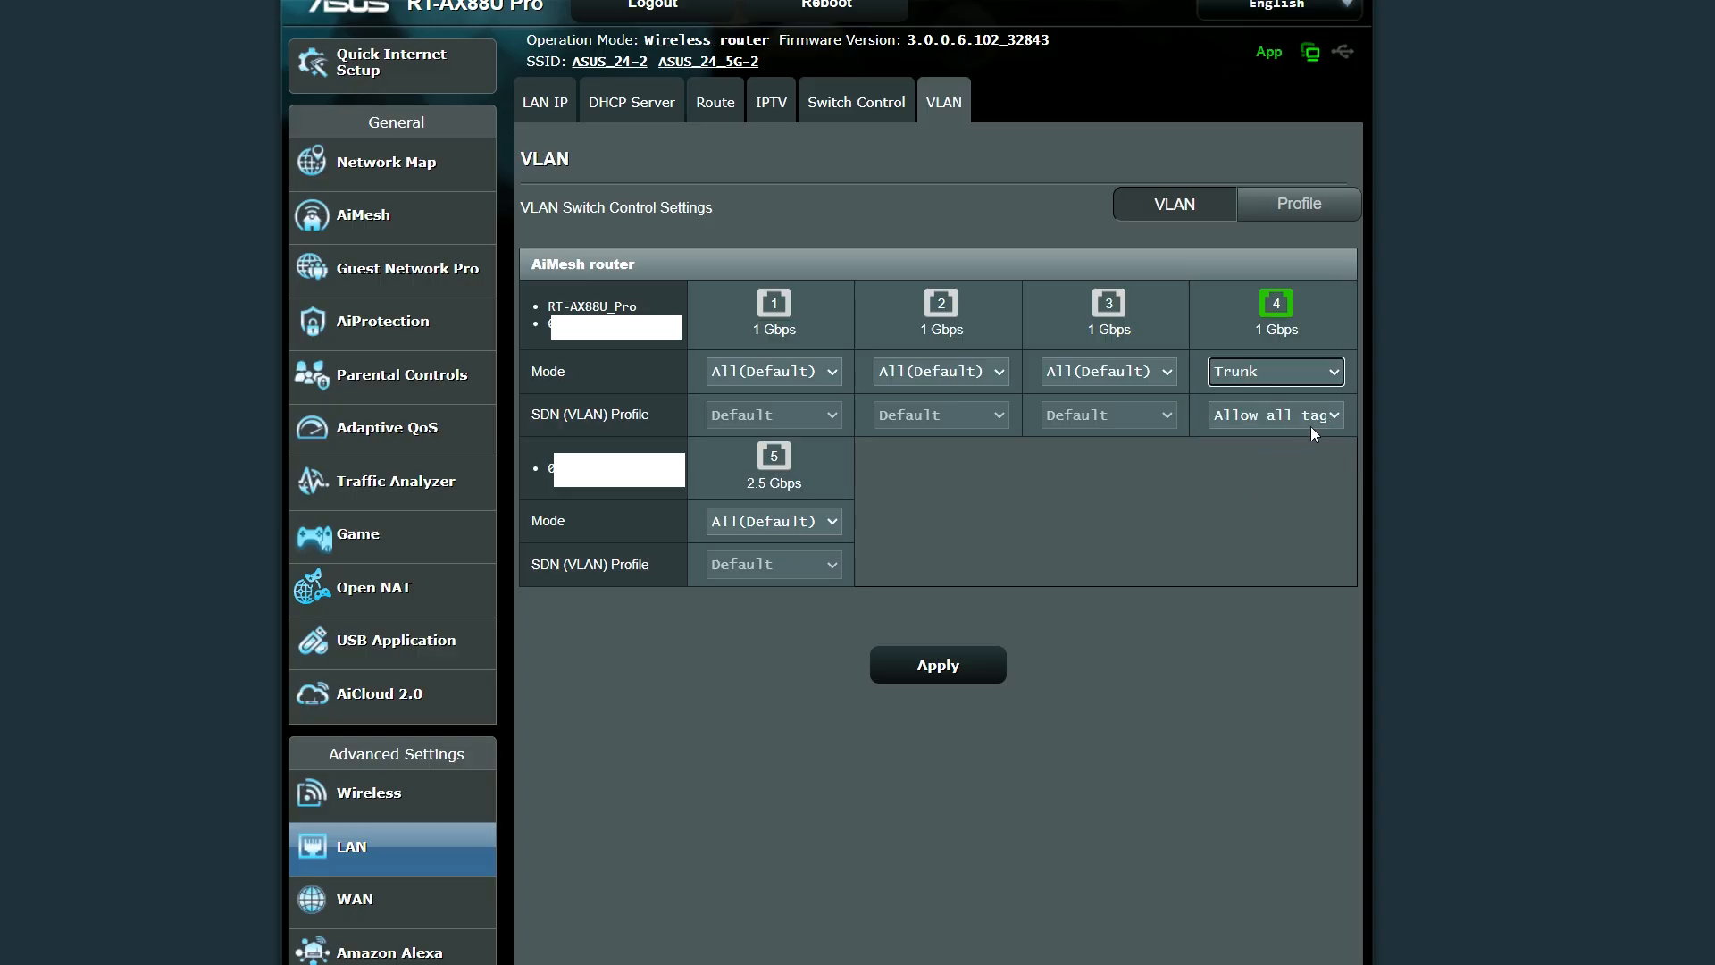
pyautogui.click(1274, 413)
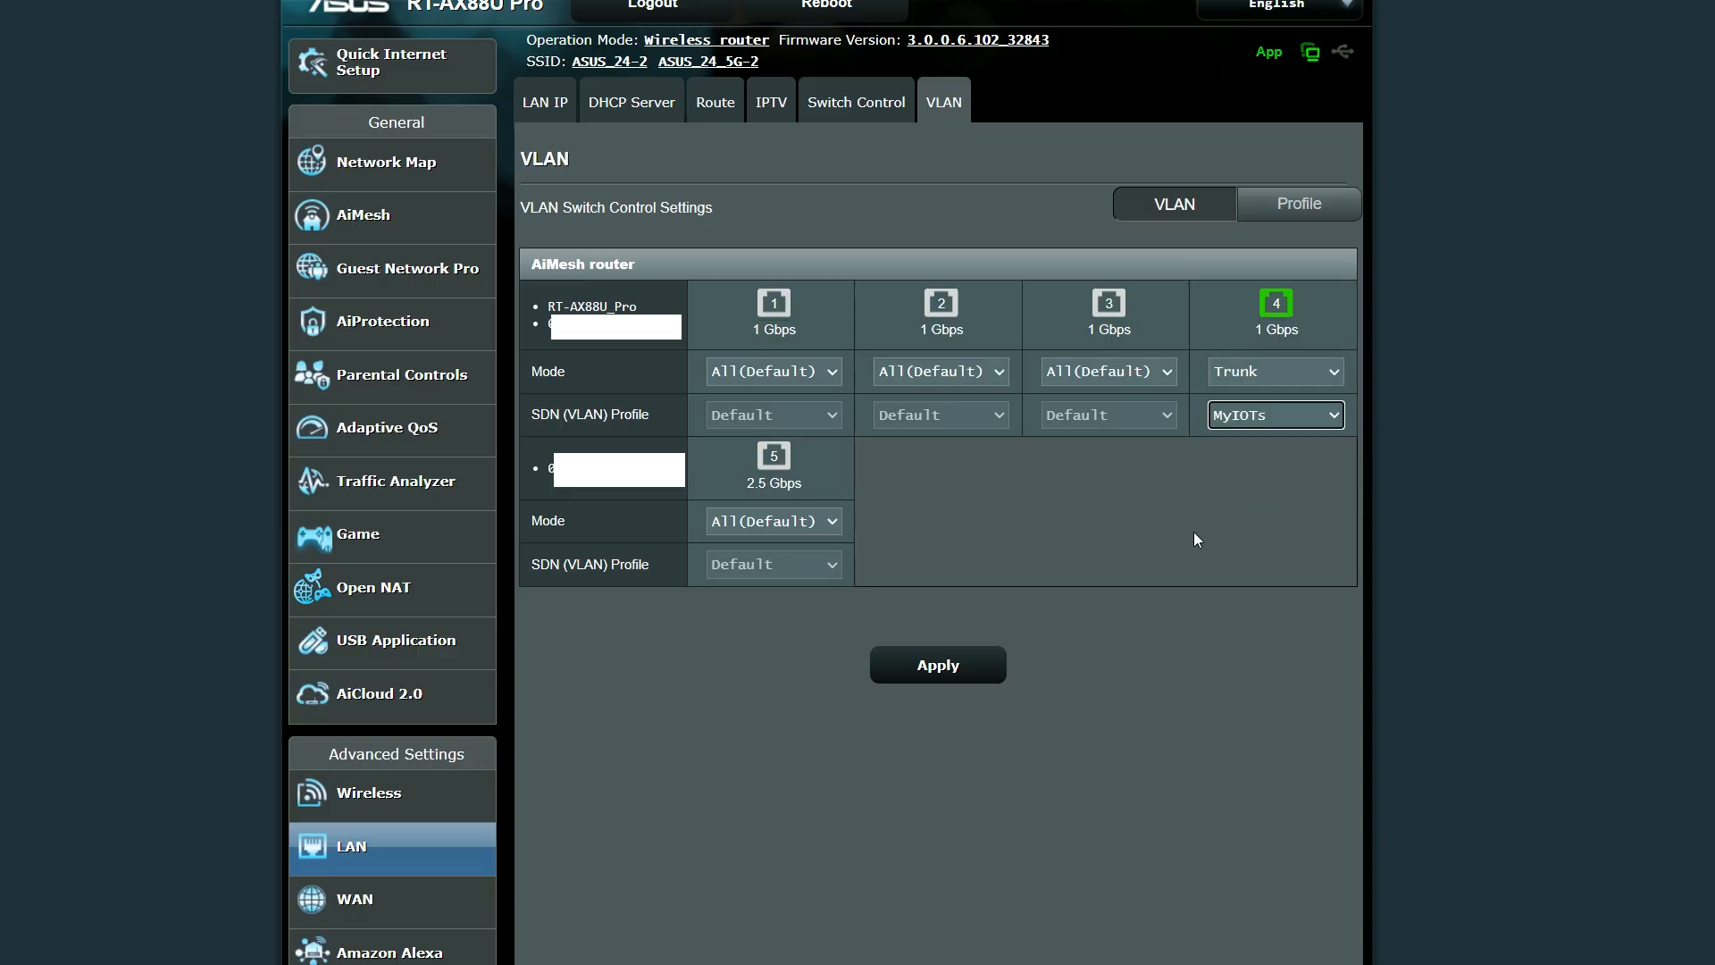
pyautogui.click(386, 163)
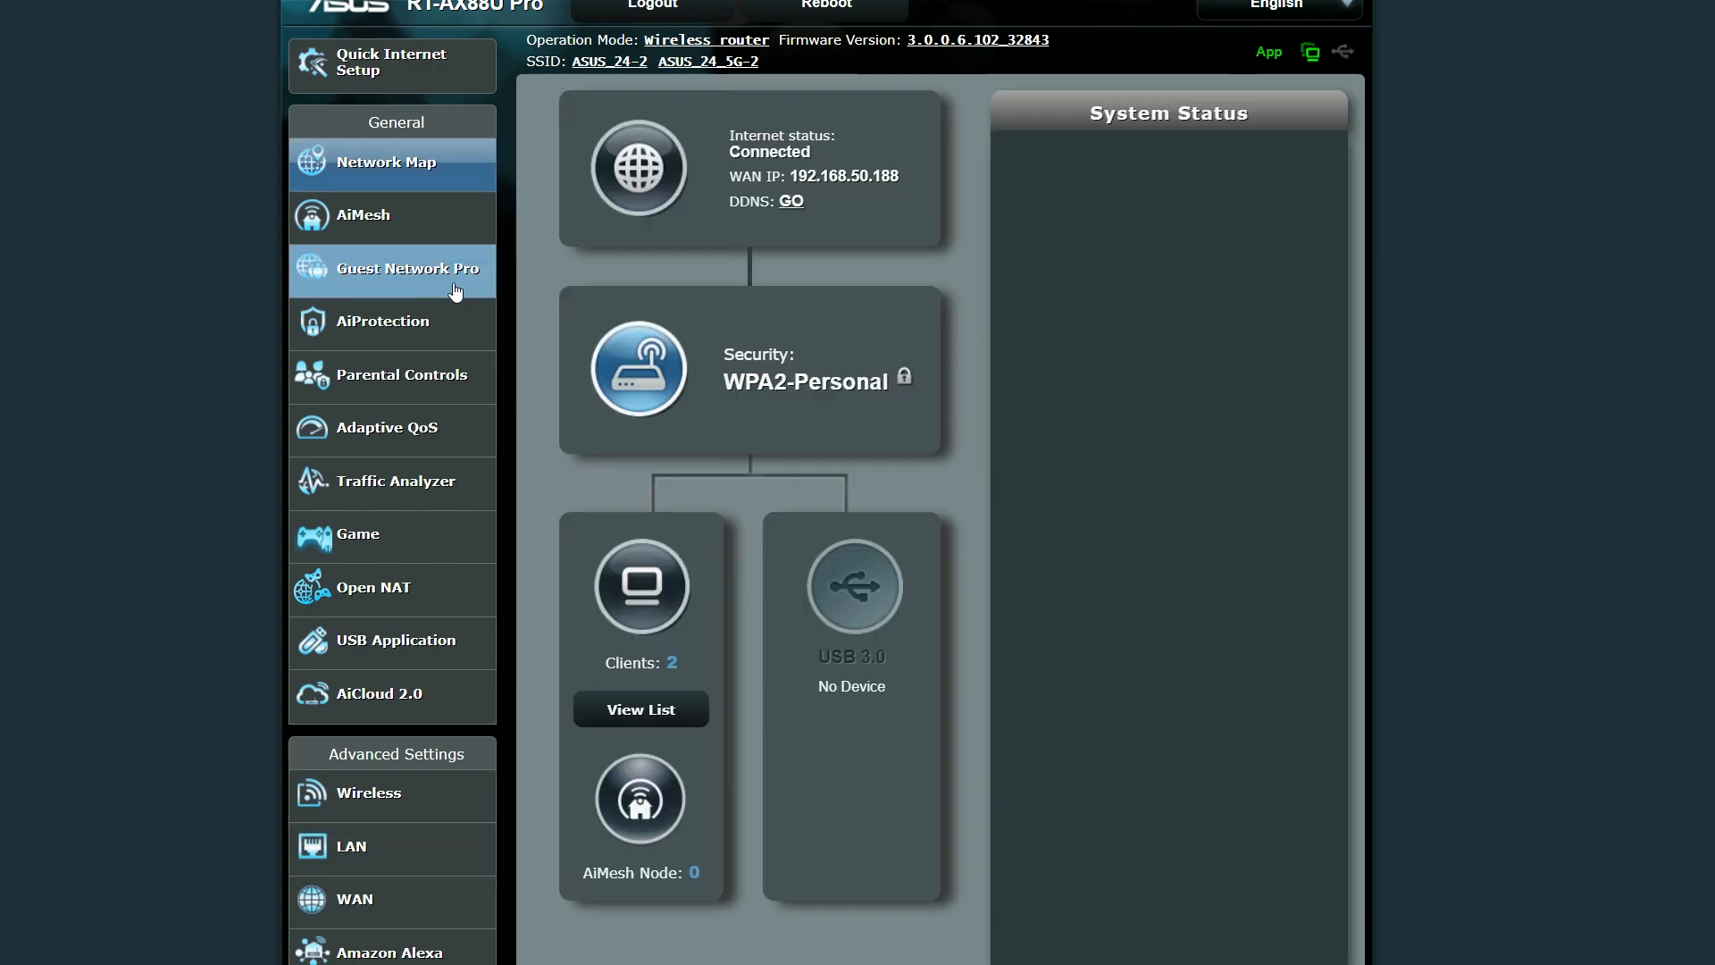
# Step: Find the MyIOTs client IP and ping 192.168.52.66, seeing it time out
pyautogui.click(413, 268)
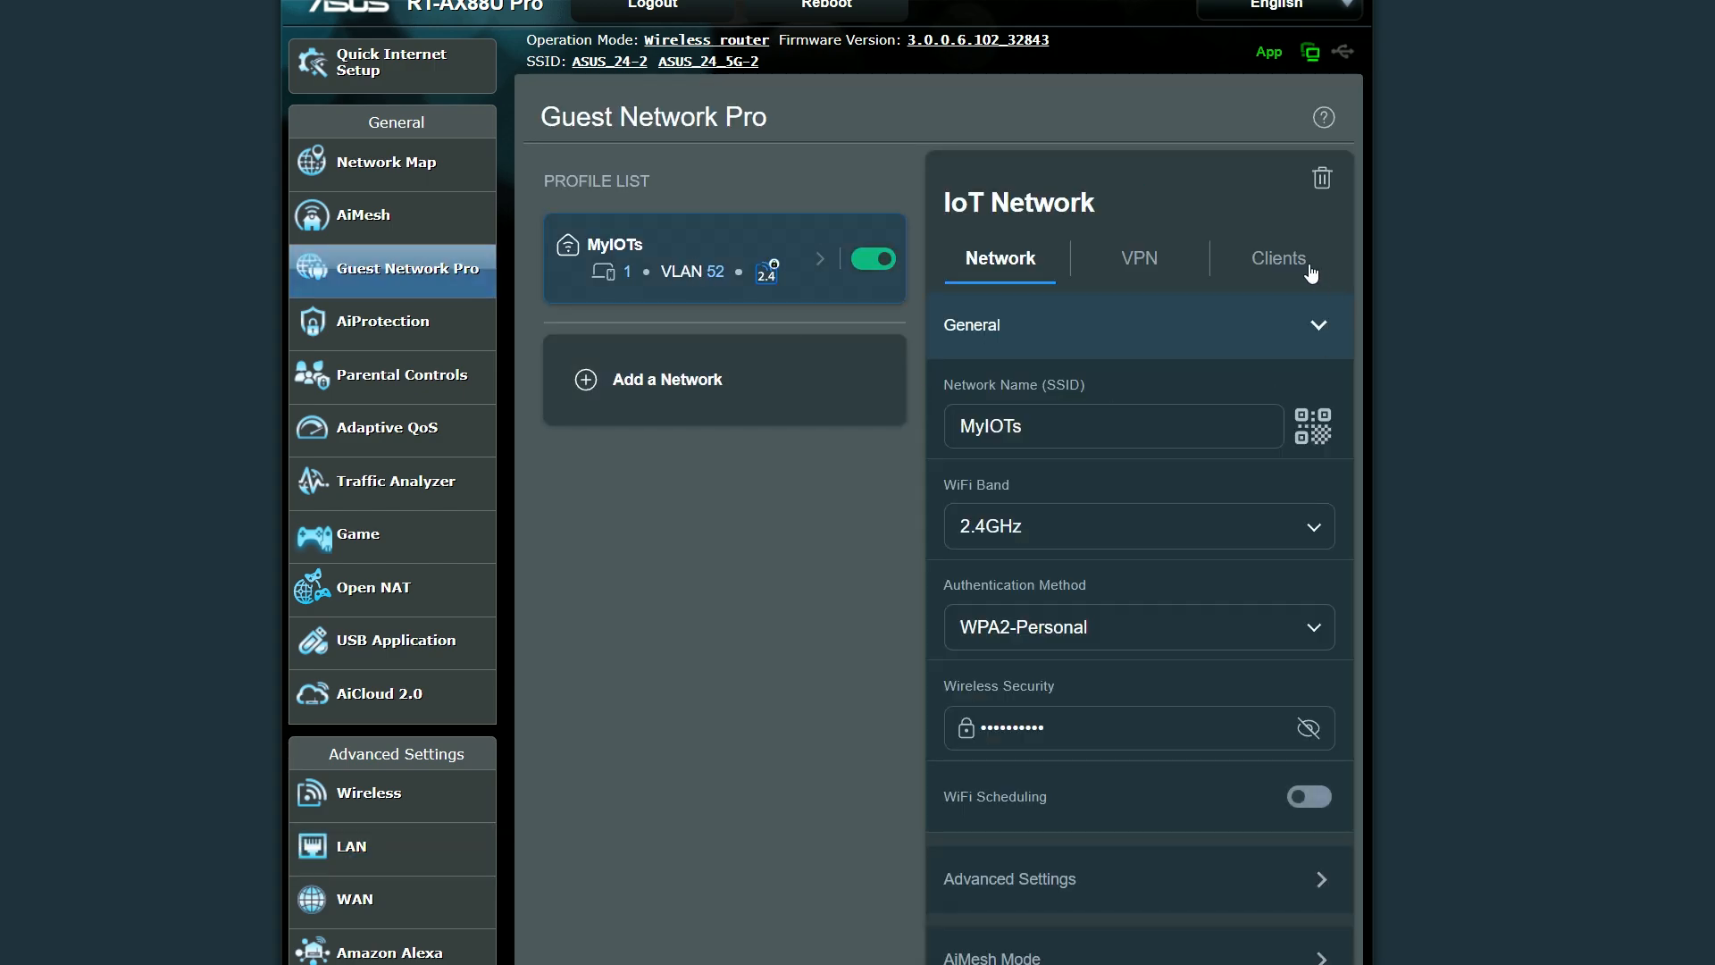
pyautogui.click(1275, 259)
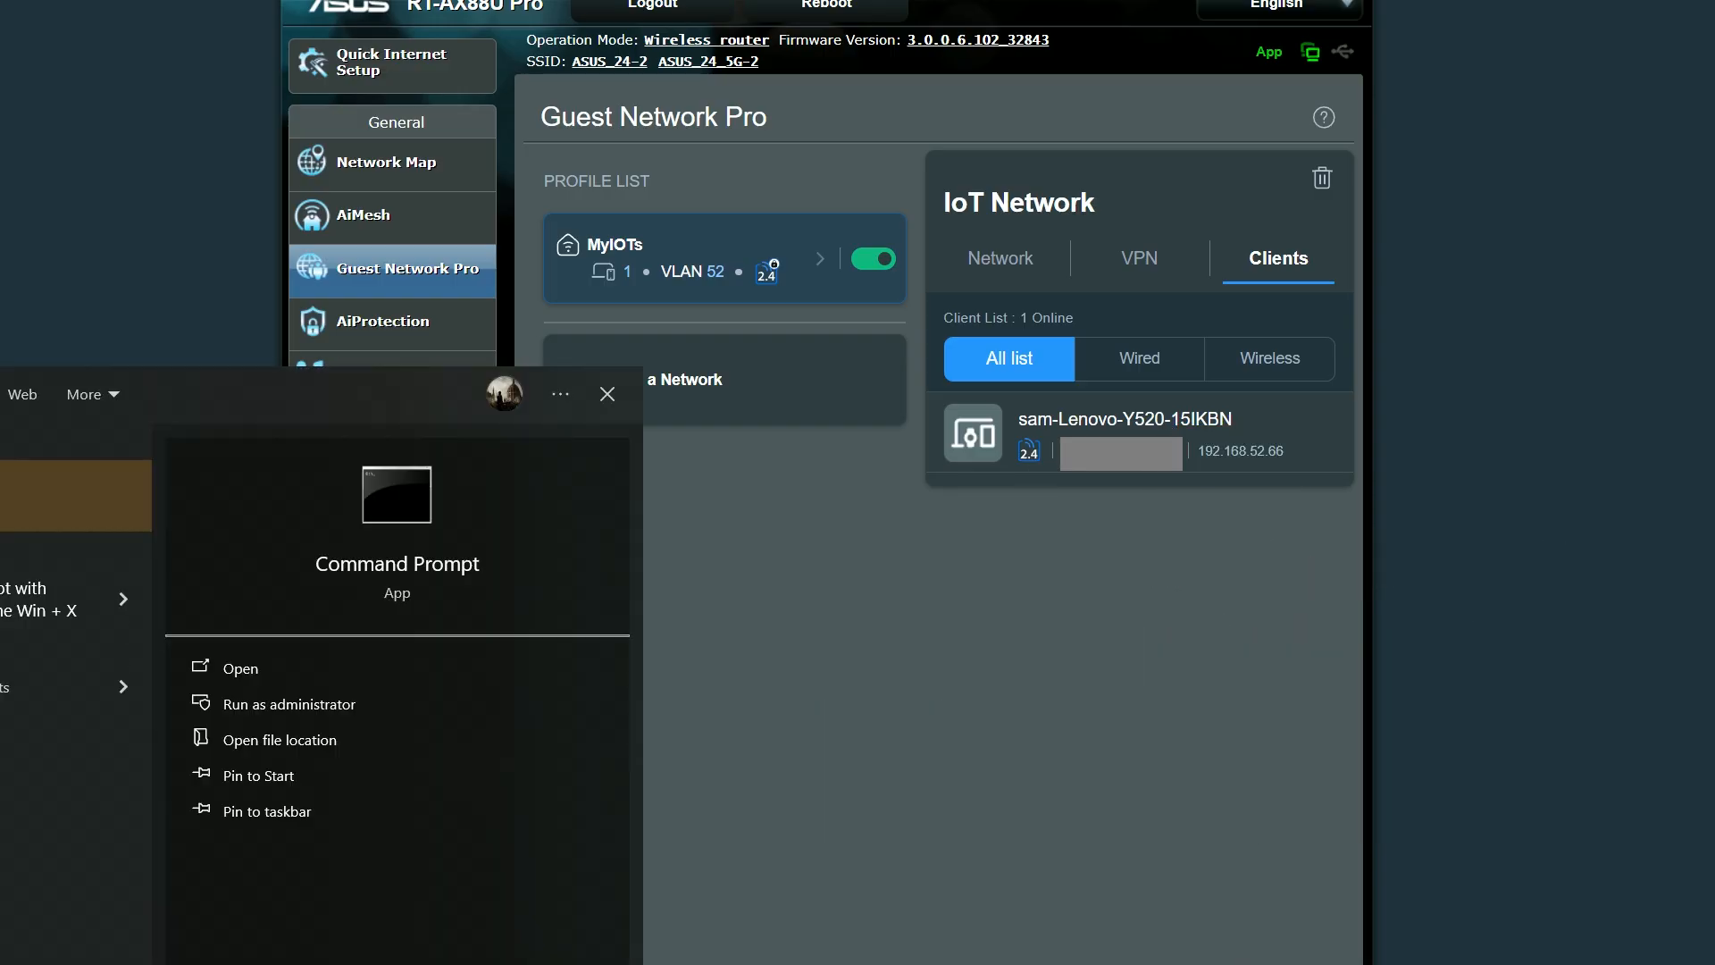
pyautogui.click(237, 666)
pyautogui.write('ping 1')
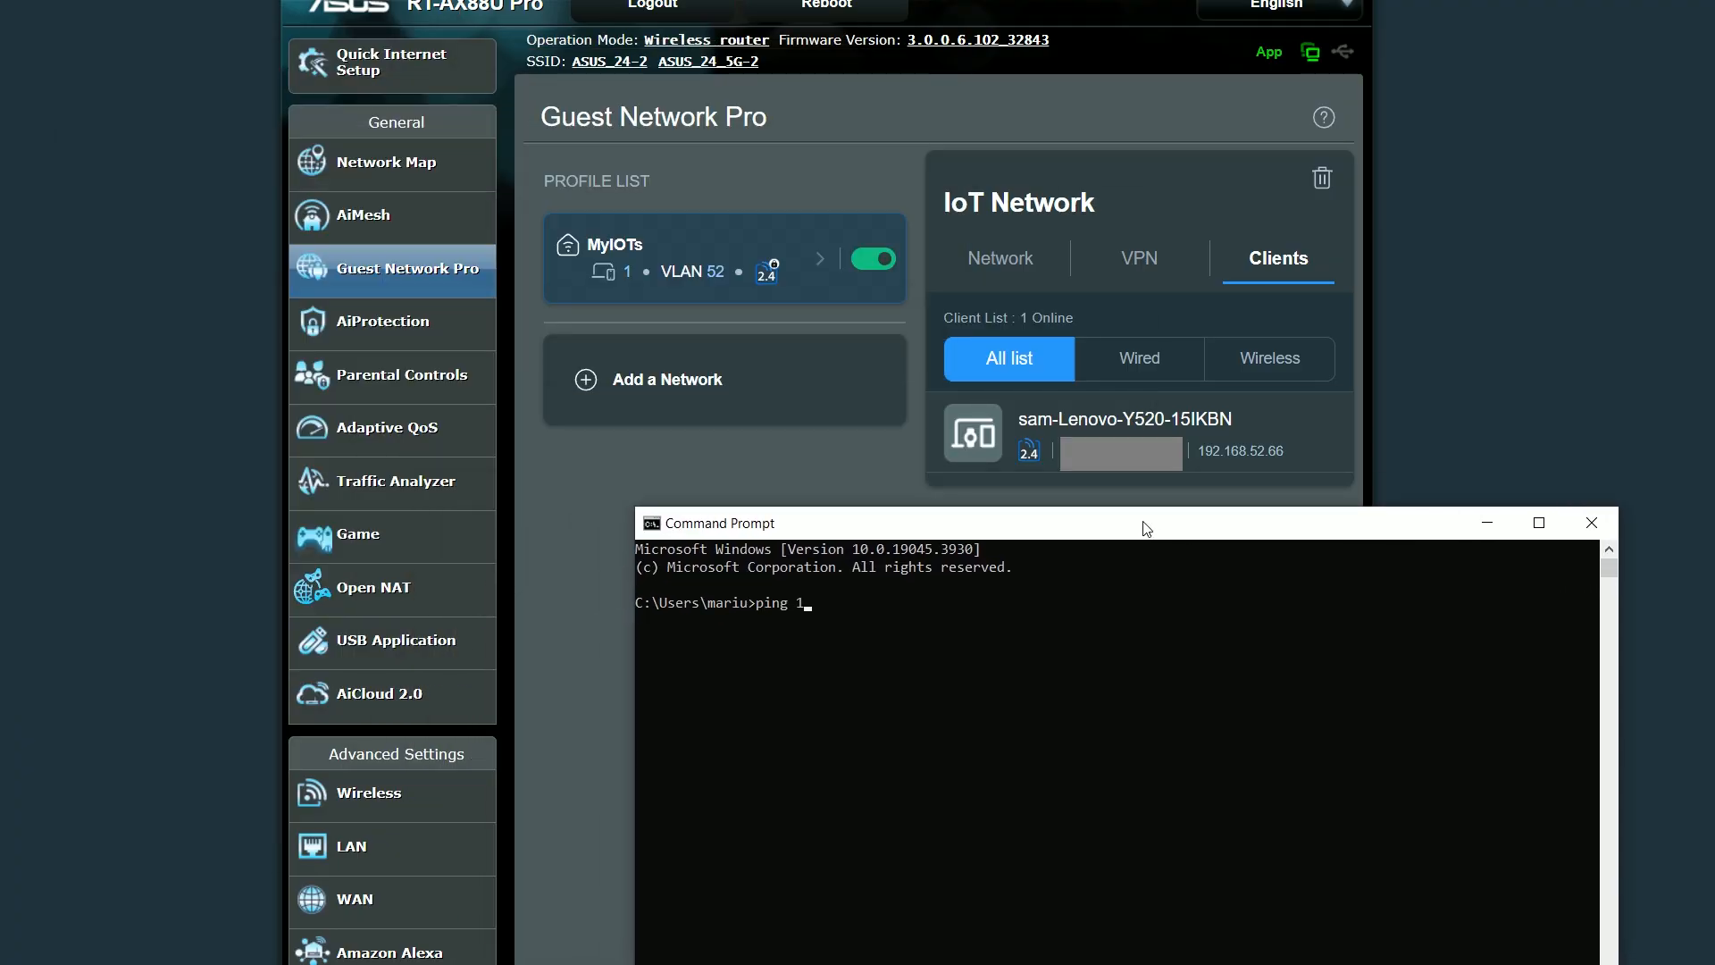
pyautogui.write('92.168.52.66')
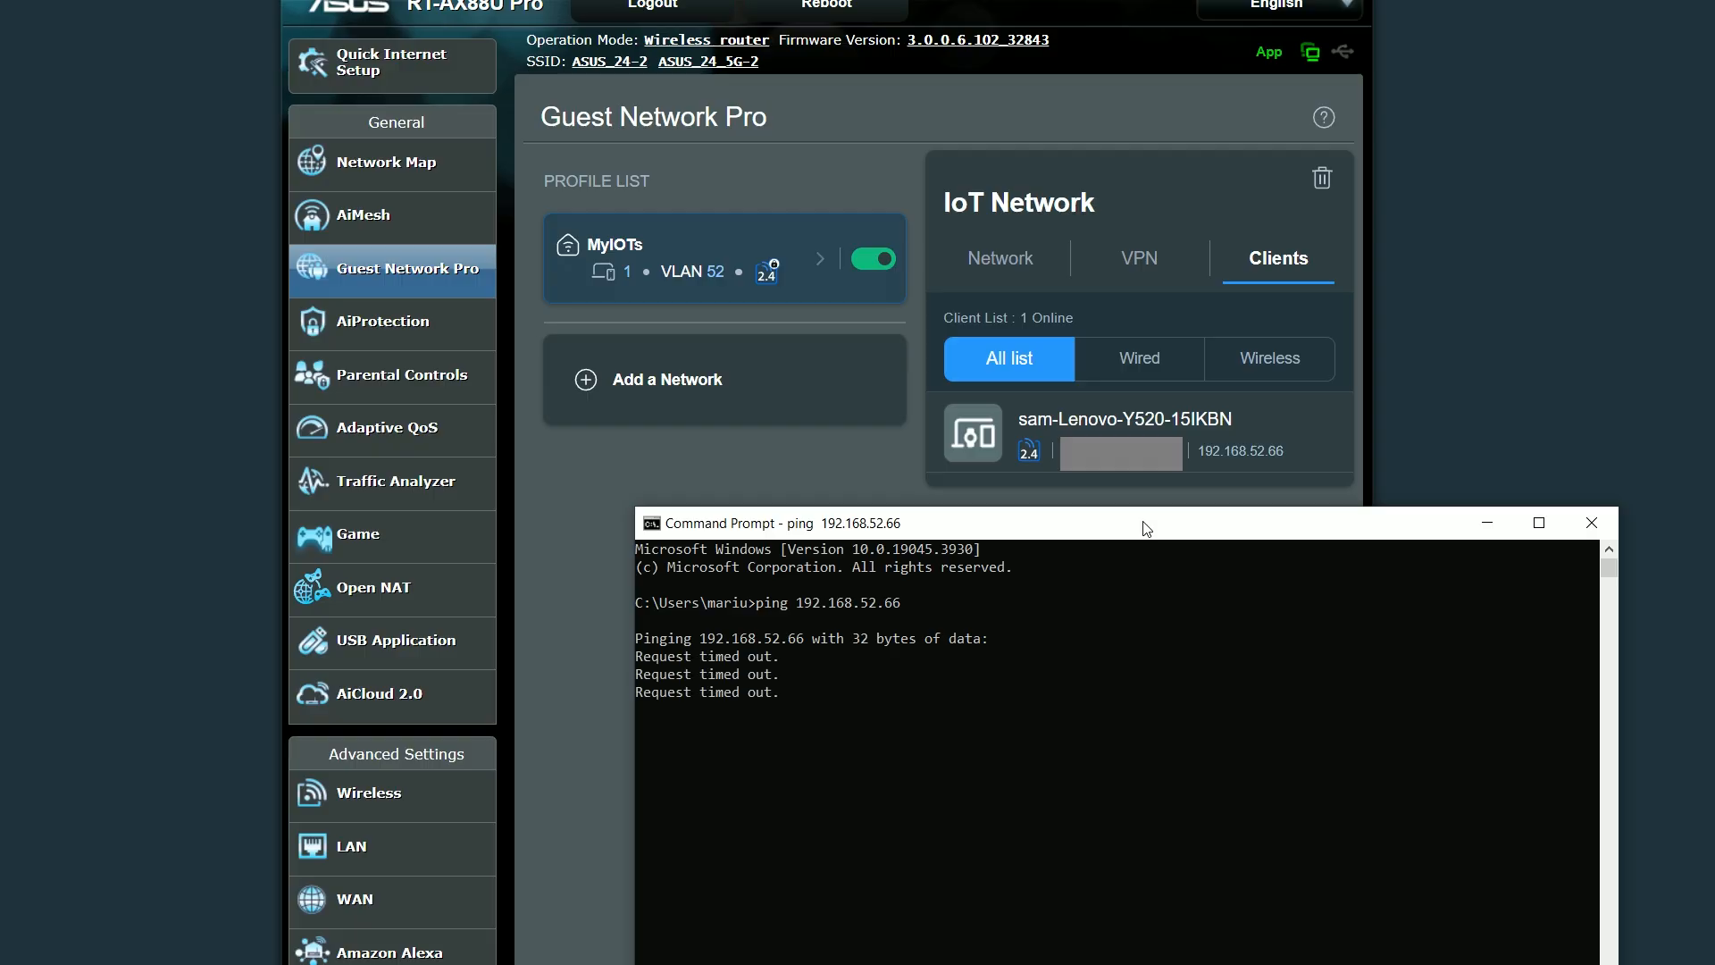
pyautogui.press('ctrl+c')
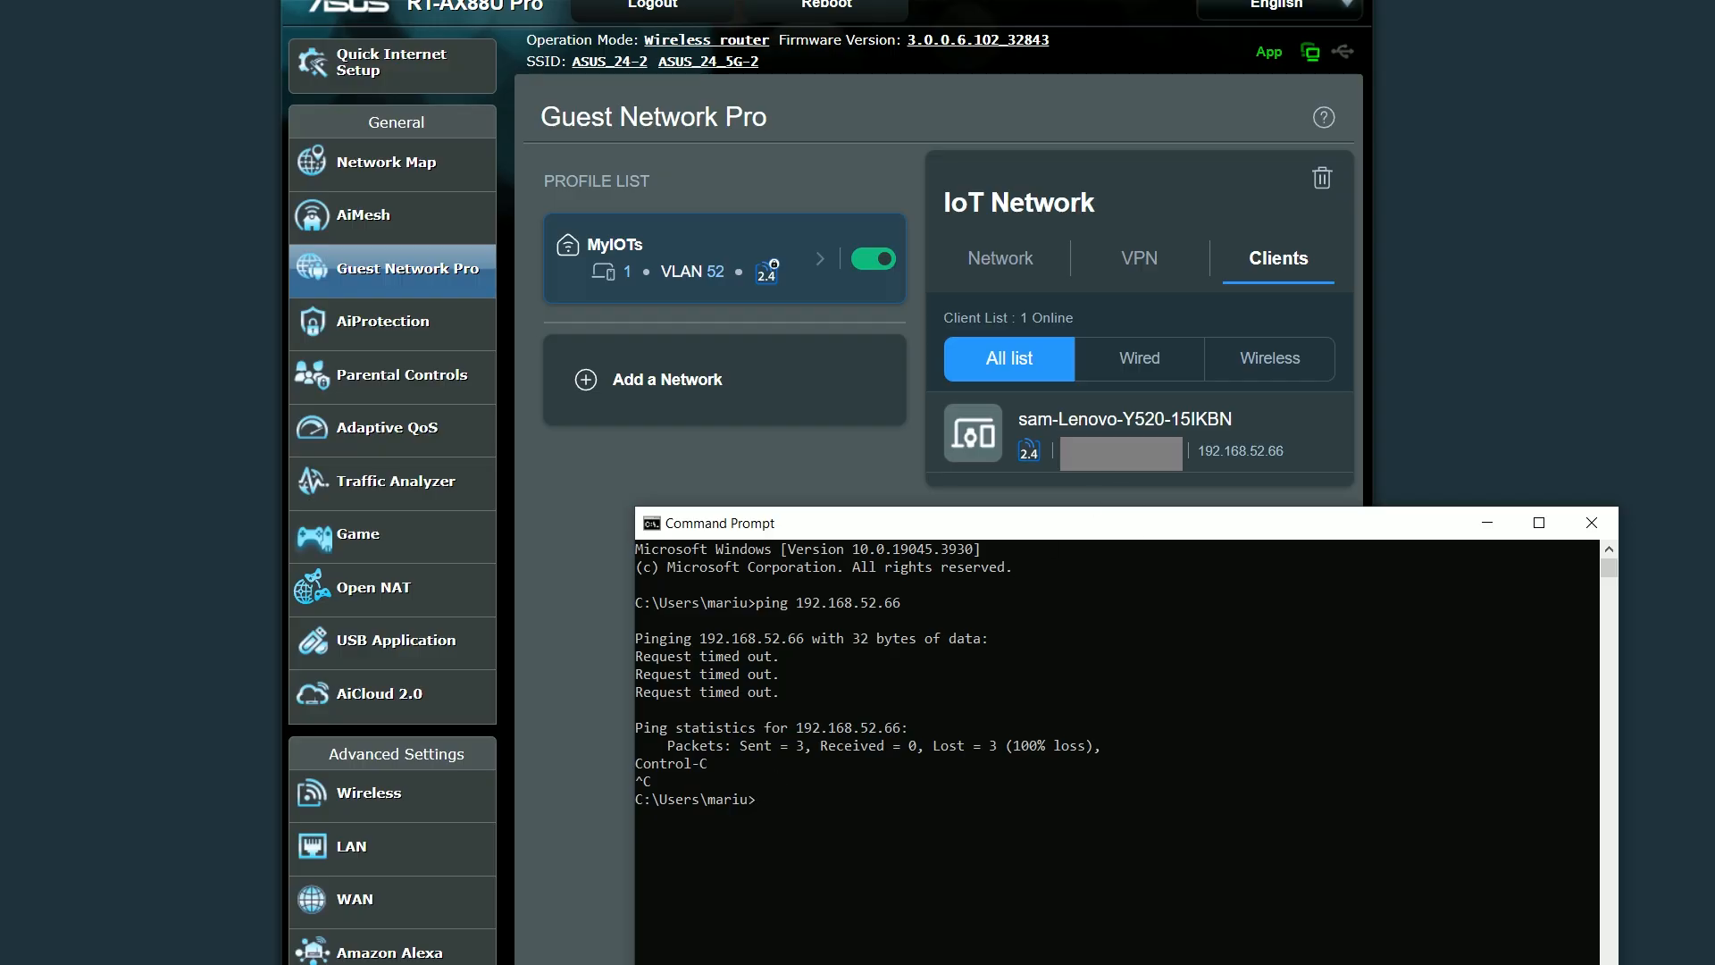
pyautogui.click(999, 258)
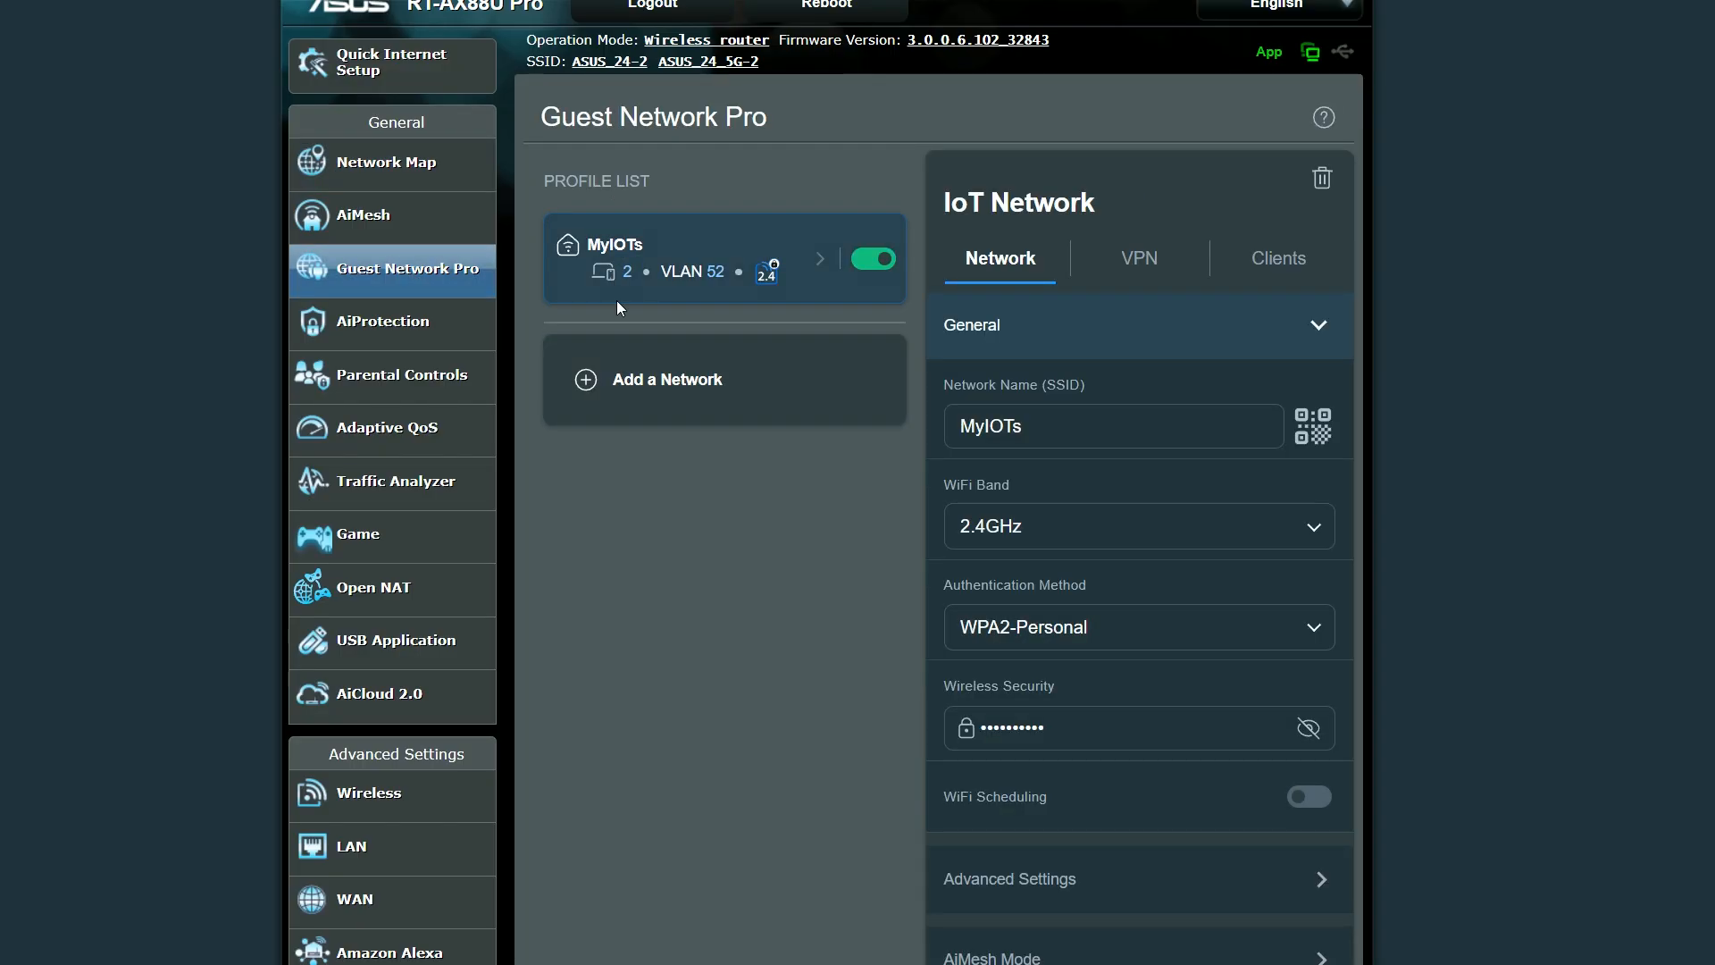
# Step: Ping 192.168.52.196, then return to Network Map and Guest Network Pro
pyautogui.click(1275, 257)
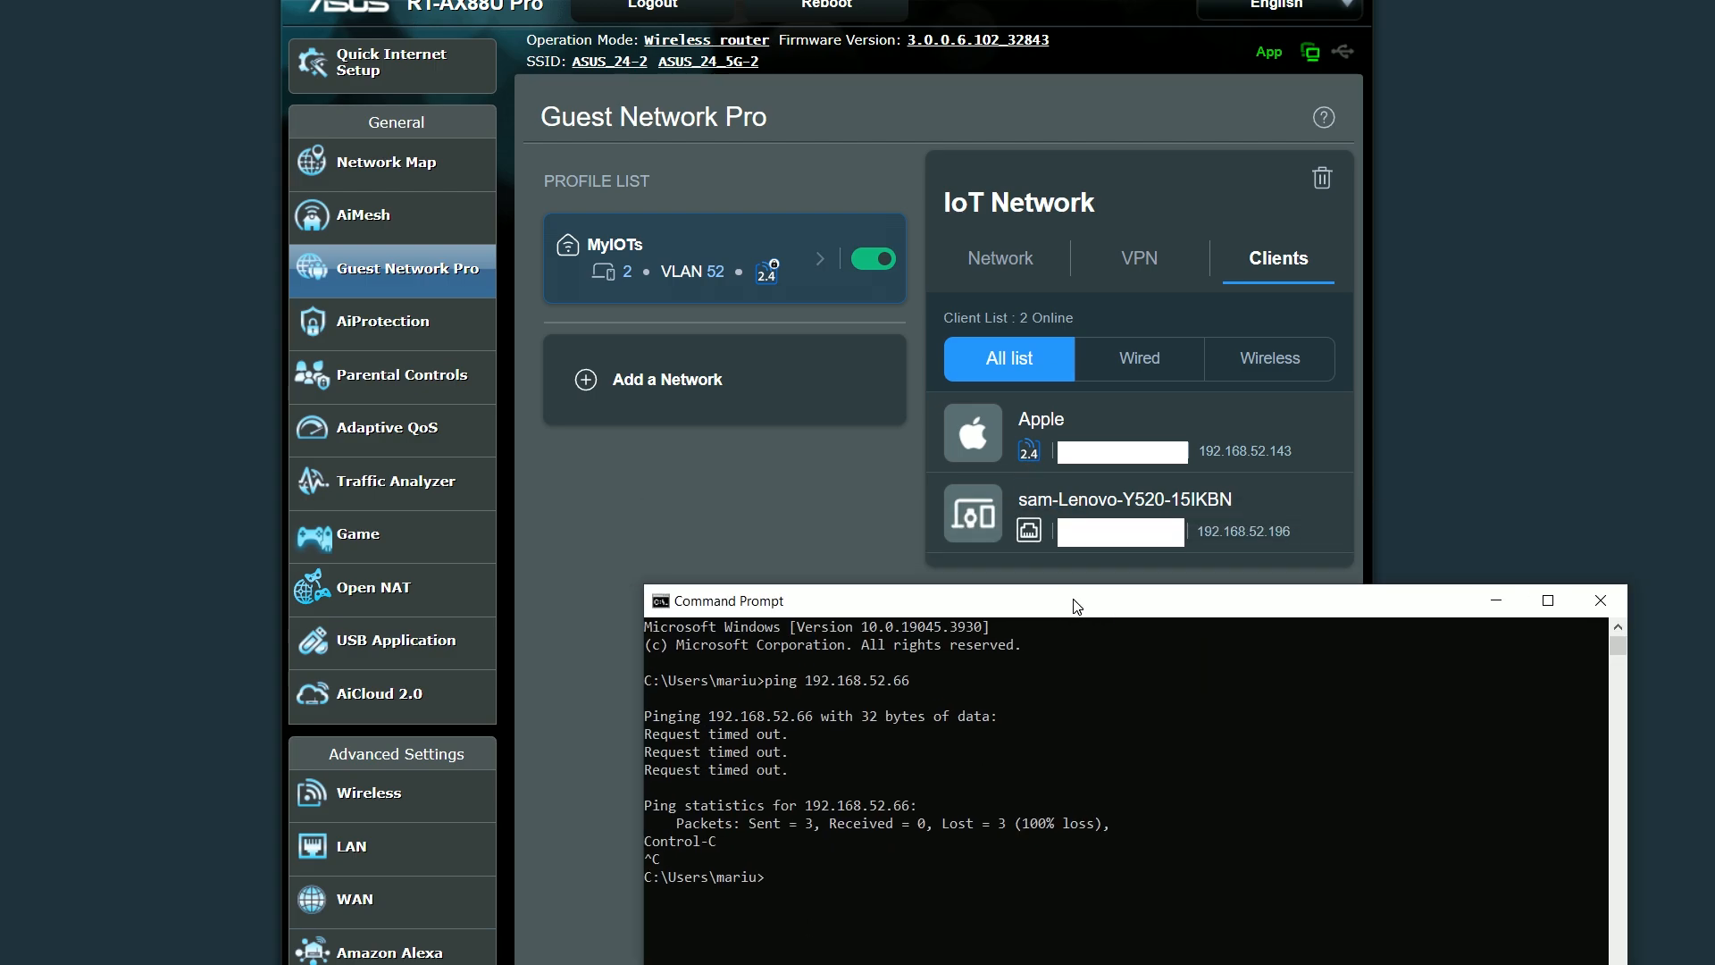
pyautogui.write('ping 192.168.52.196')
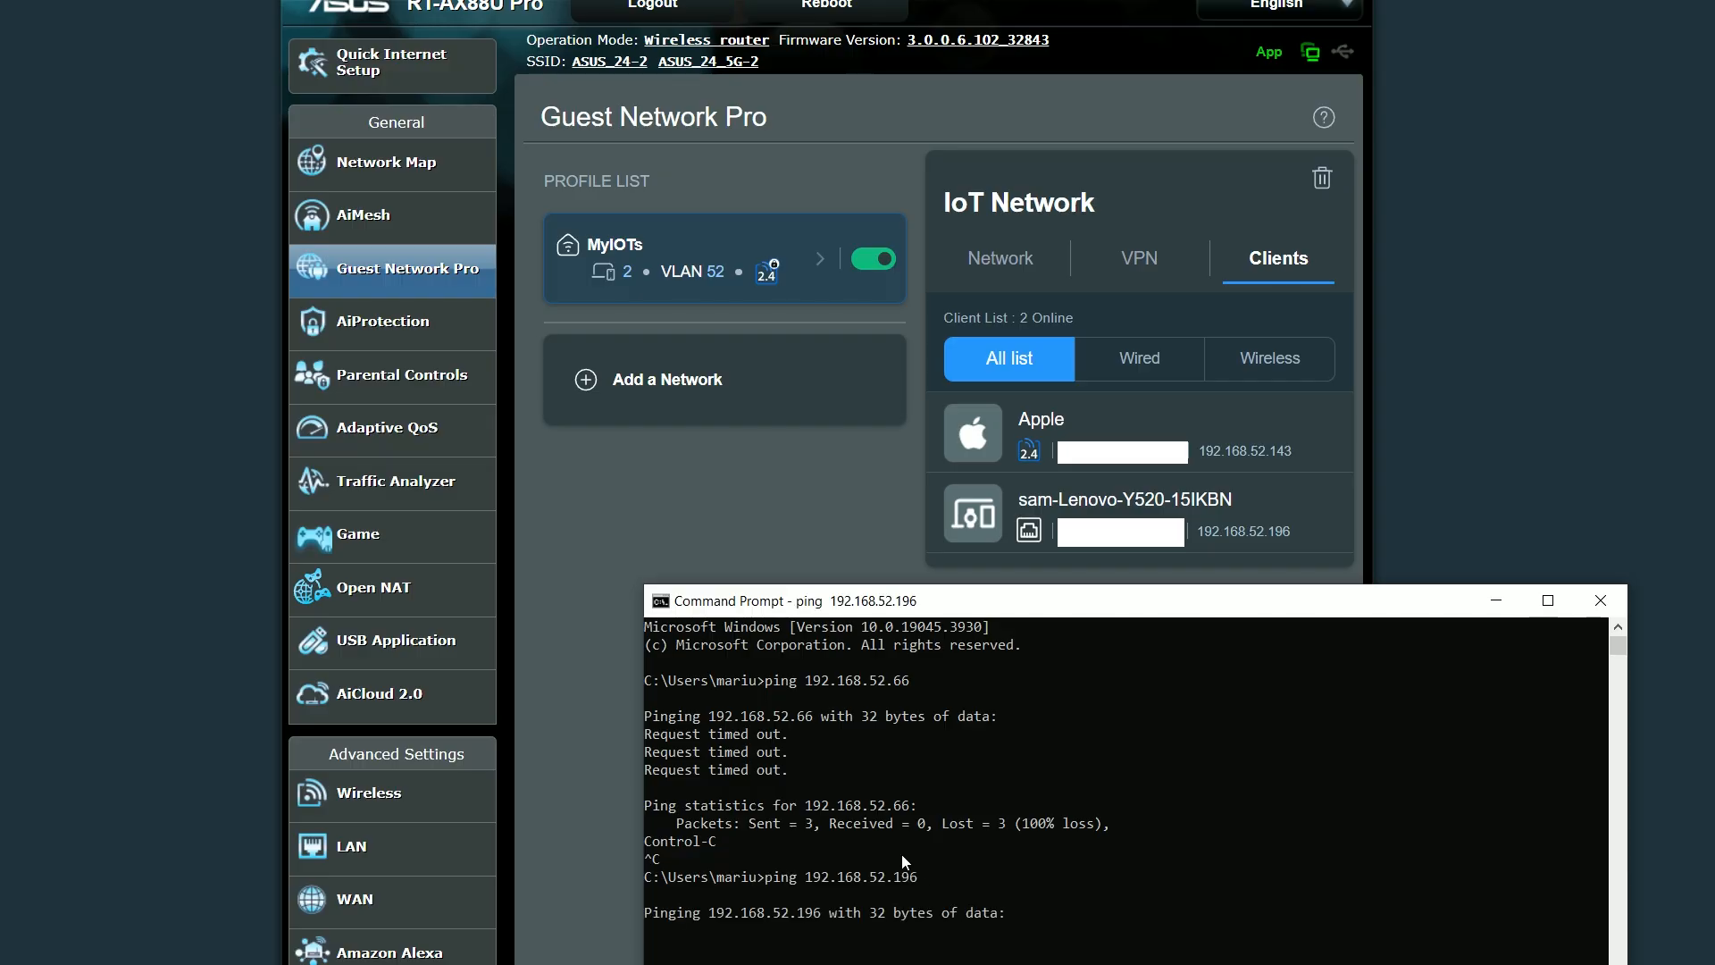
pyautogui.click(386, 162)
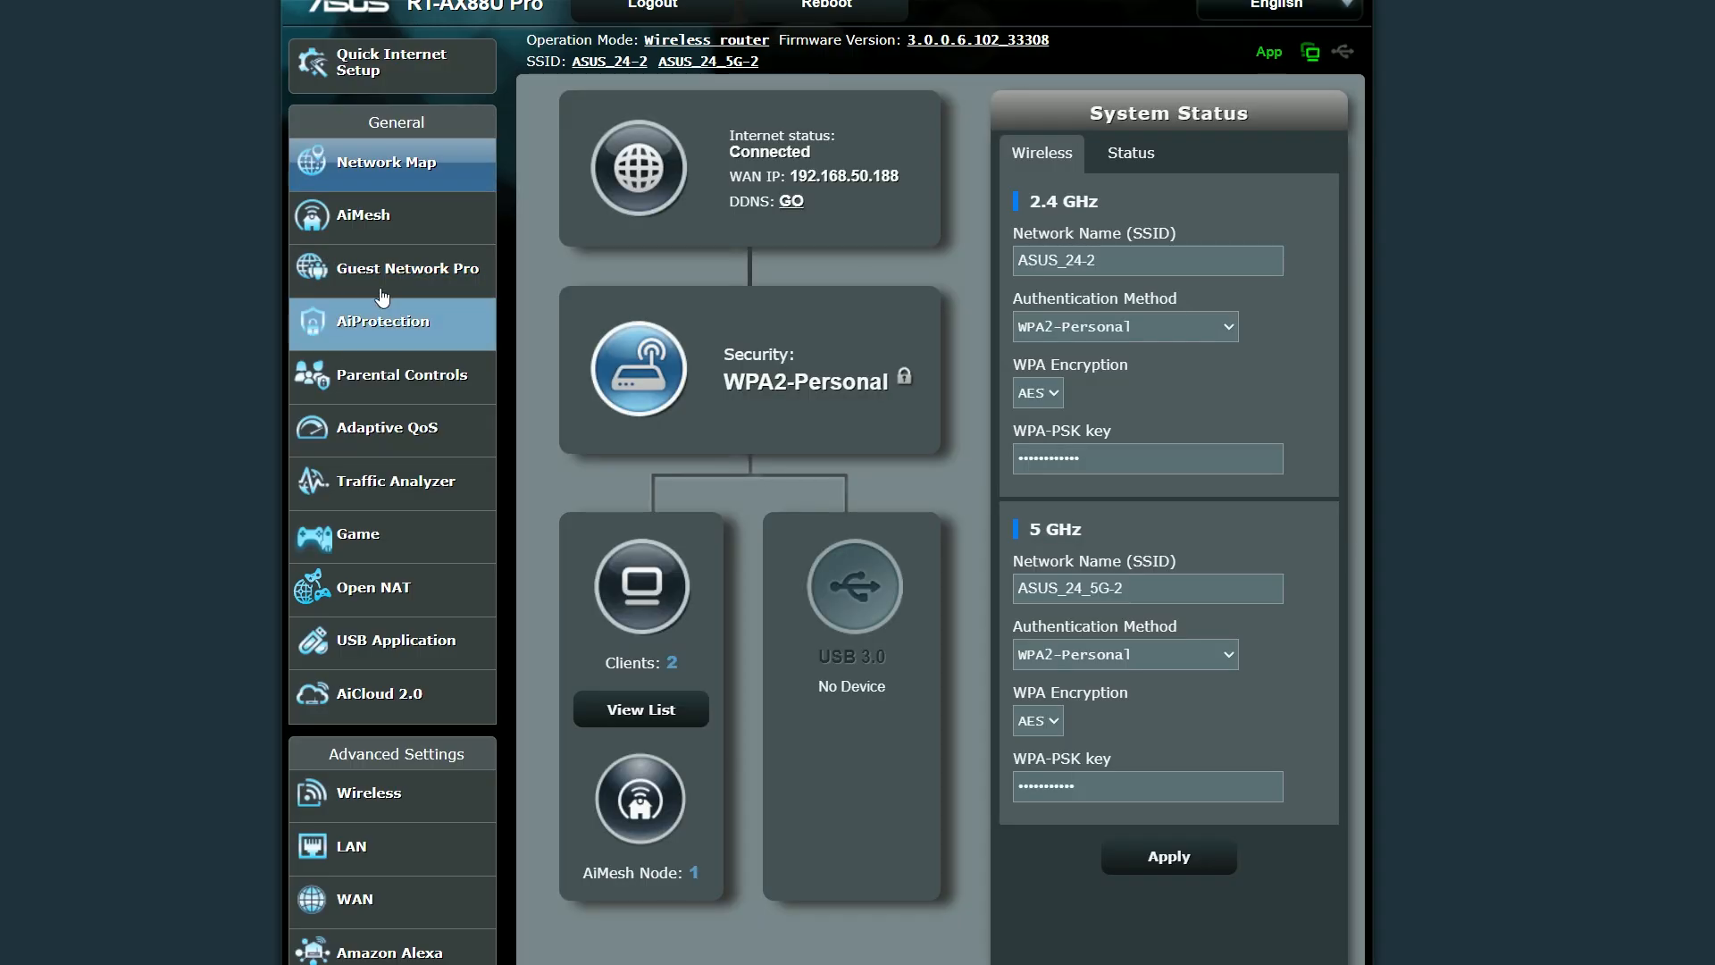
pyautogui.click(407, 268)
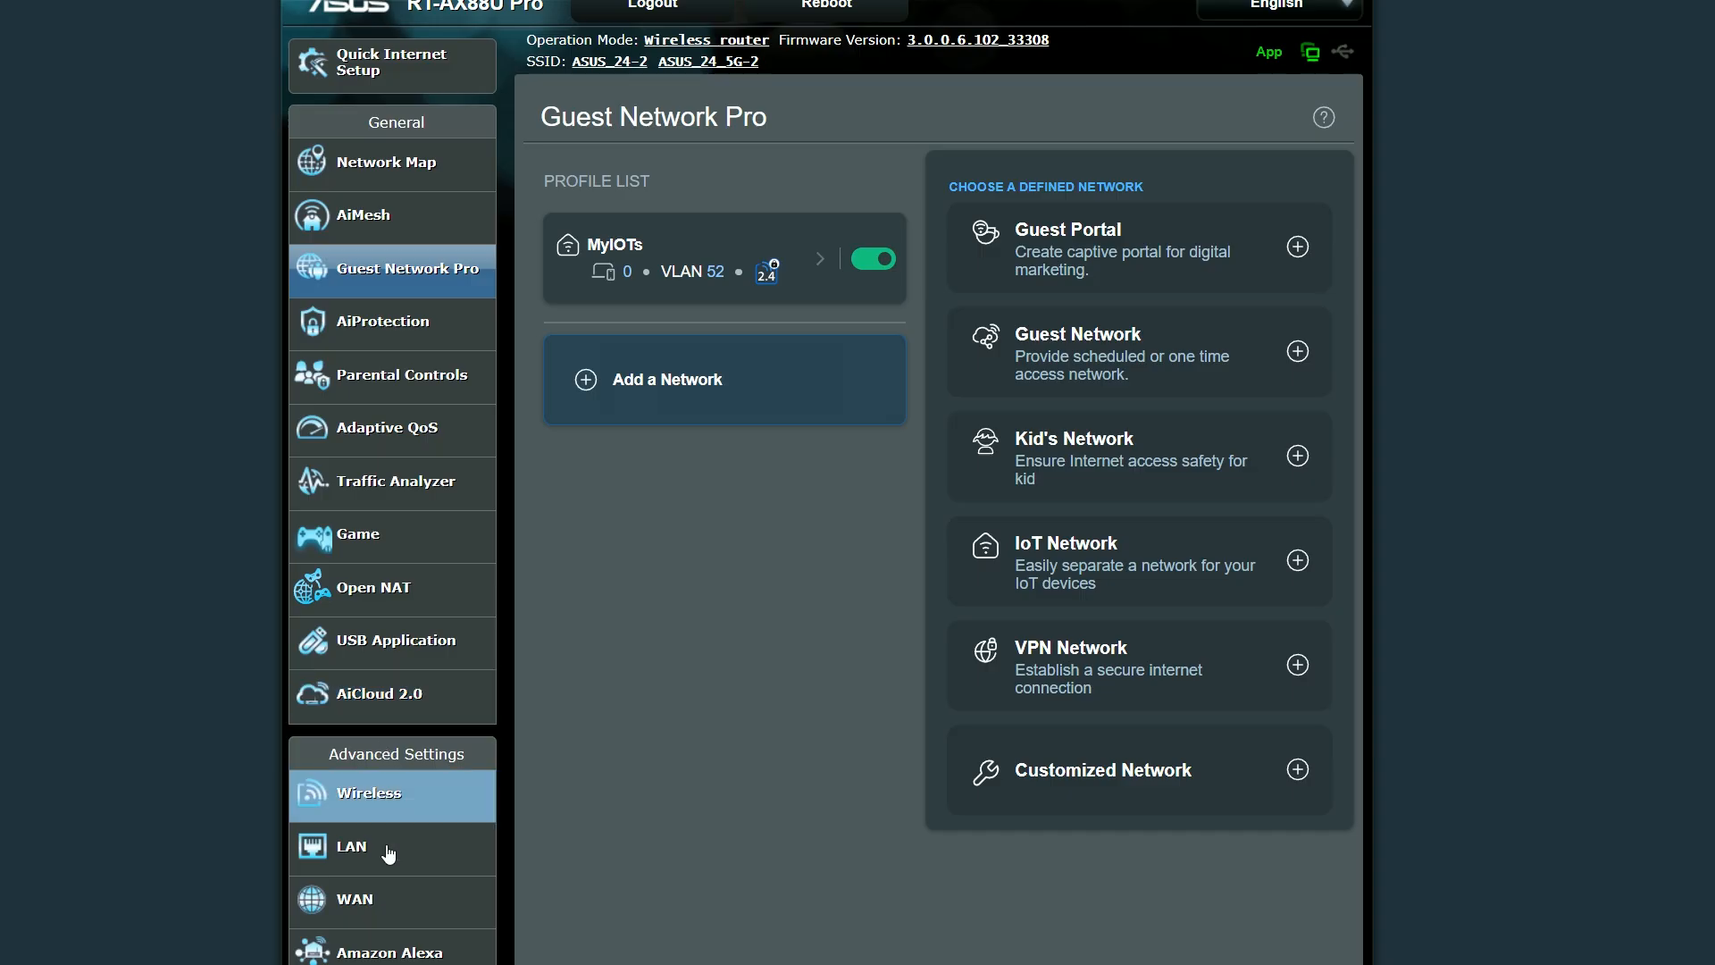
# Step: Bring up the ECS1112FP switch's VLAN settings in EnGenius Cloud to move it onto the IoT network
pyautogui.click(352, 852)
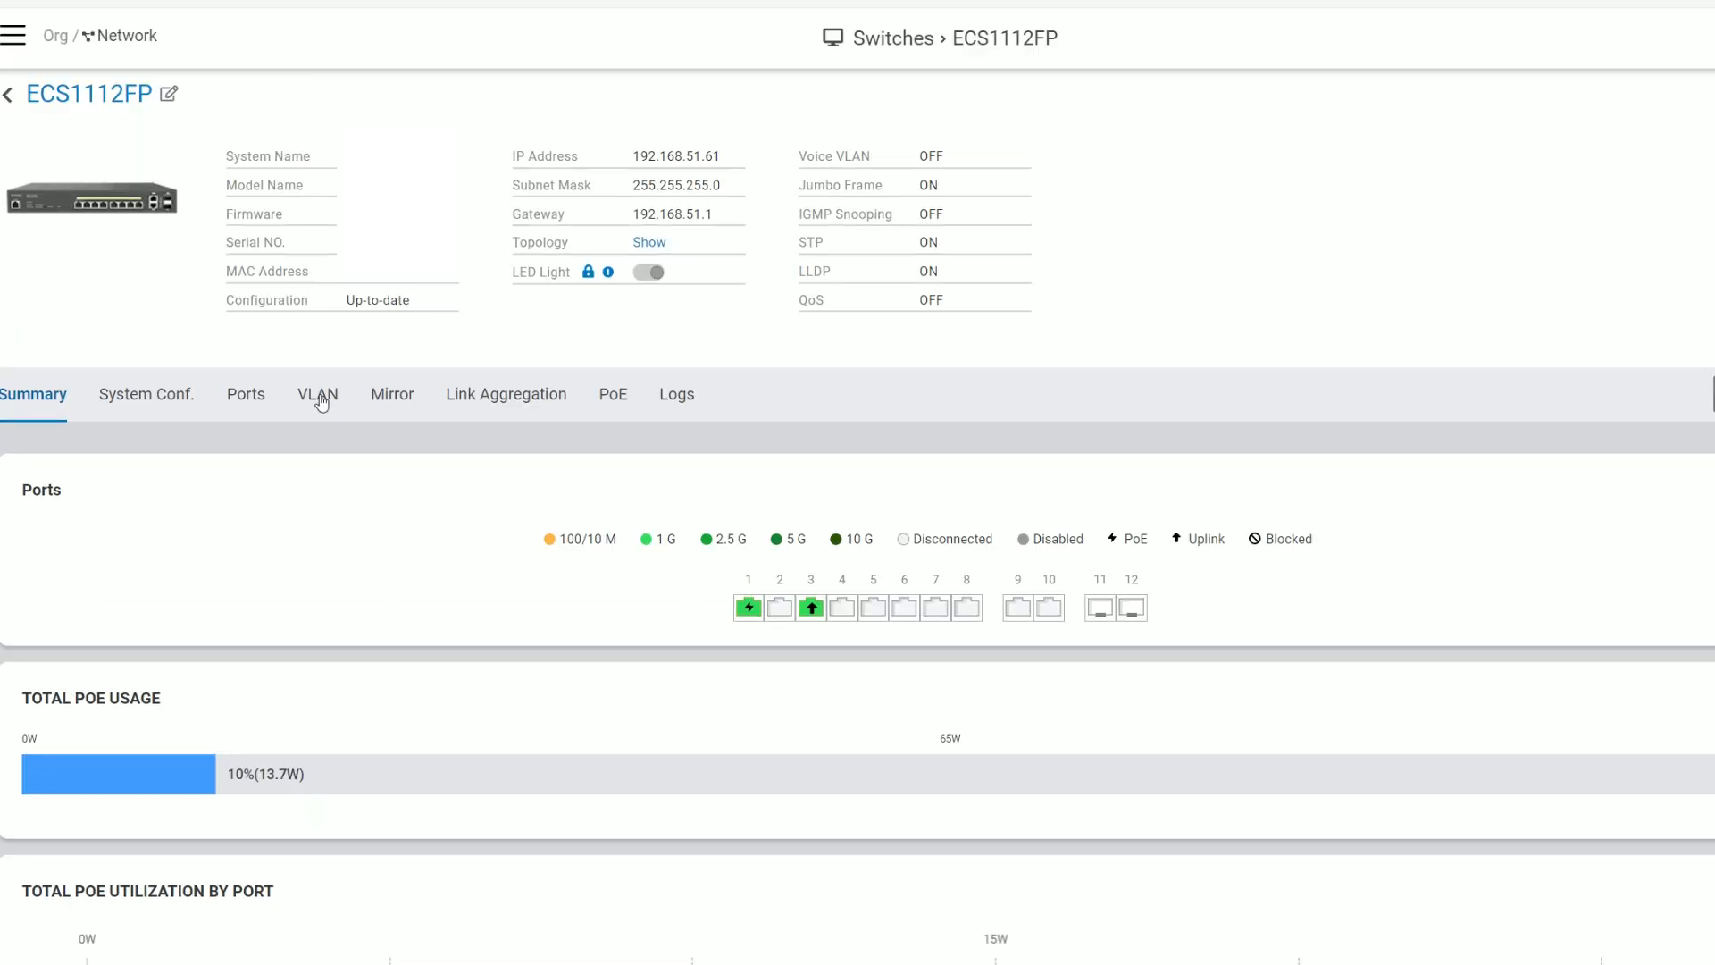
pyautogui.click(318, 394)
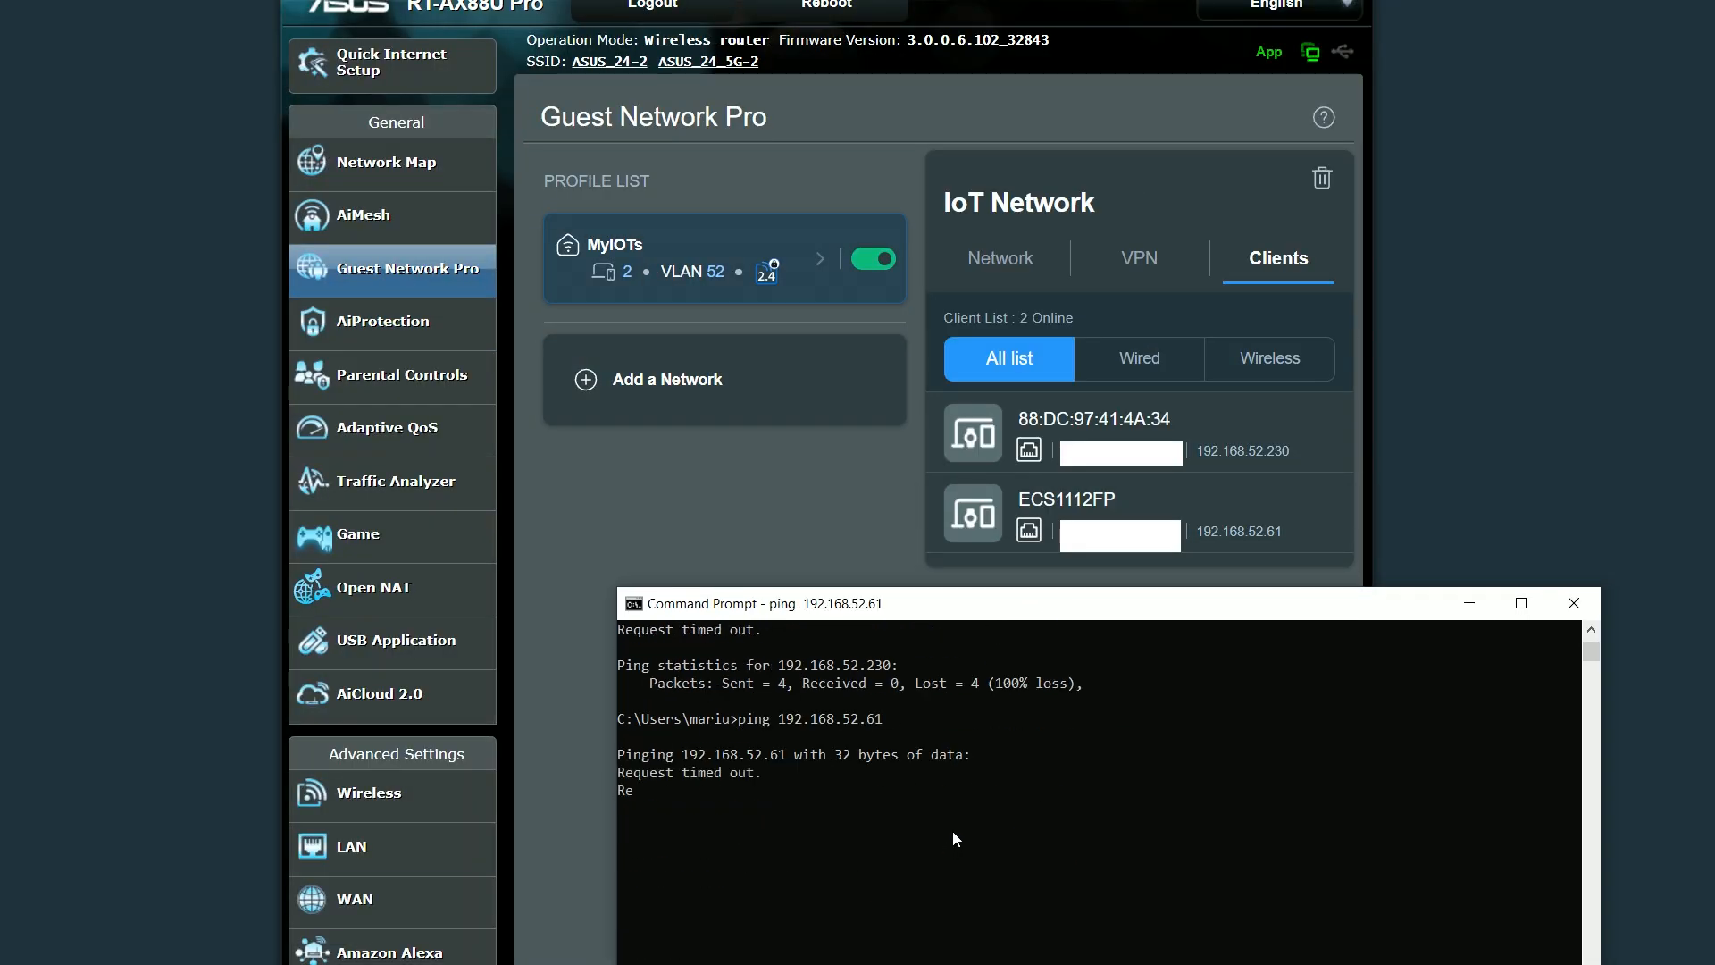
# Step: Stop the failing ping to 192.168.52.230 and start pinging client 192.168.52.11
pyautogui.click(383, 162)
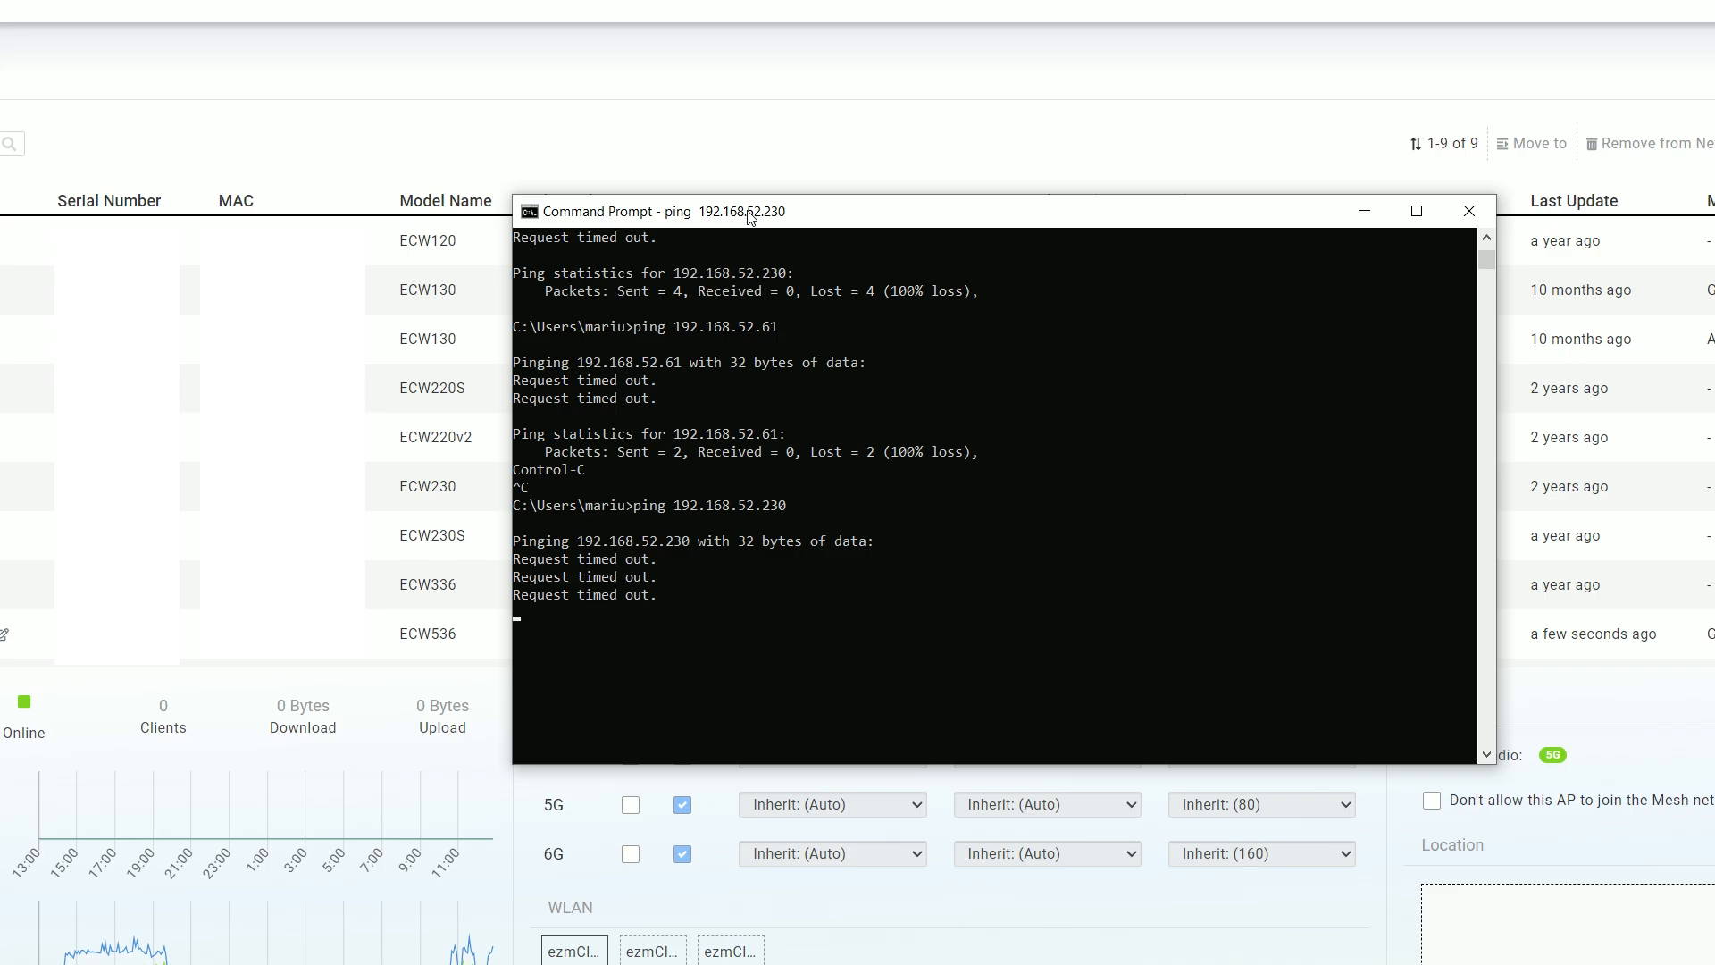
pyautogui.write('ping 192.168.52.11')
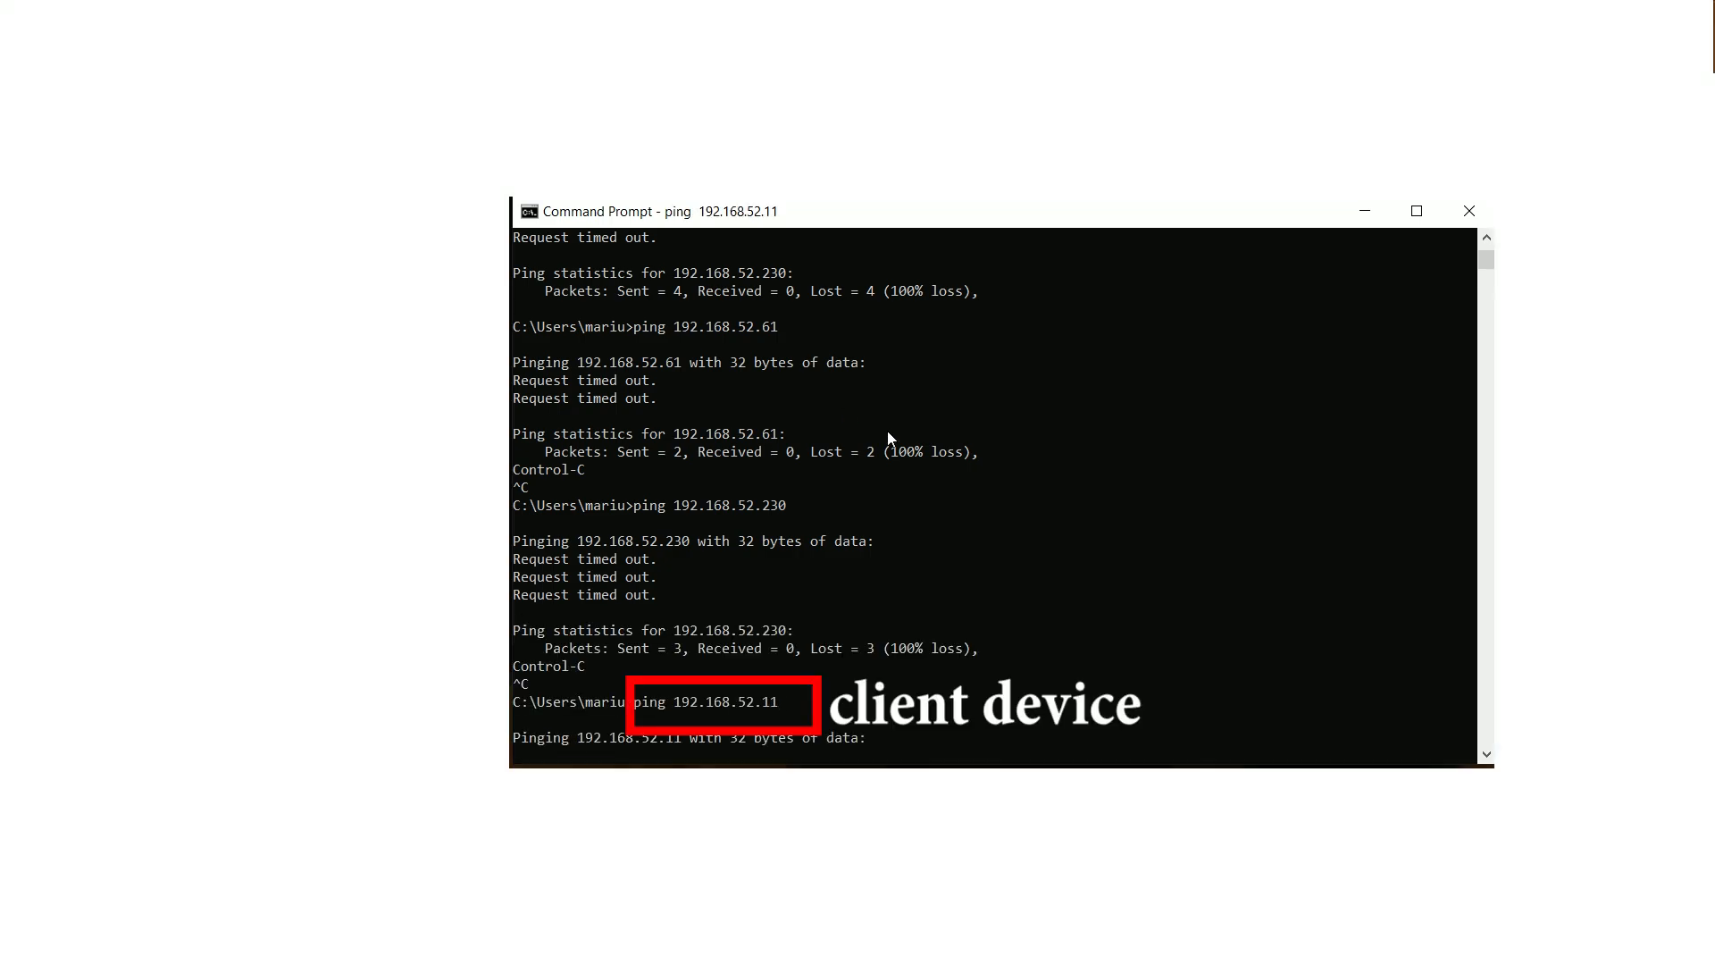
pyautogui.press('ctrl+c')
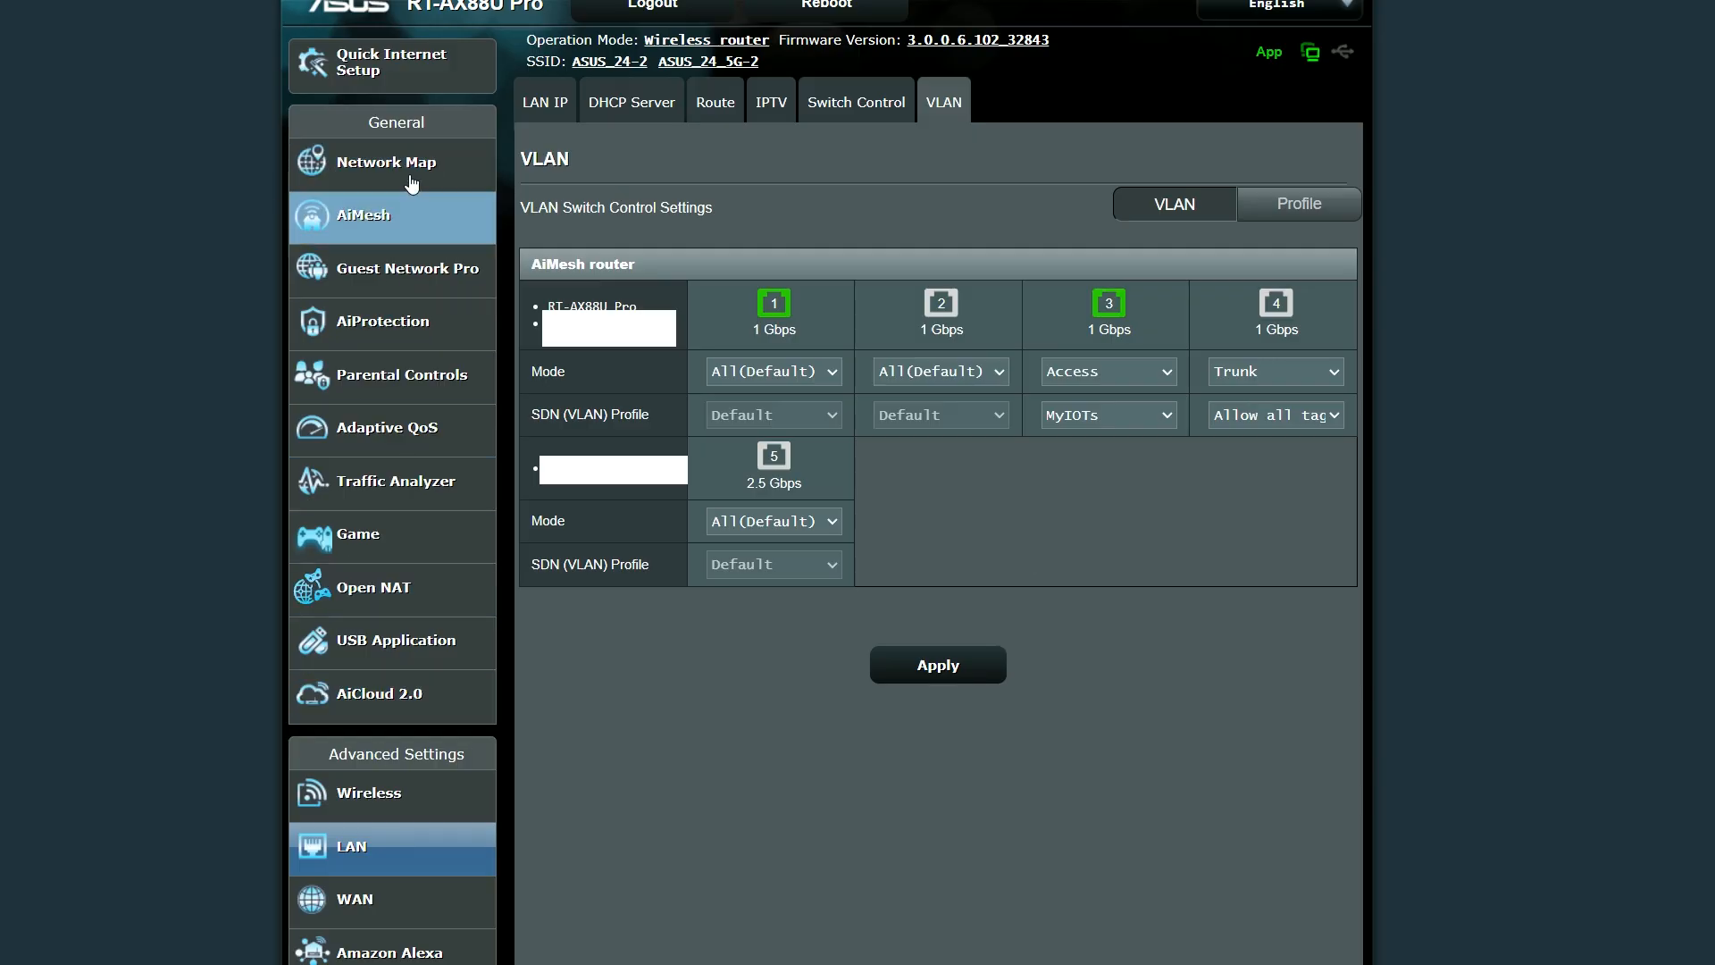
# Step: Check 192.168.52.11 in the client list and start the AiMesh node search
pyautogui.click(384, 162)
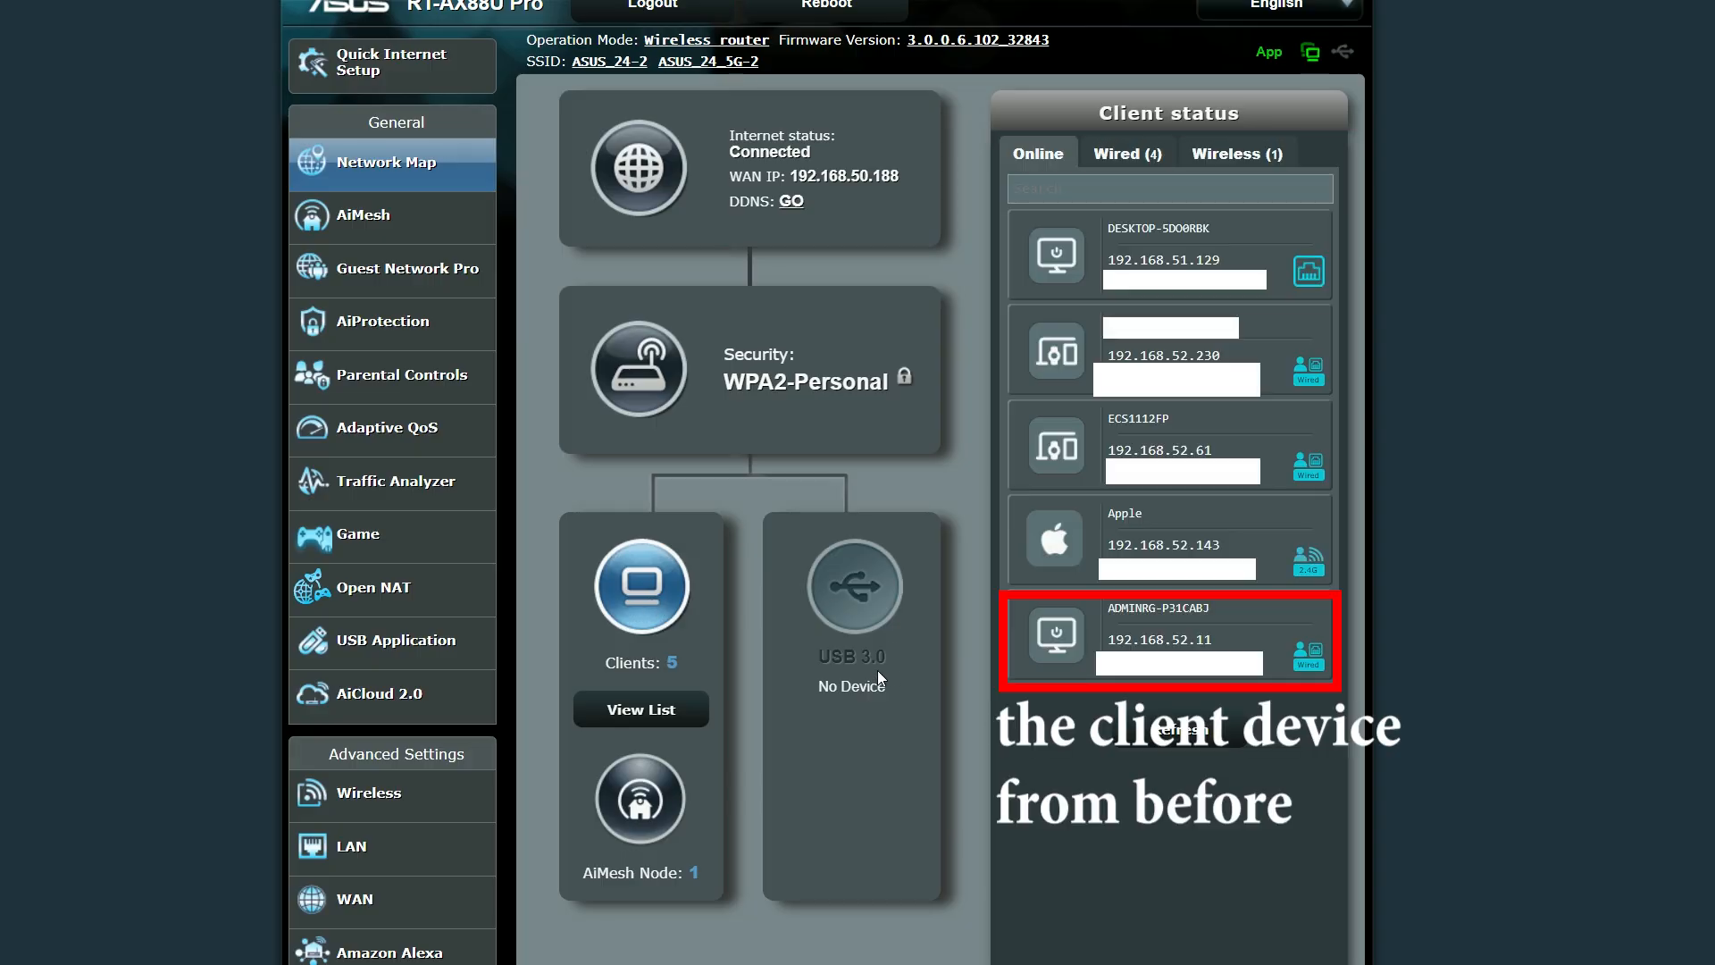
pyautogui.moveTo(979, 809)
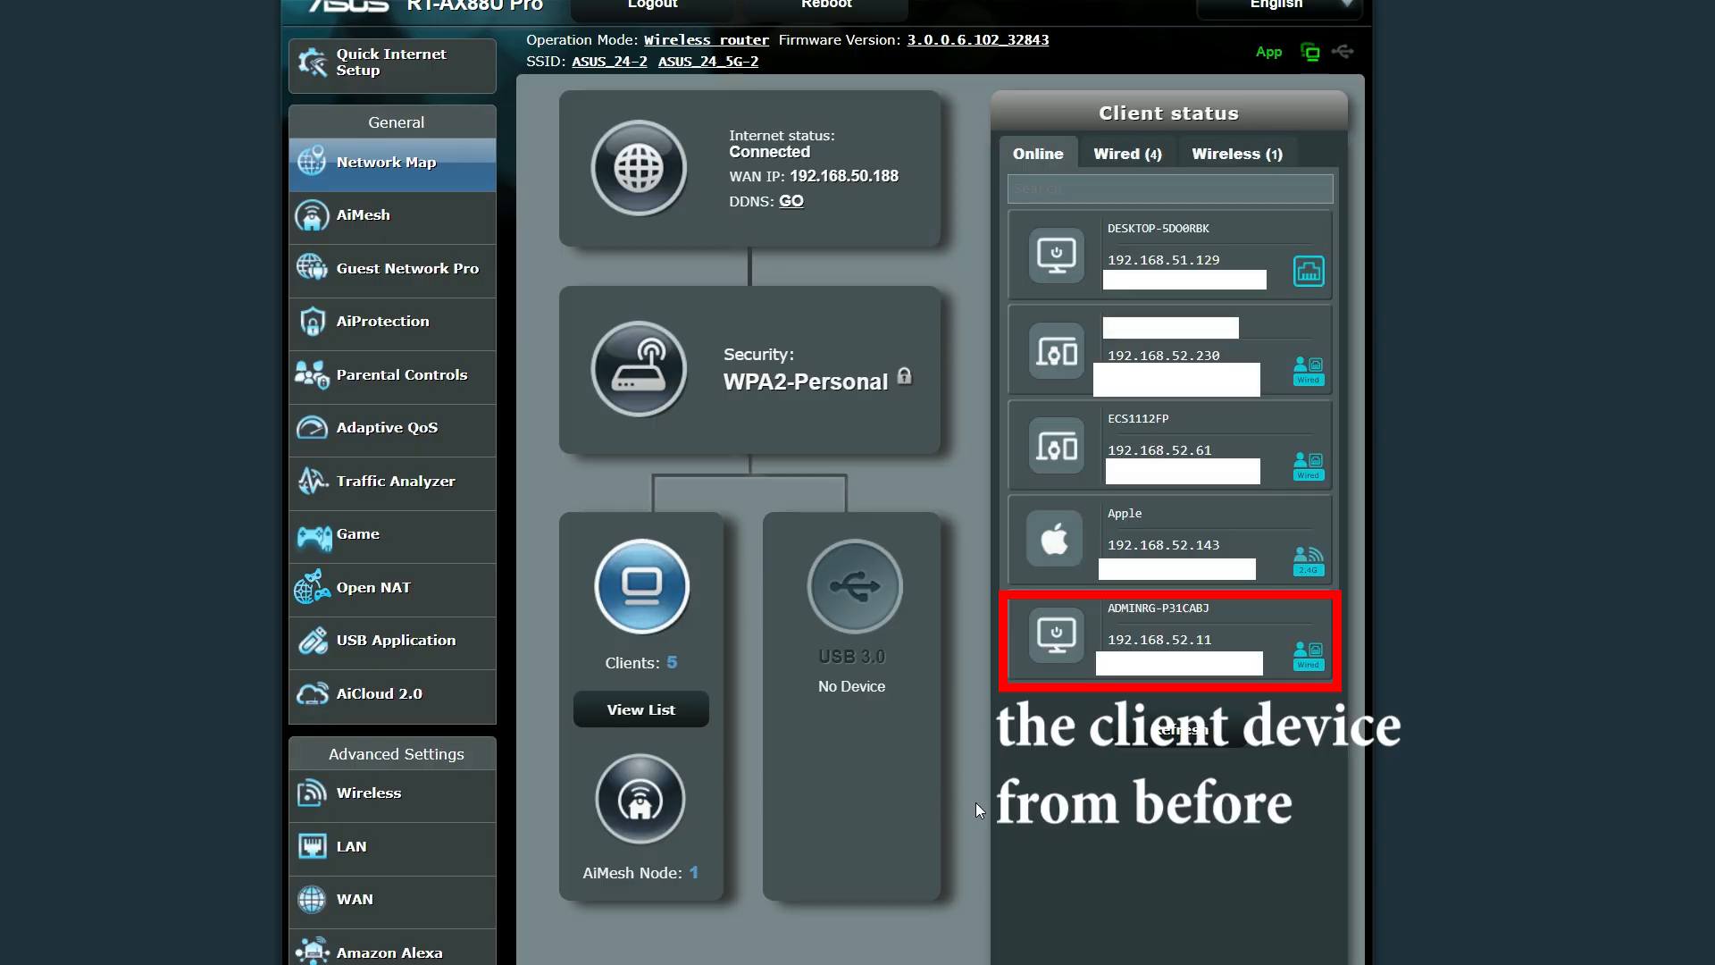
pyautogui.click(361, 214)
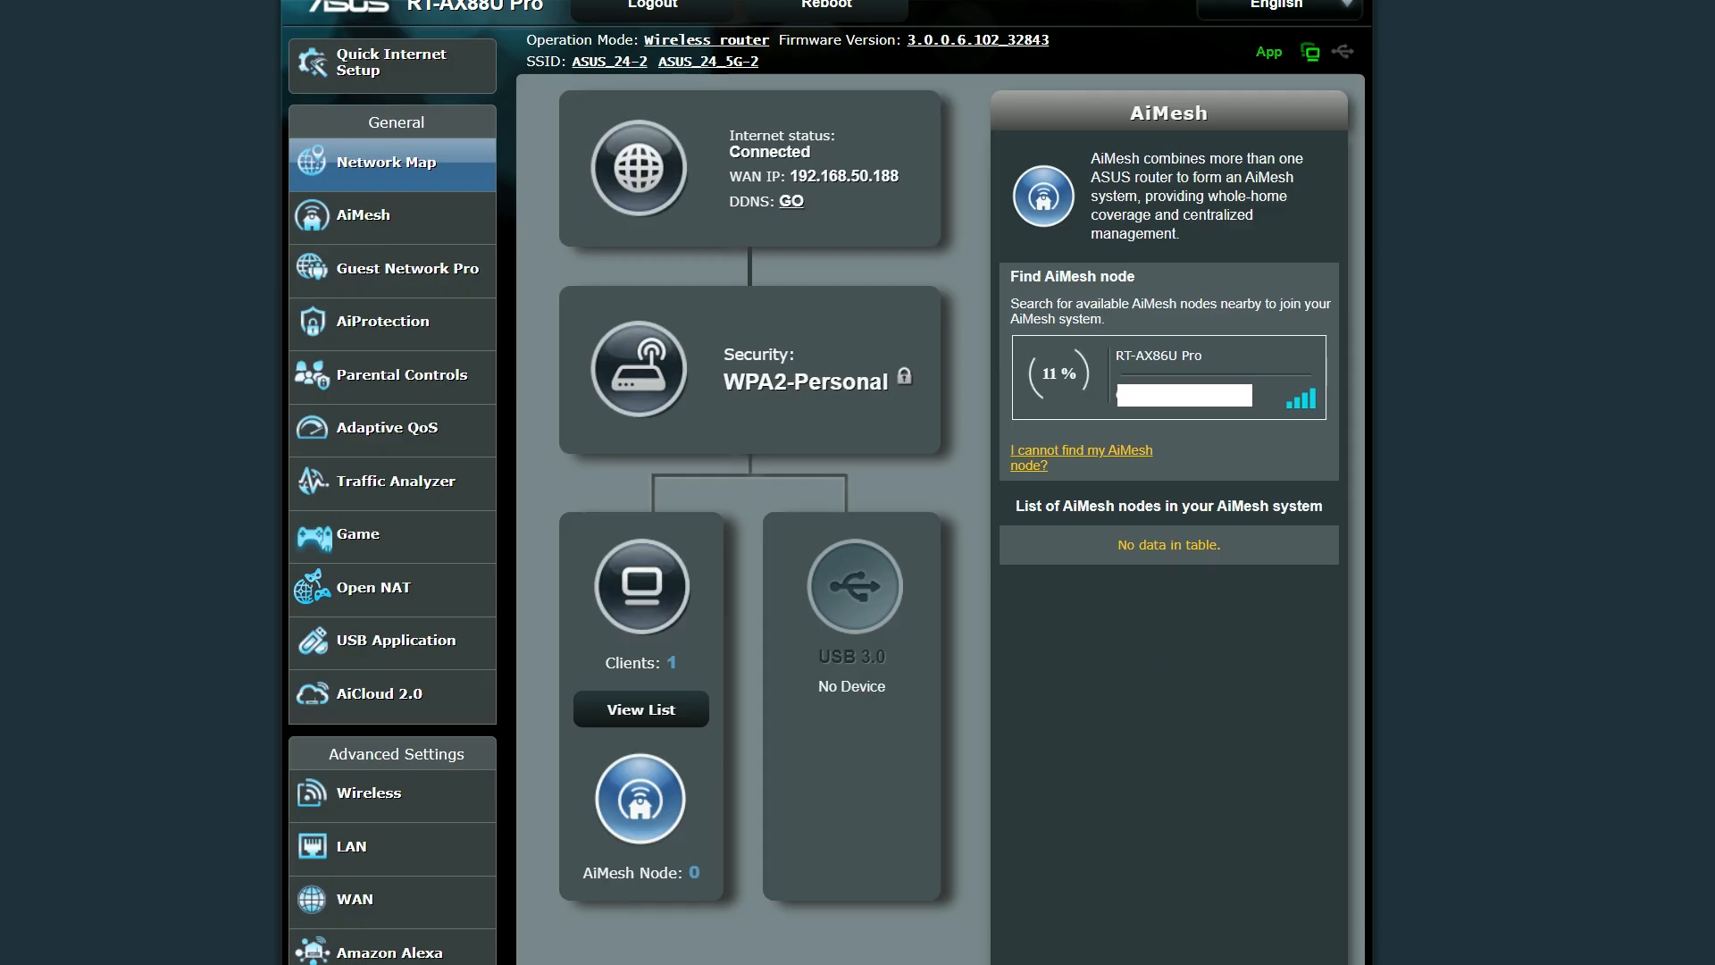
# Step: Tick RT-AX86U Pro (Home) under MyIOTs AiMesh Mode alongside RT-AX88U Pro and apply
pyautogui.click(391, 267)
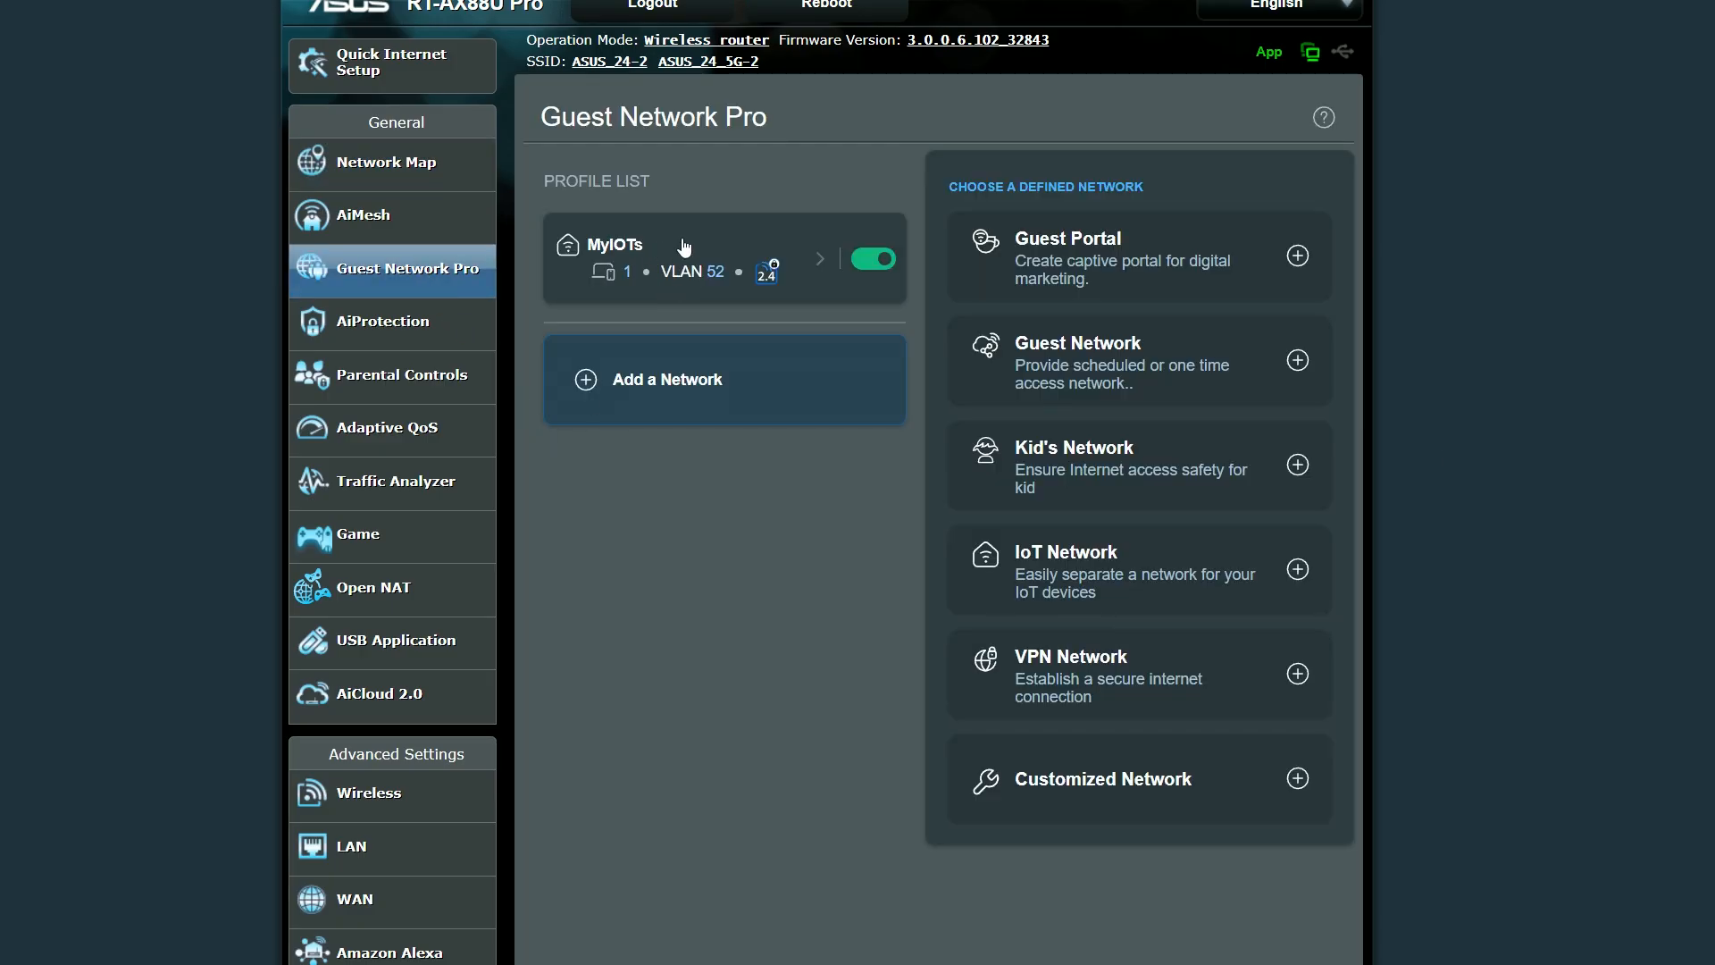
pyautogui.click(679, 257)
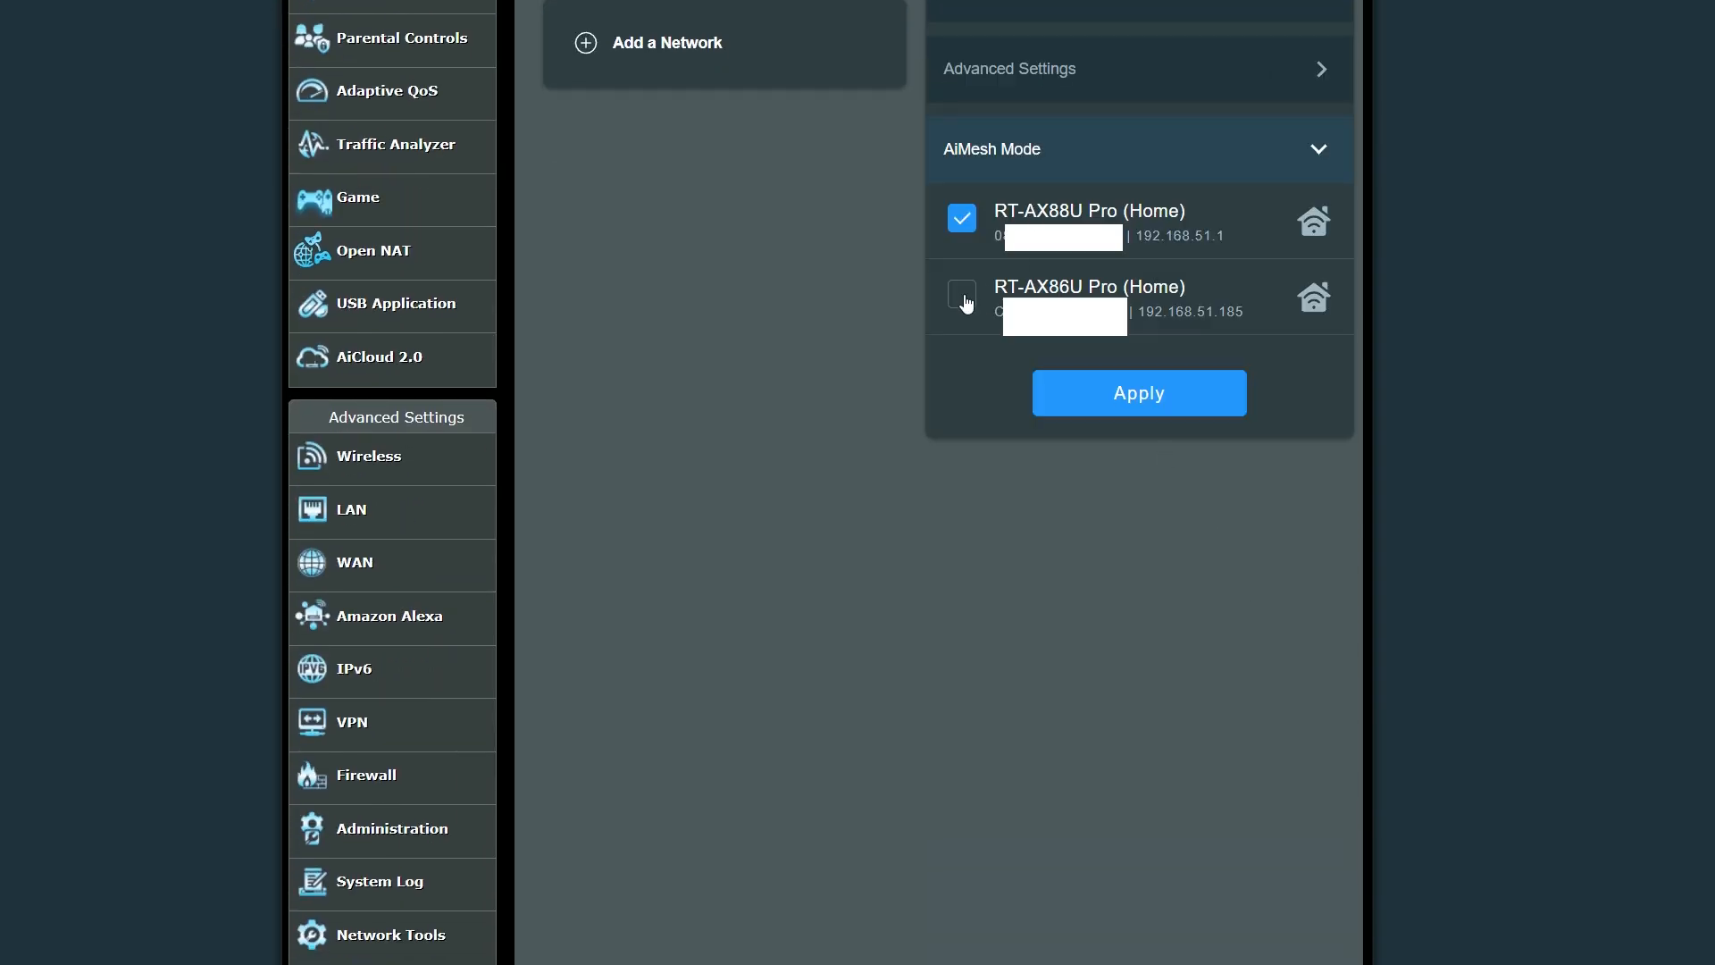
pyautogui.click(961, 297)
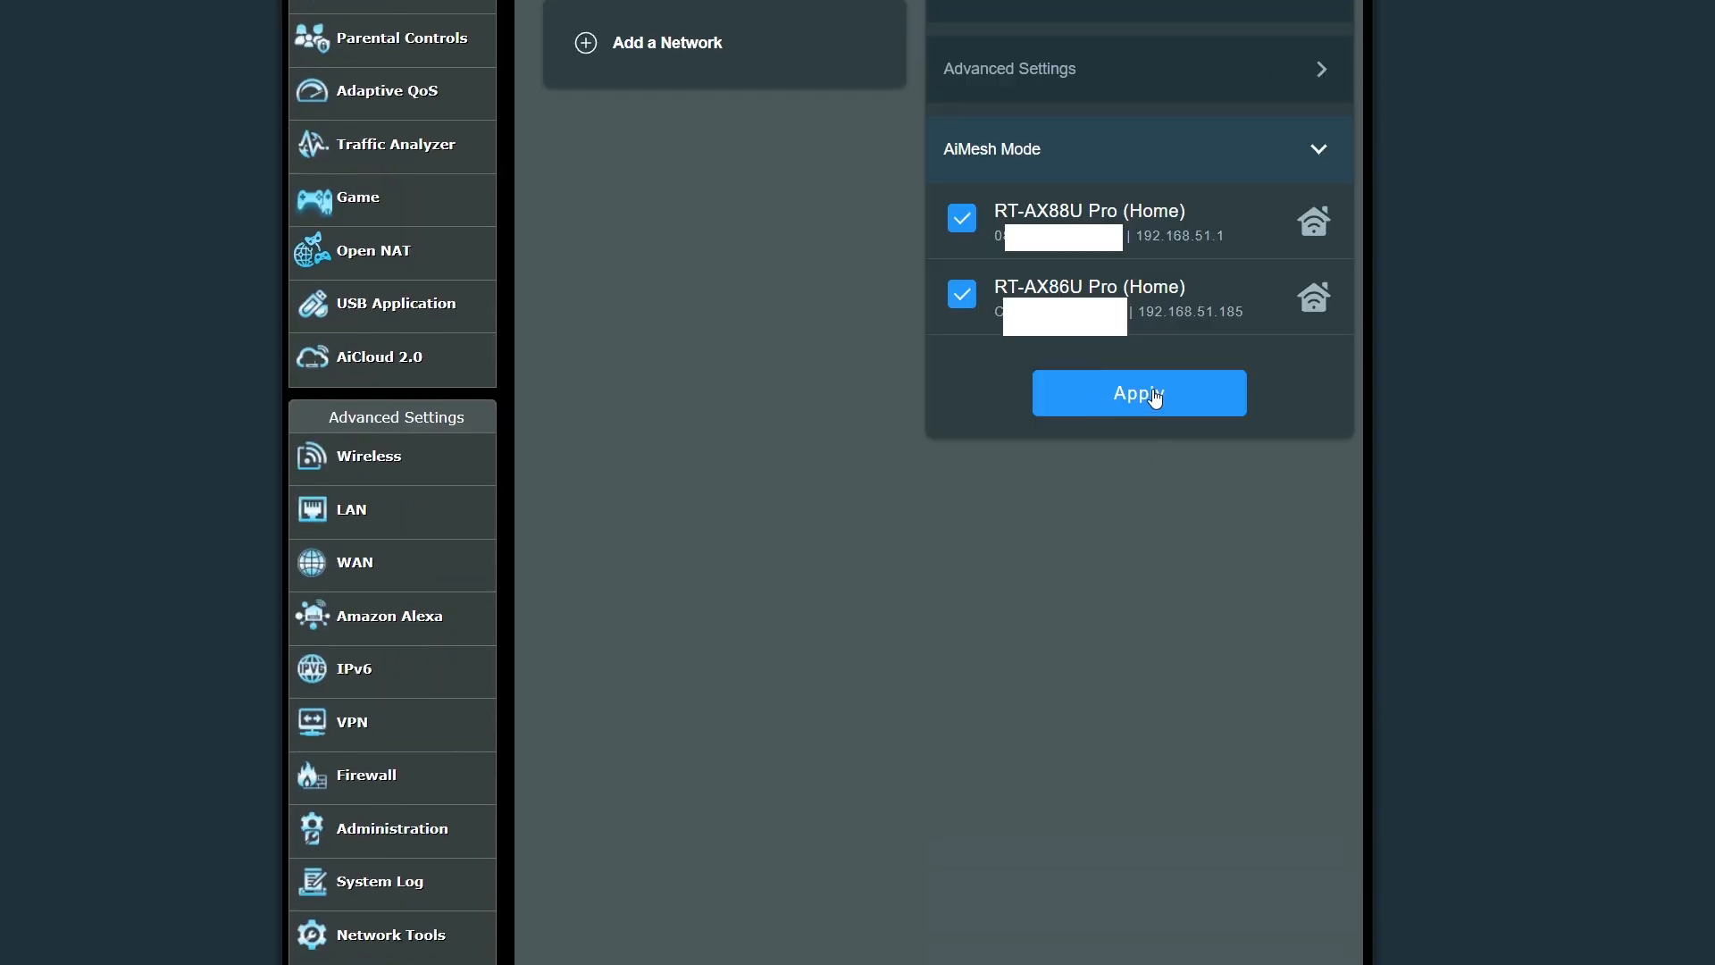
pyautogui.click(1138, 393)
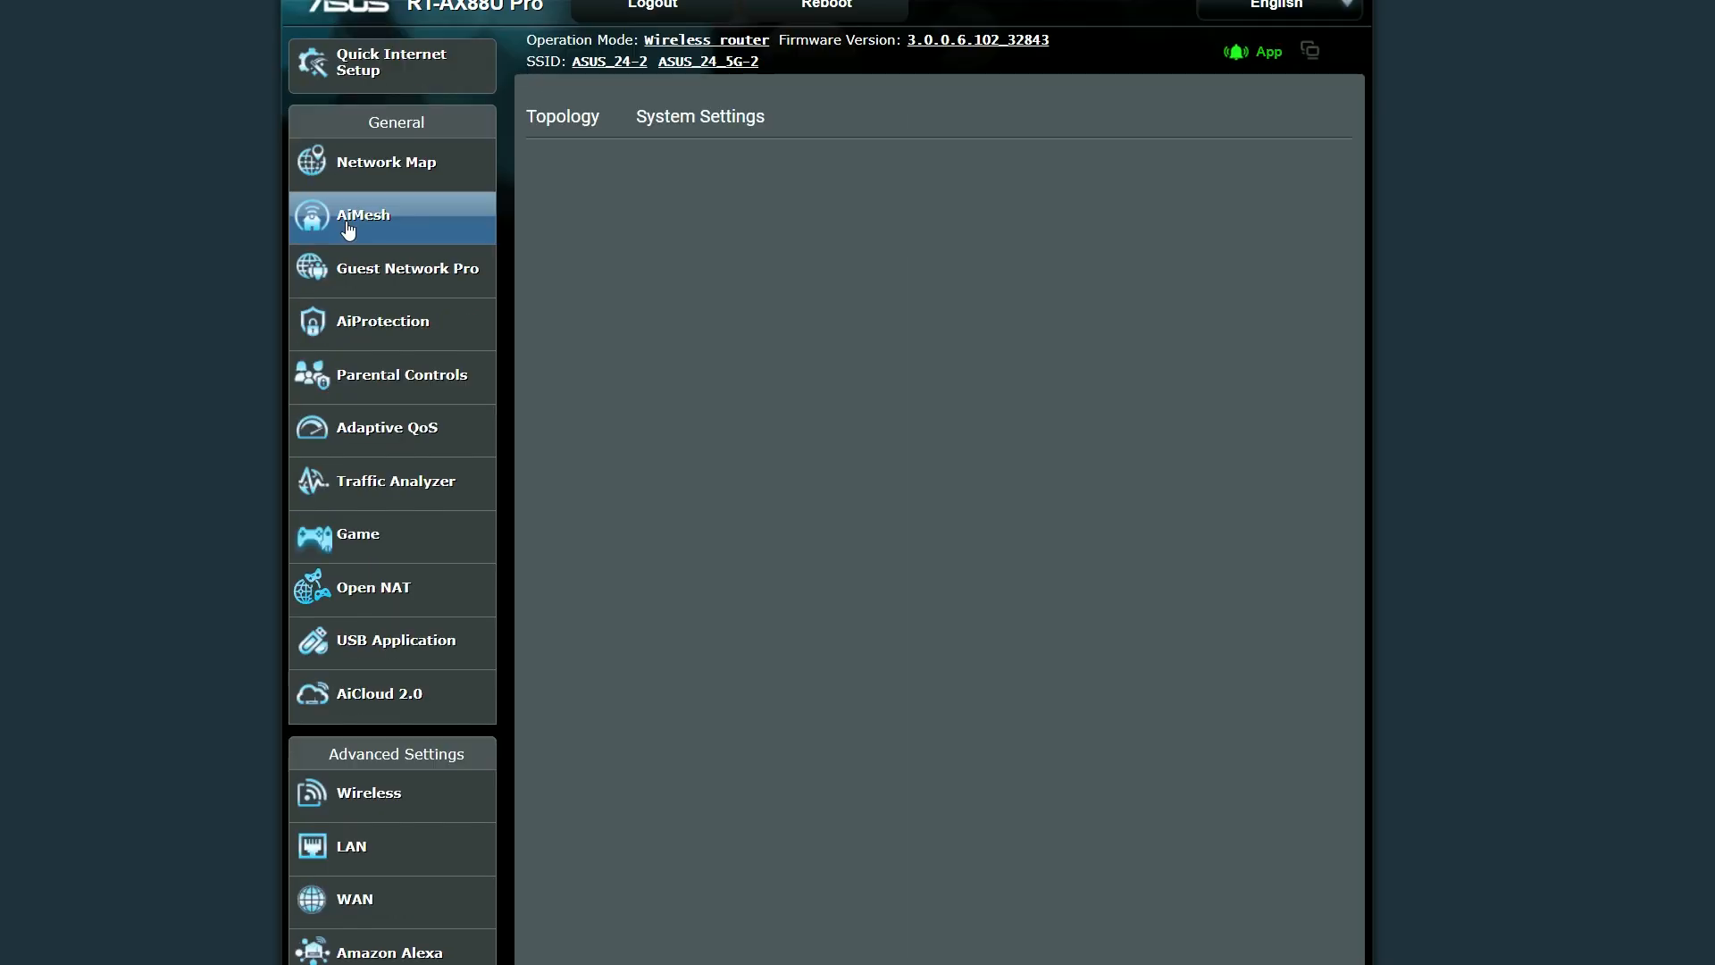
# Step: Inspect RT-AX86U Pro in AiMesh topology: its client, Great 5GHz uplink and port information
pyautogui.click(361, 214)
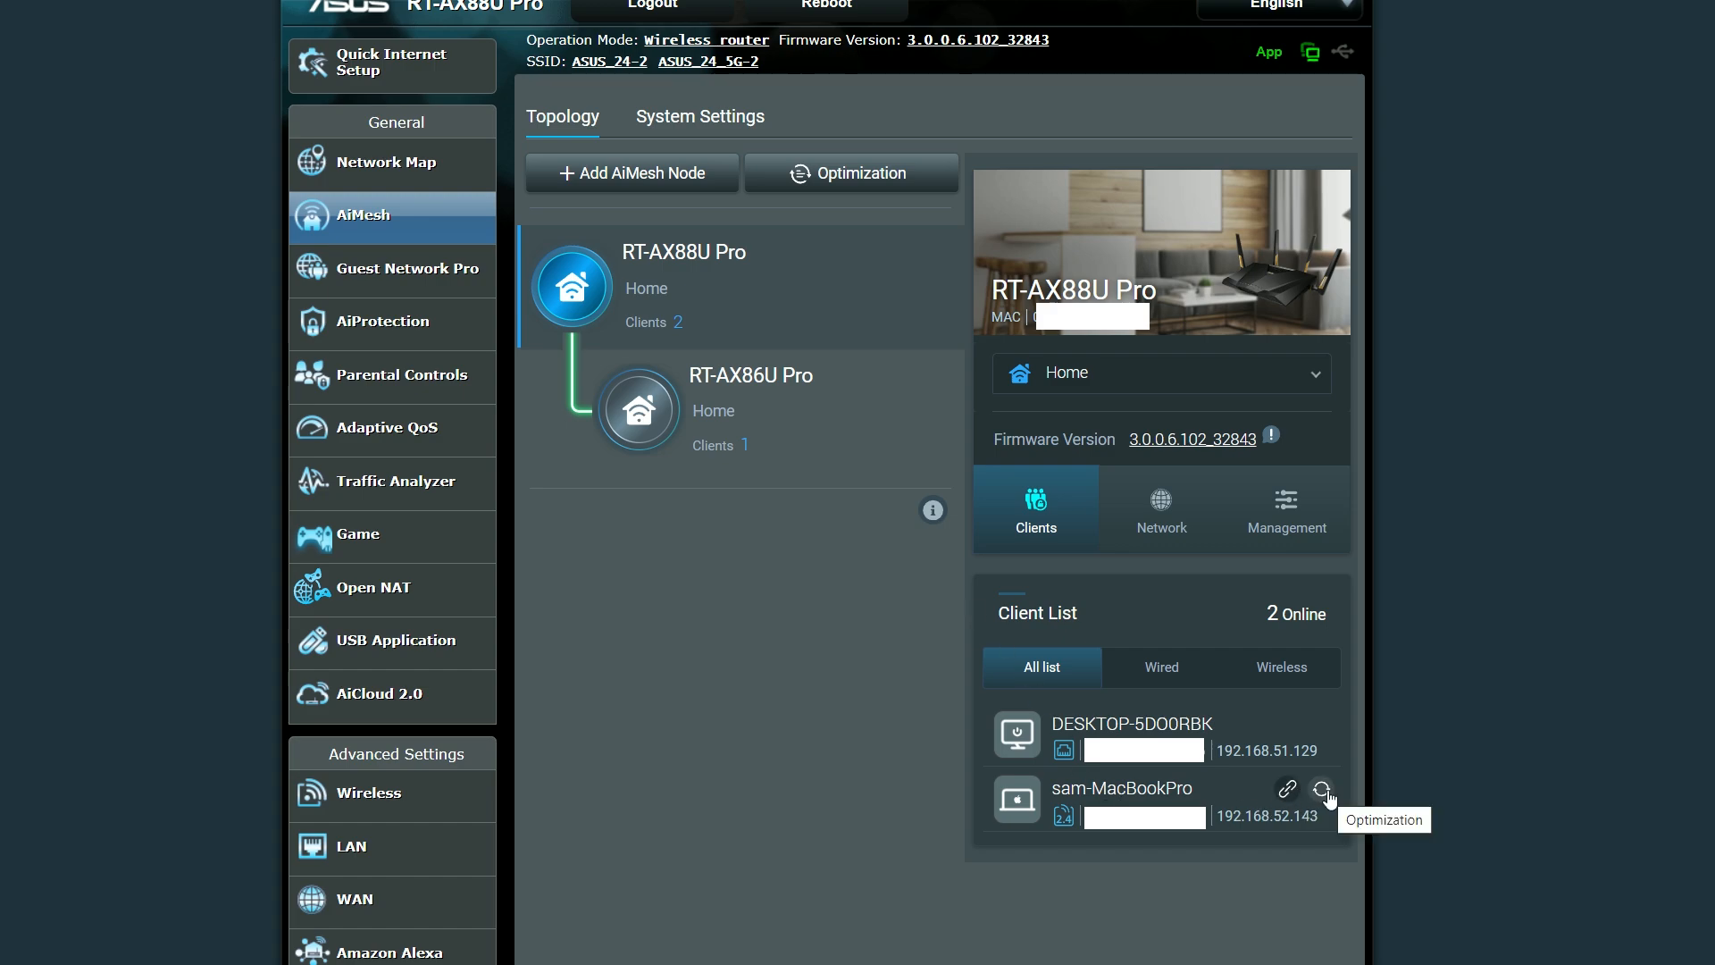
pyautogui.moveTo(1272, 766)
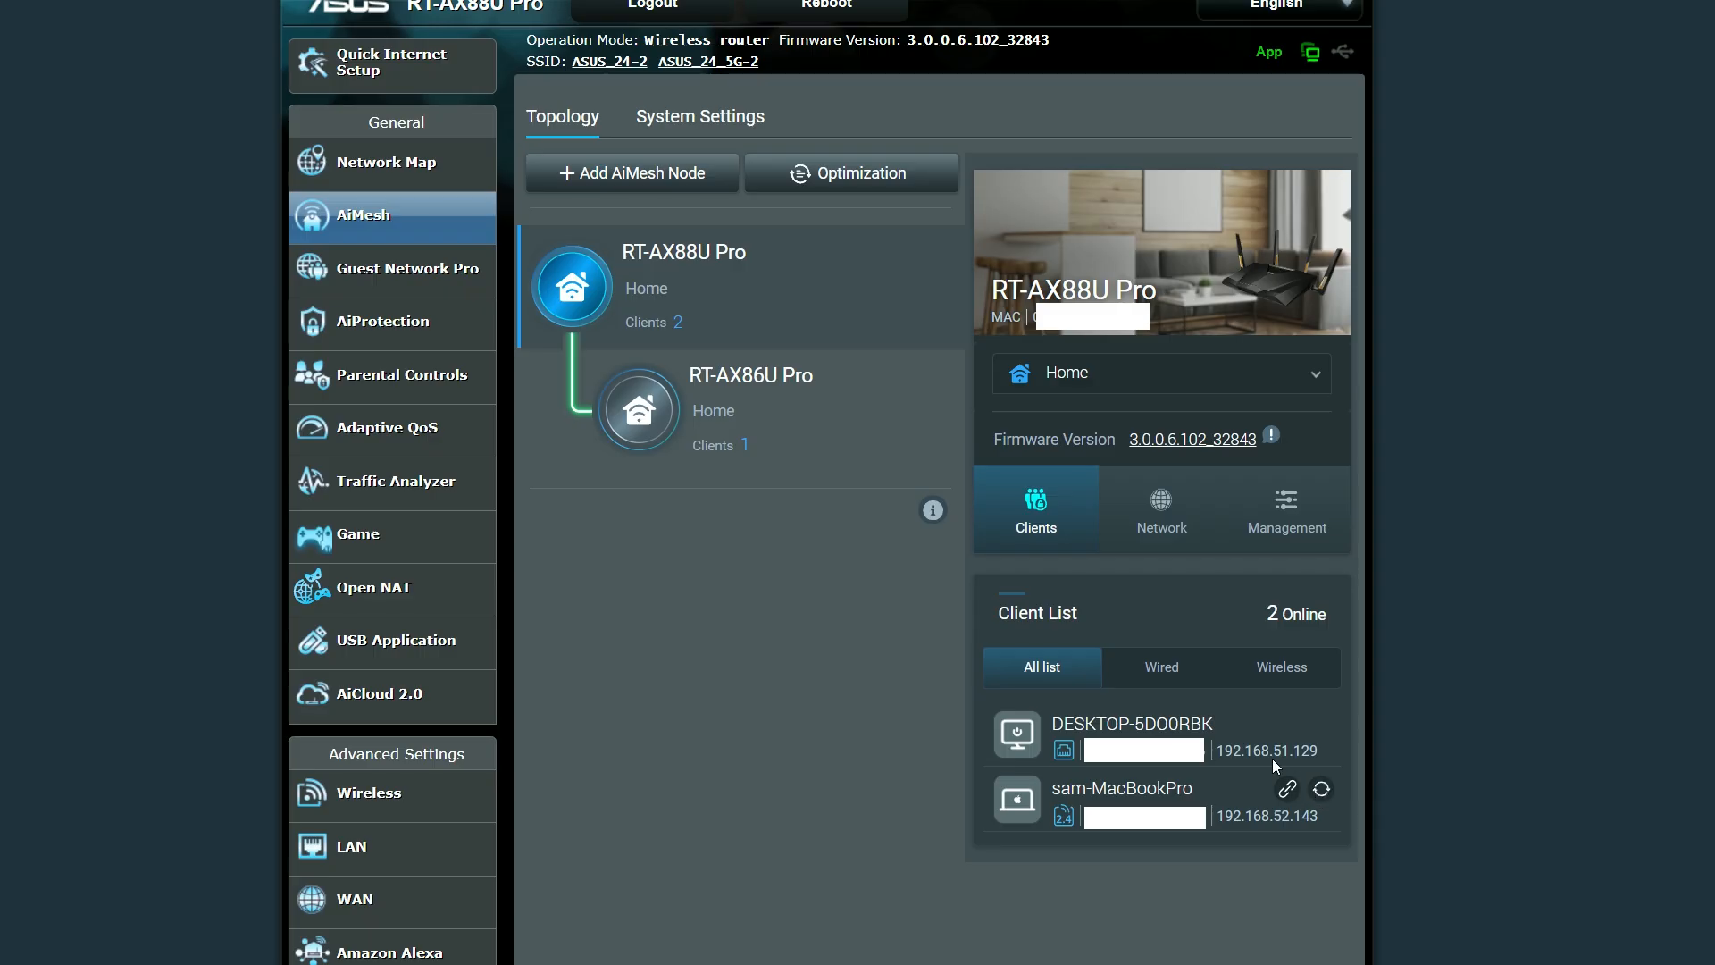
pyautogui.click(638, 411)
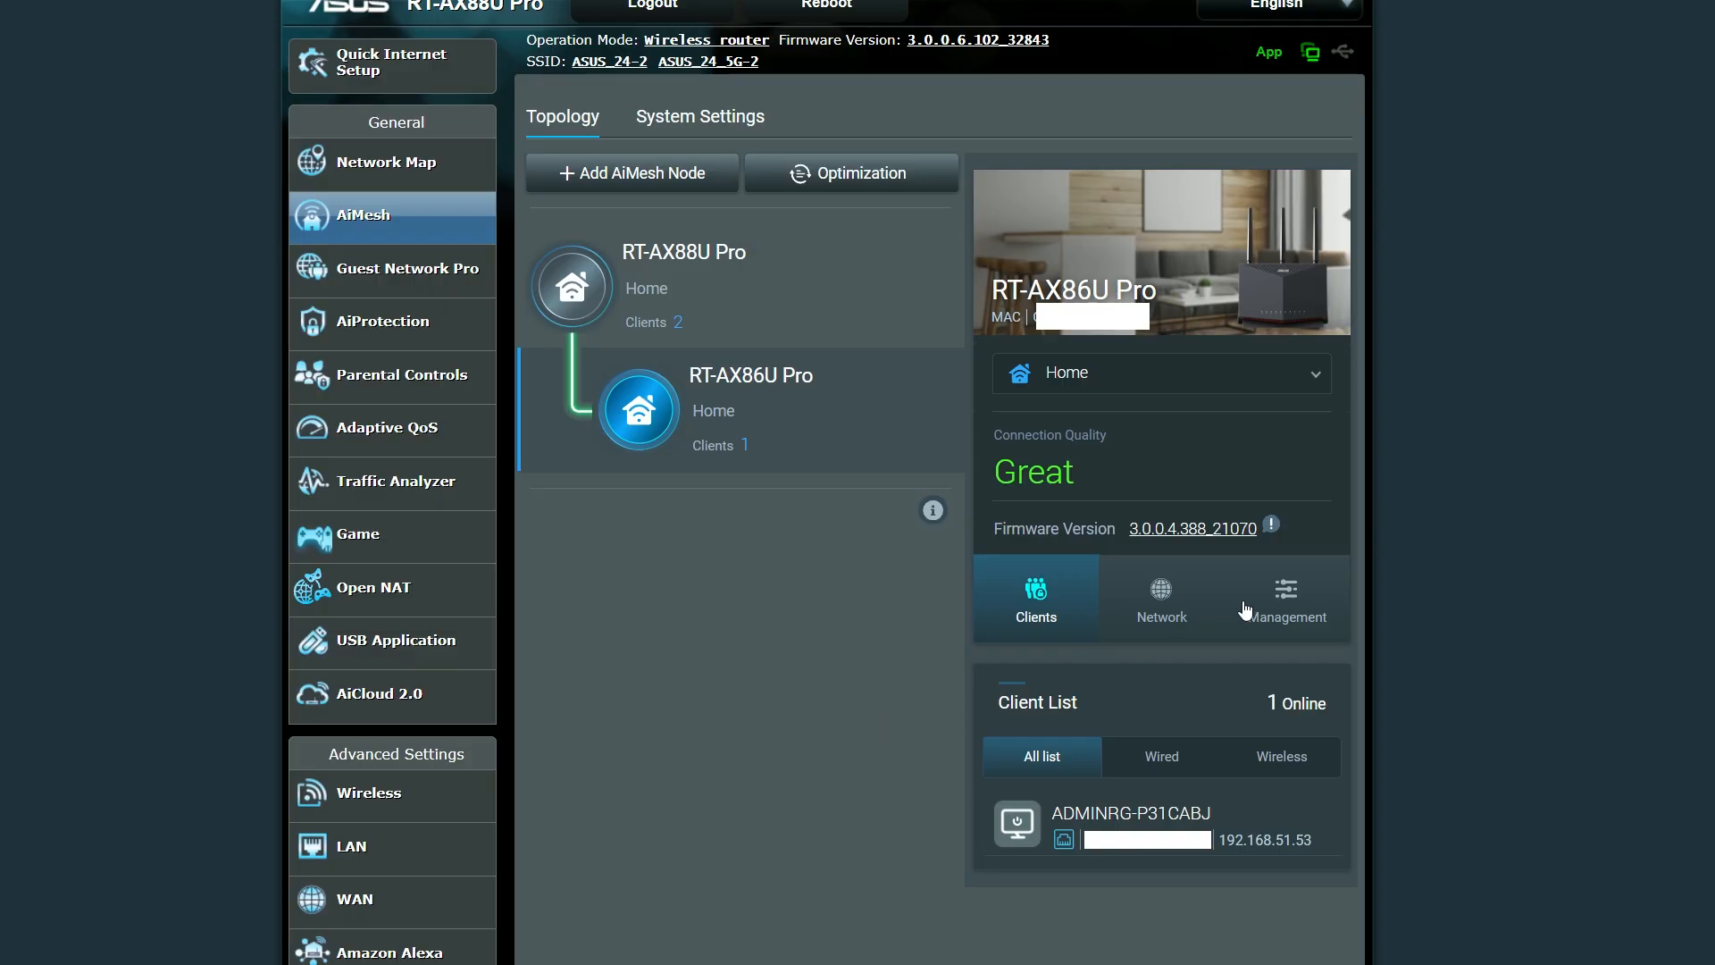
pyautogui.click(1160, 596)
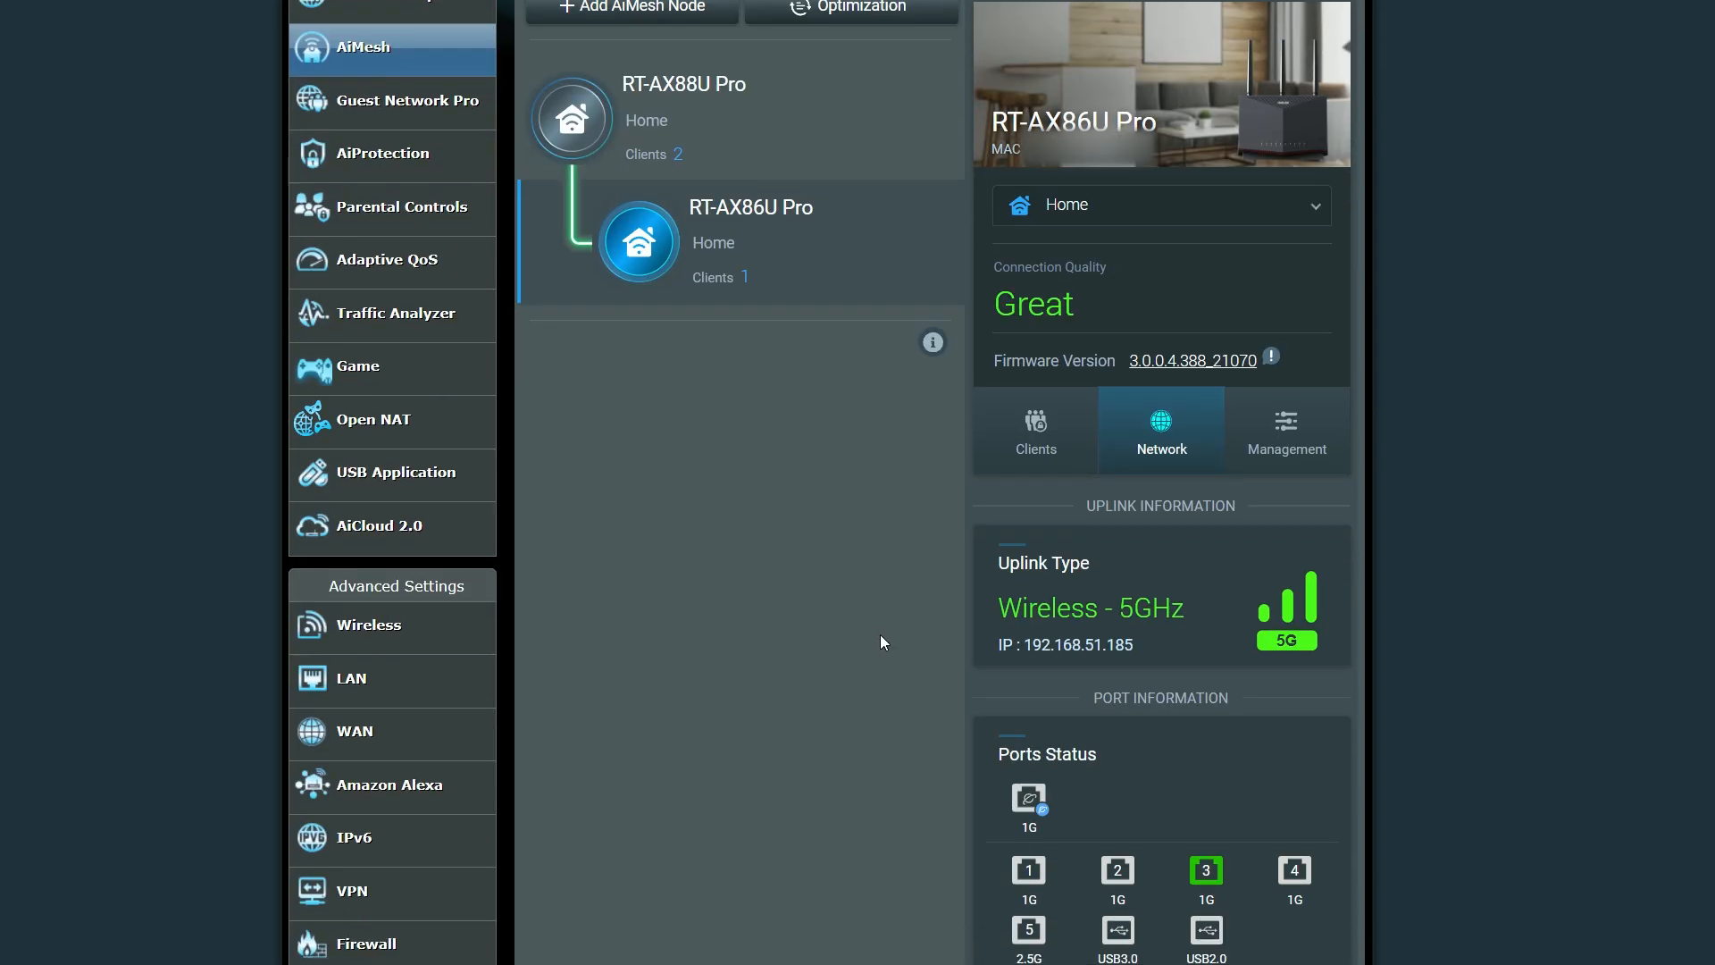
pyautogui.scroll(-3)
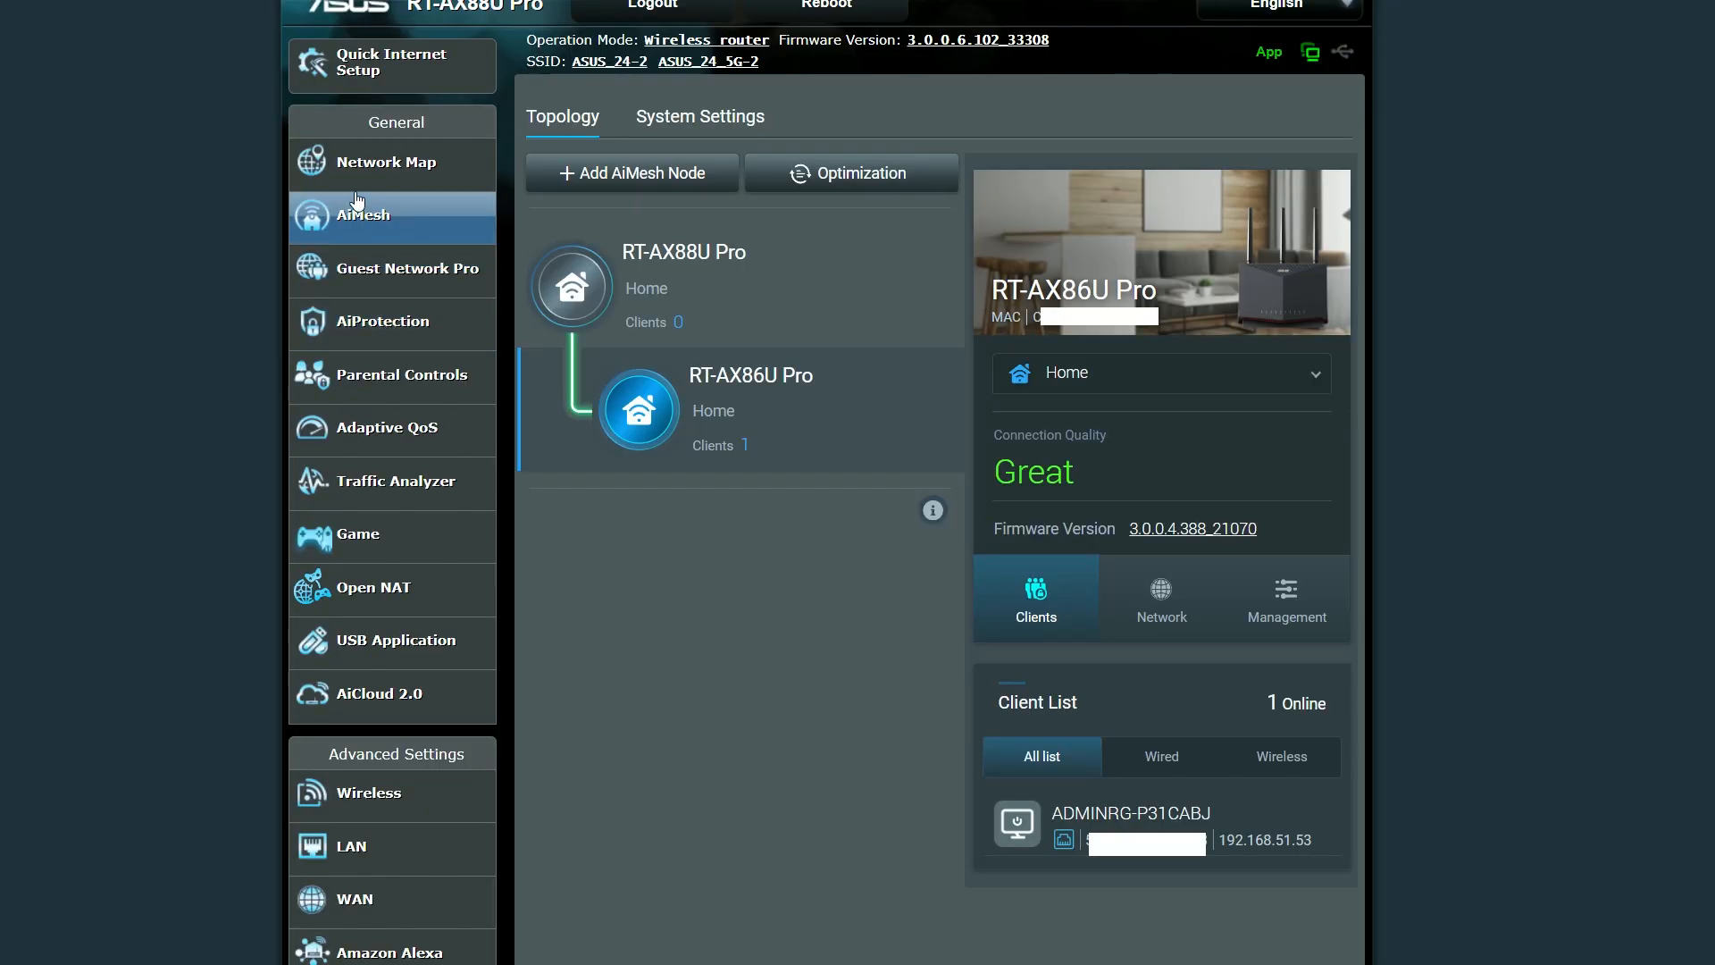
# Step: Return via Network Map and Guest Network Pro to the LAN VLAN page with port 3 MyIOTs, port 4 Trunk
pyautogui.click(385, 163)
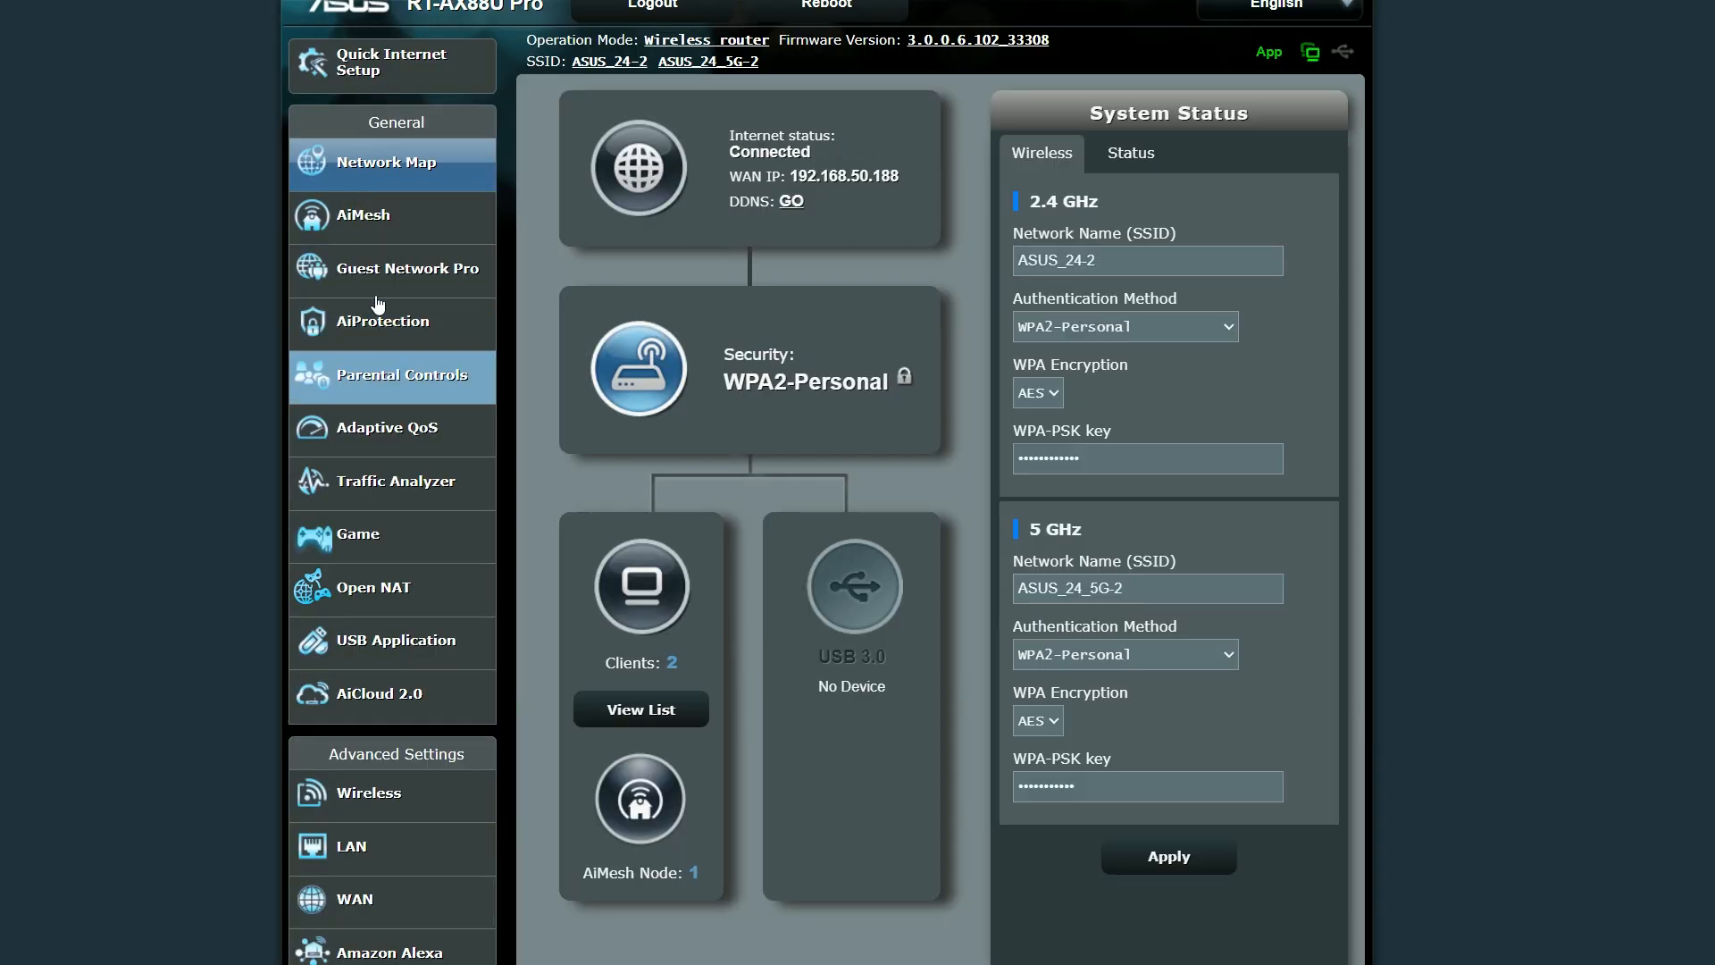
pyautogui.click(405, 268)
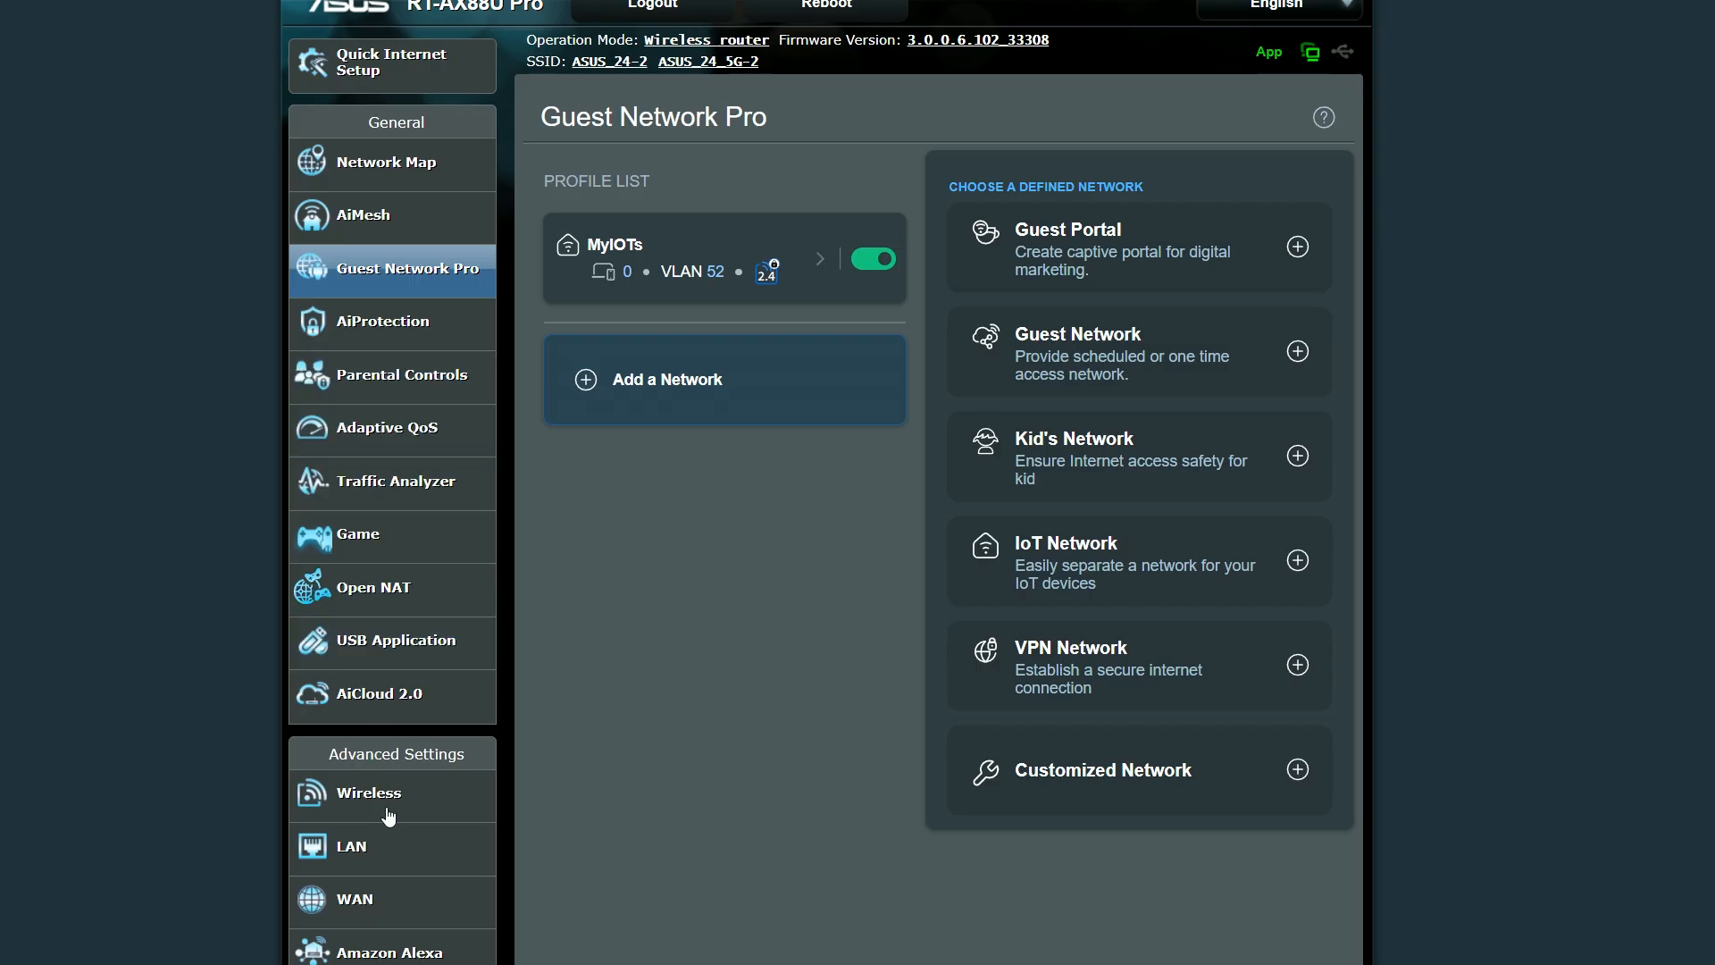
pyautogui.click(352, 850)
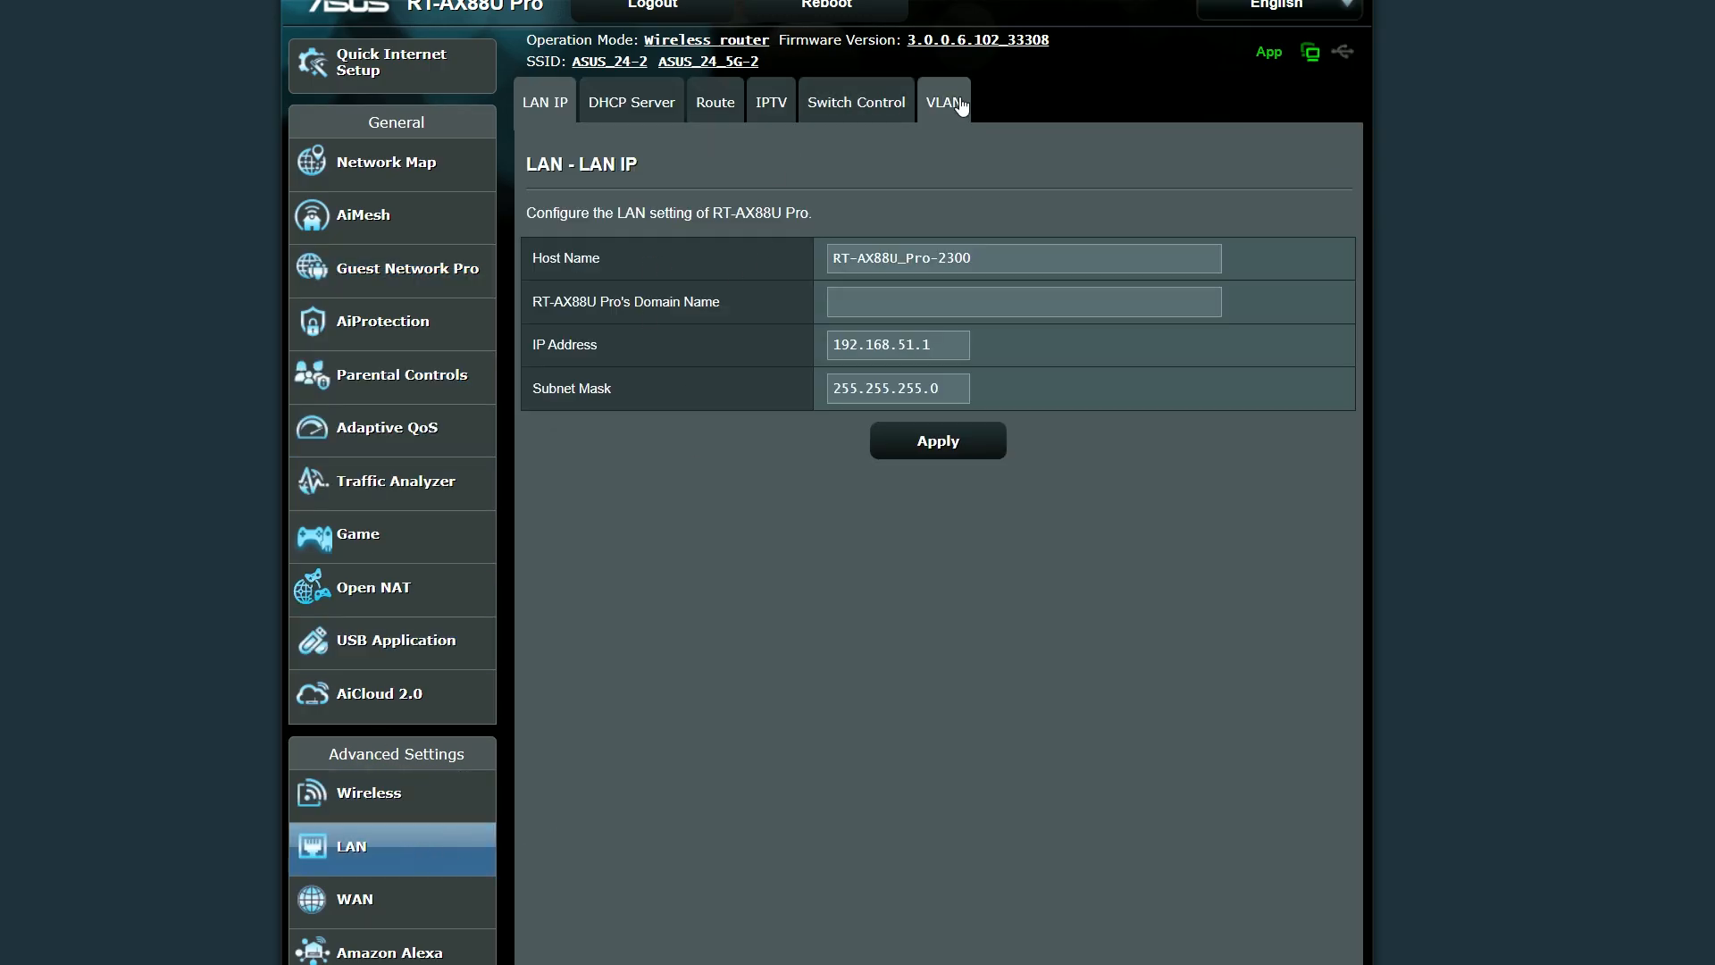
pyautogui.click(941, 102)
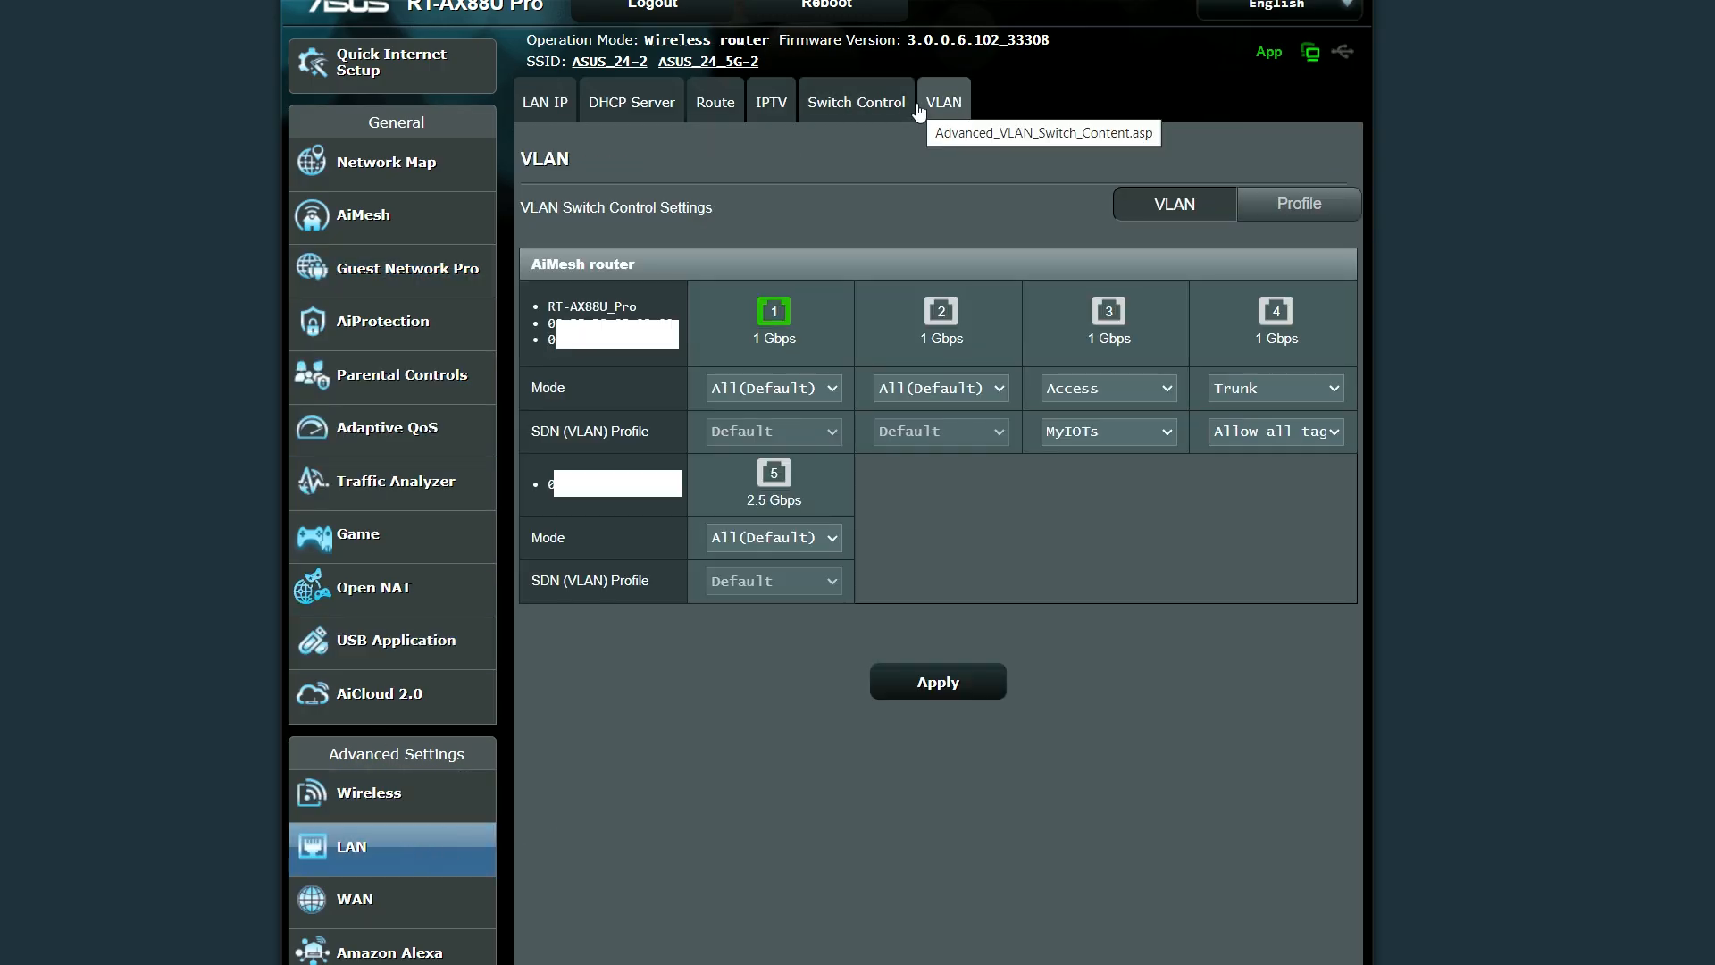